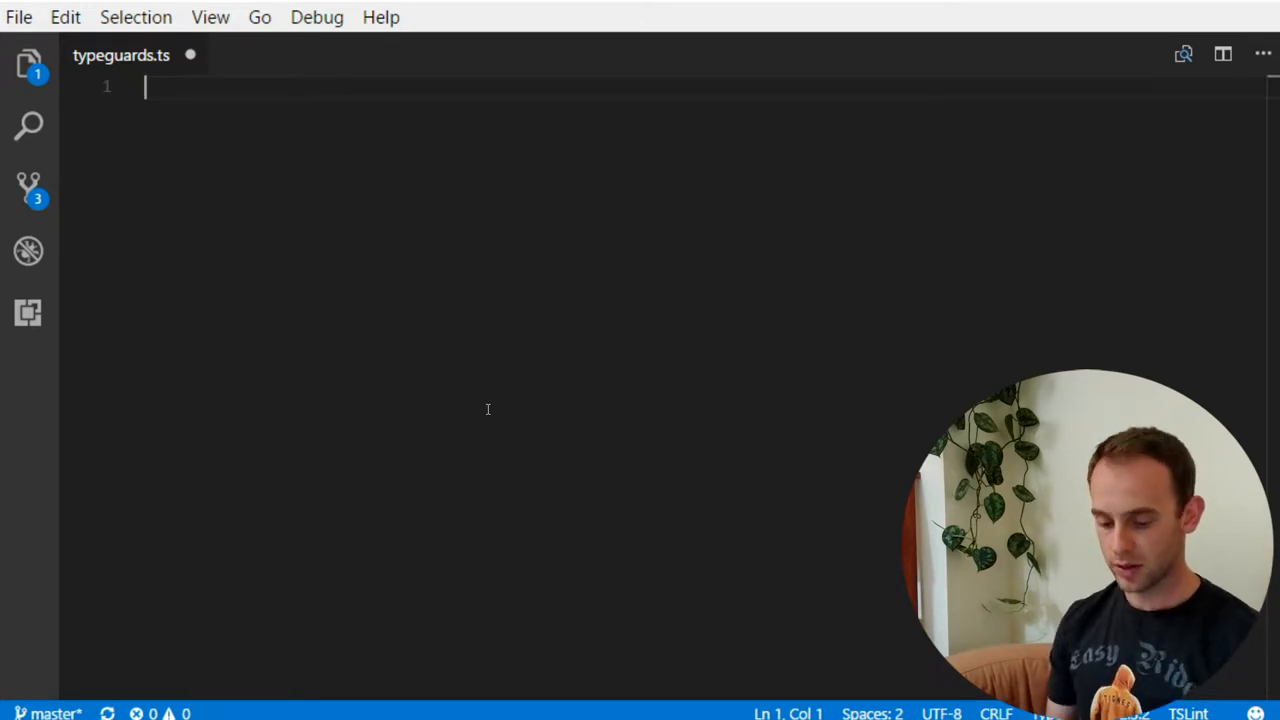
Declare function logError(error: string | Error): void with an empty body
type("func")
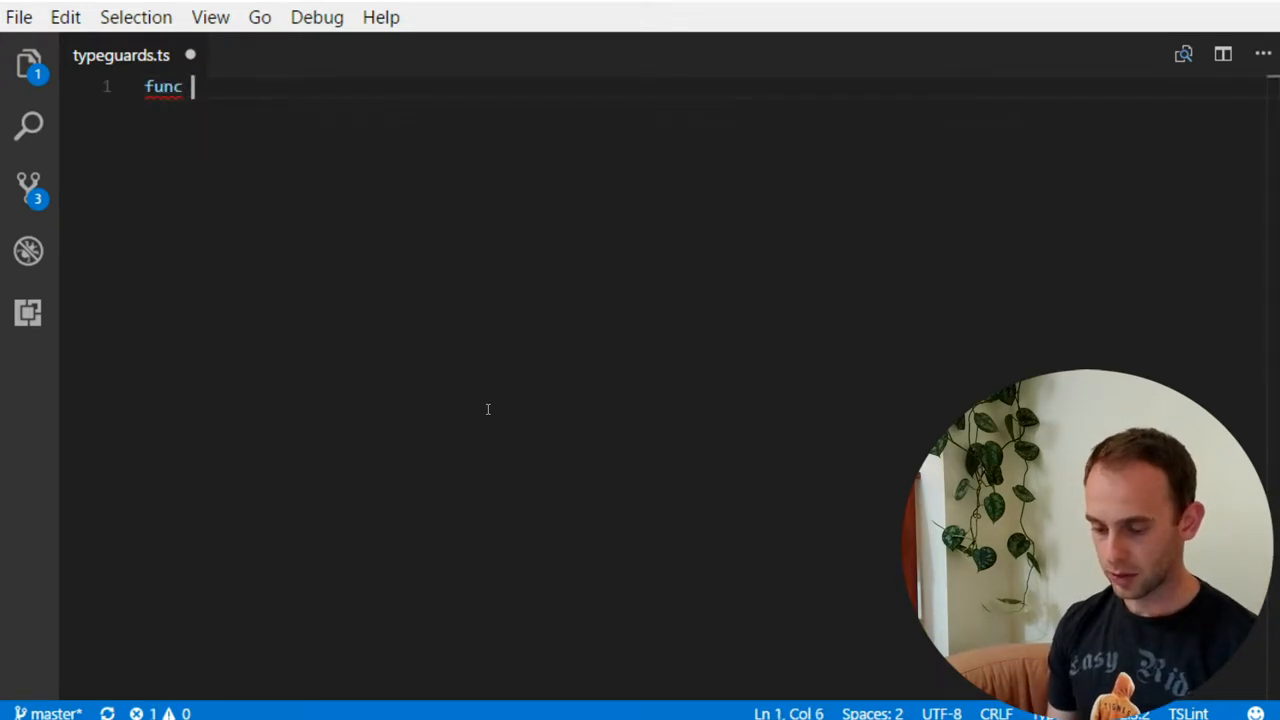
type("tion")
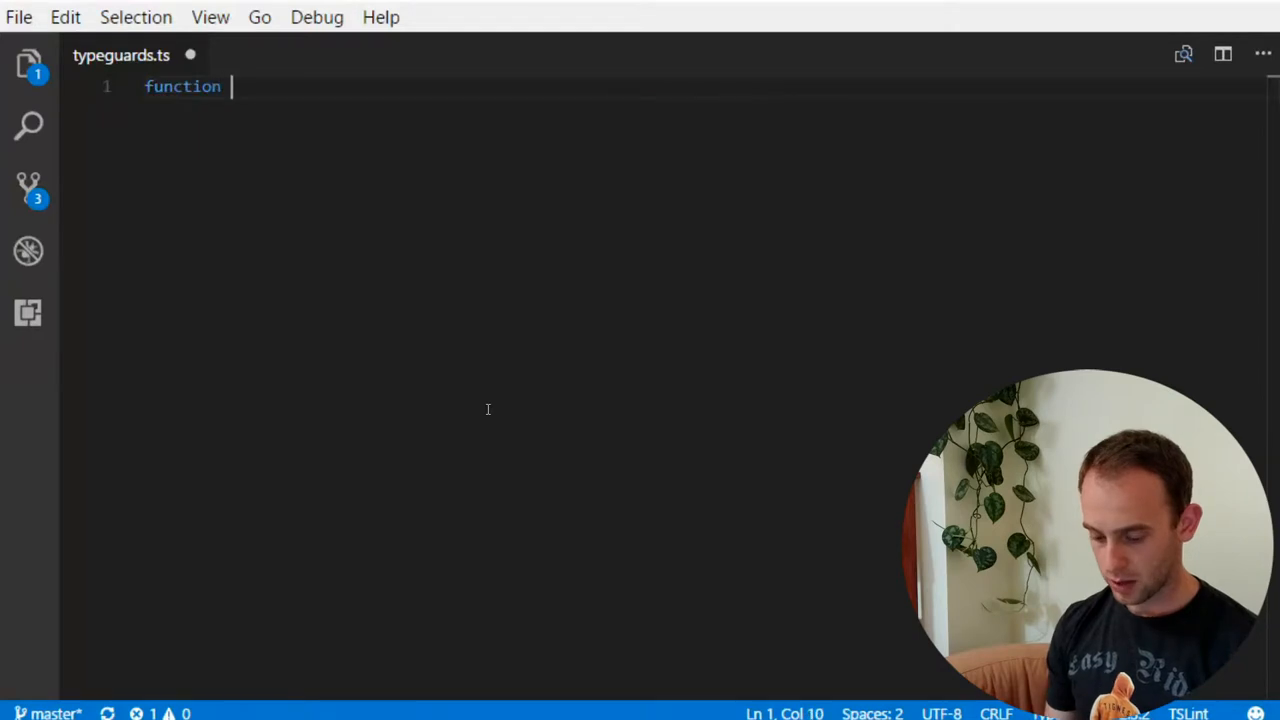
type("logError(error): void")
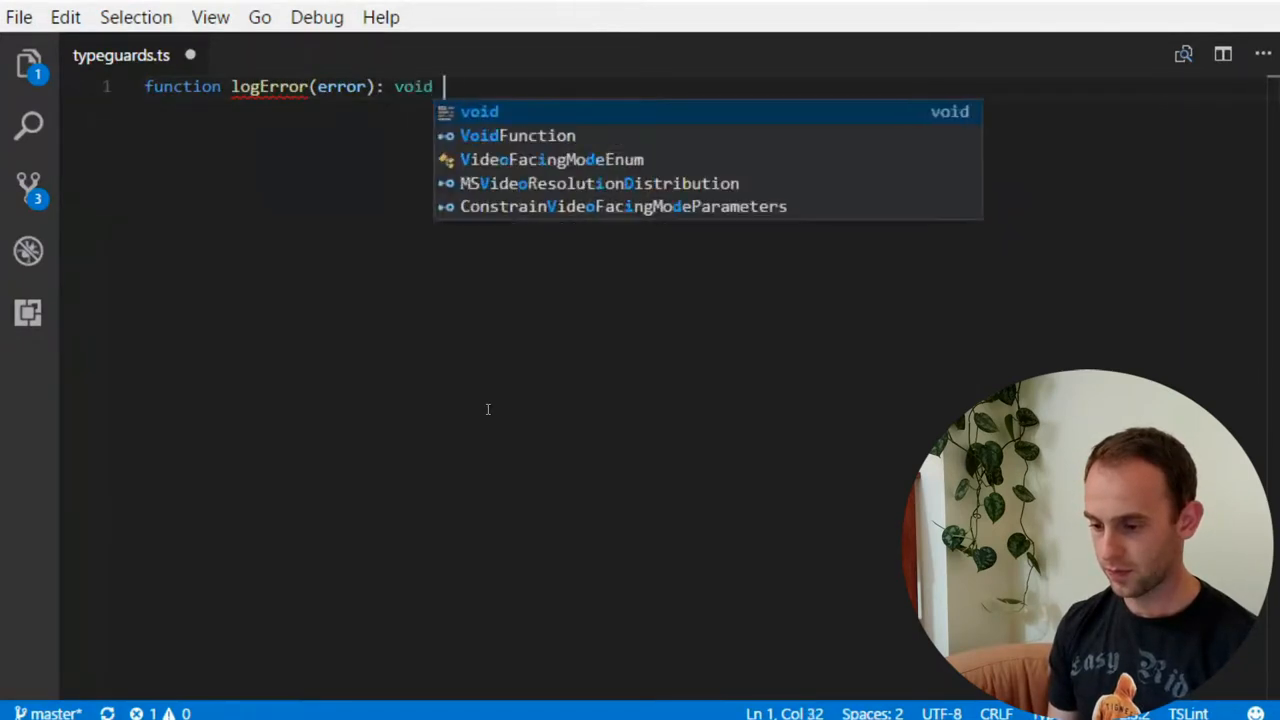
type("{")
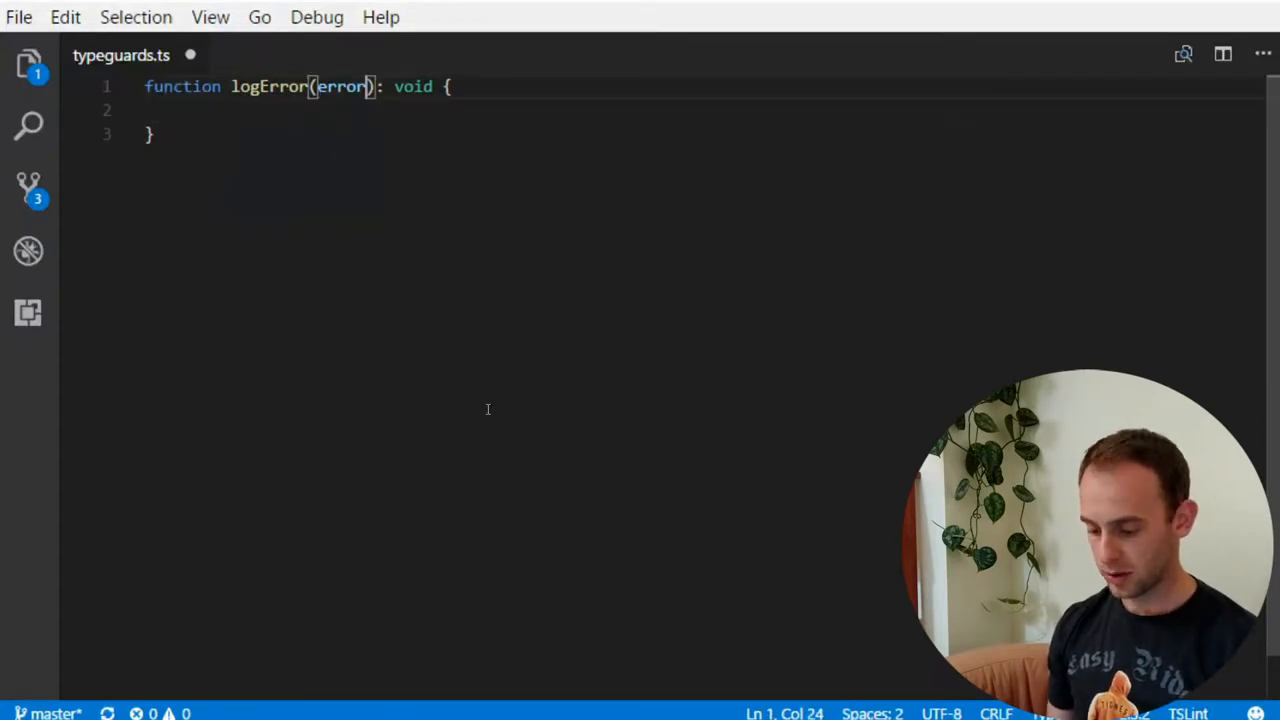
type(": string")
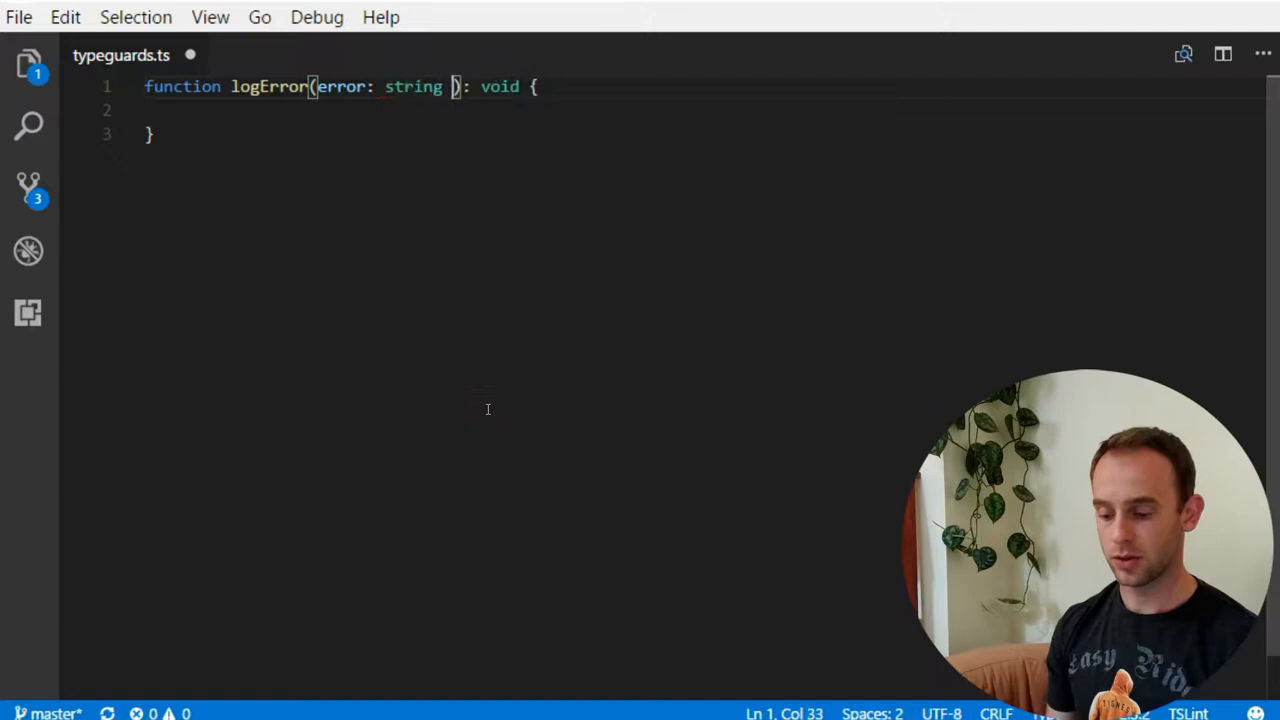
type("| Error")
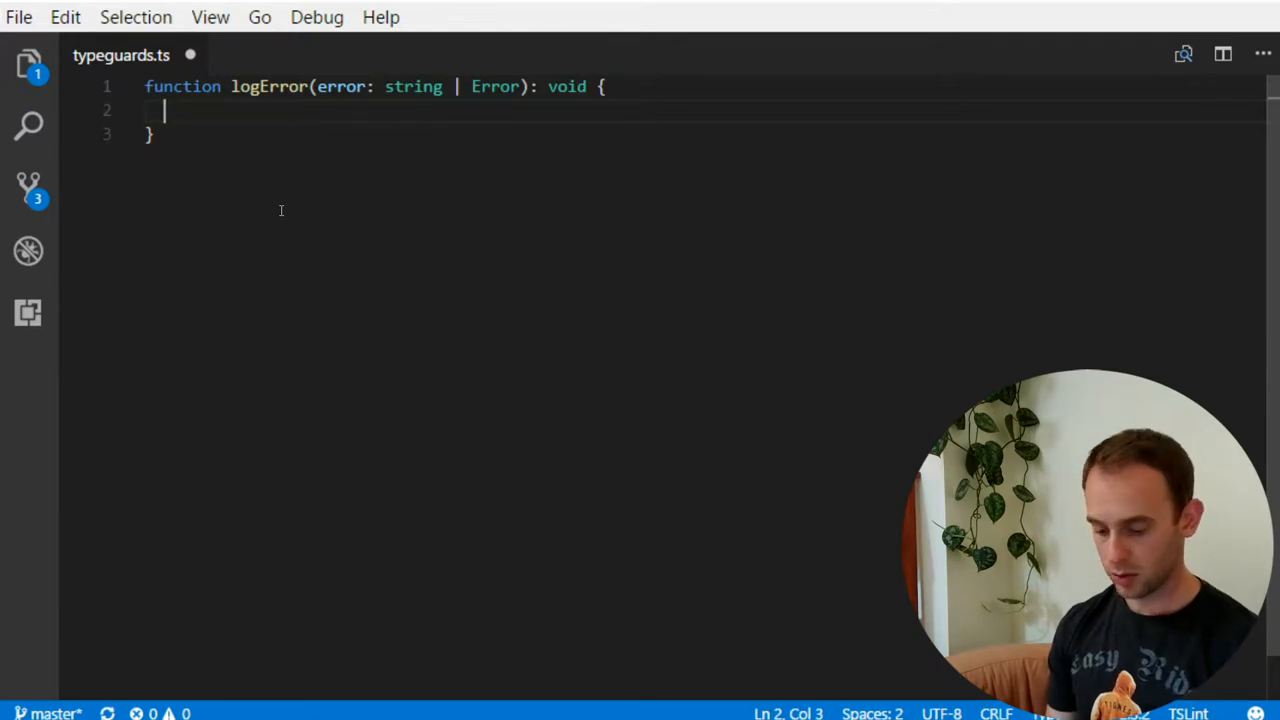
Add an if (typeof error === 'string') branch that logs error
type("if (e")
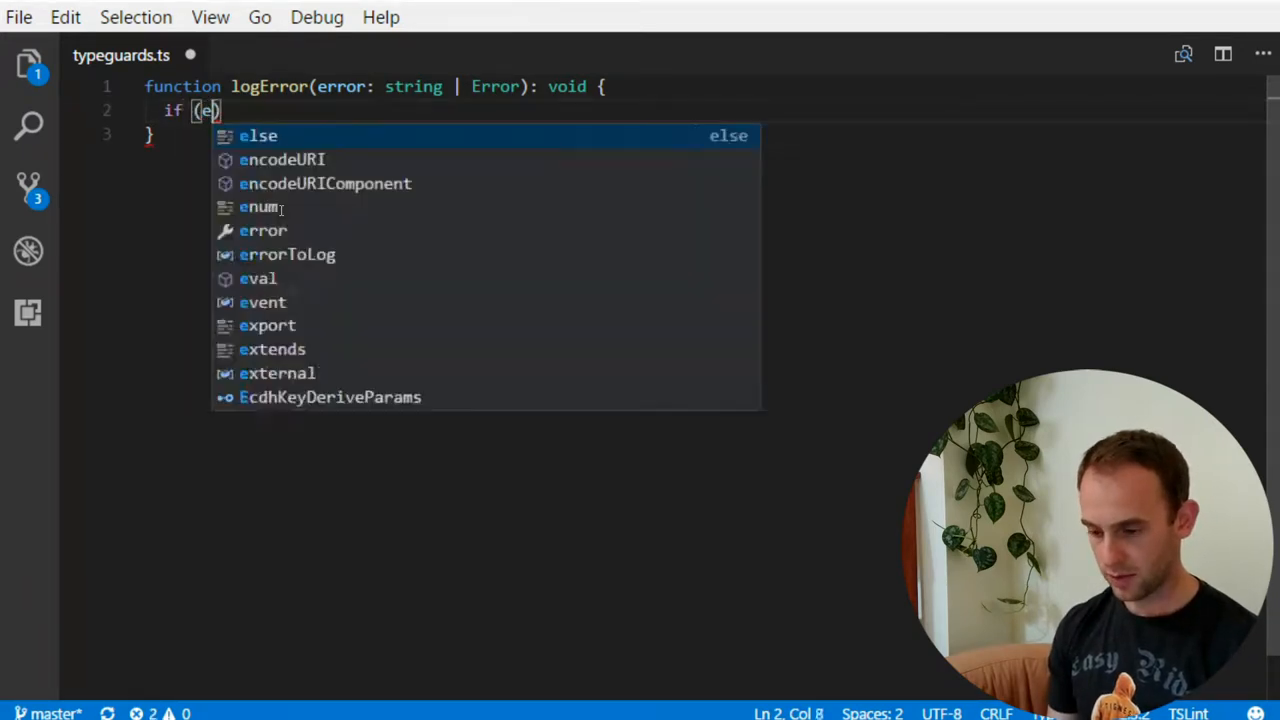
type("r")
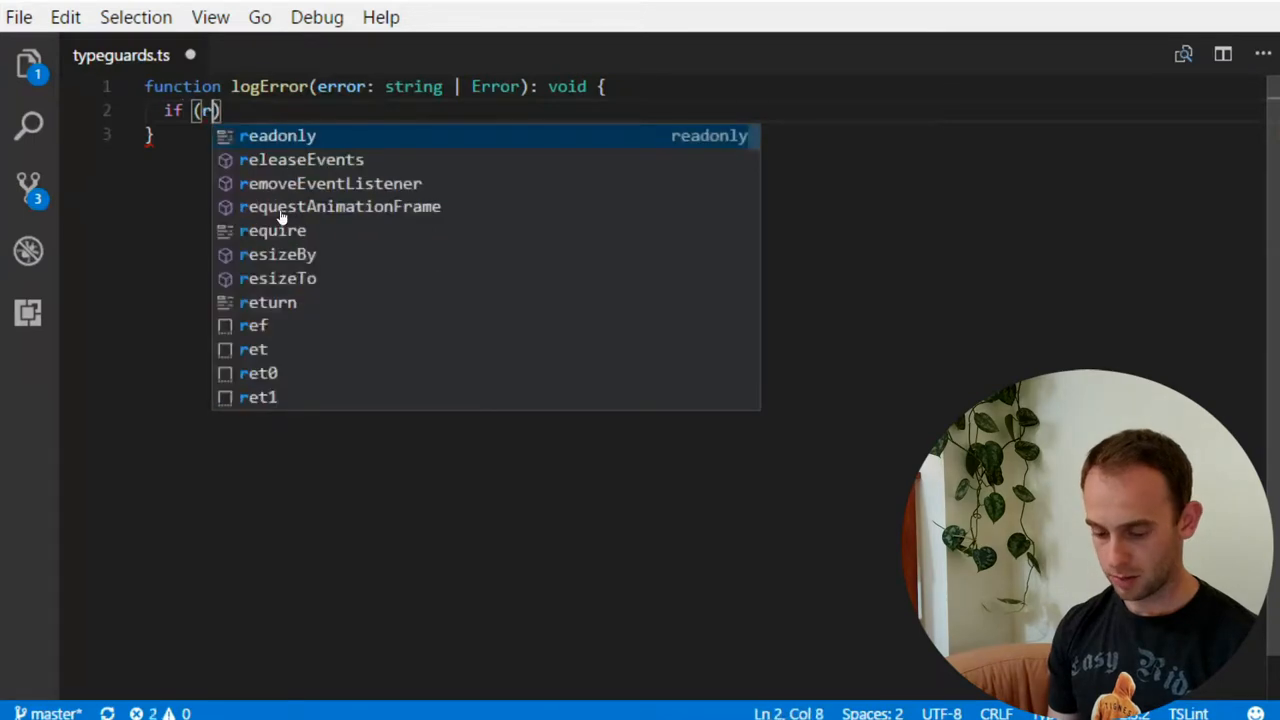
type("typeof")
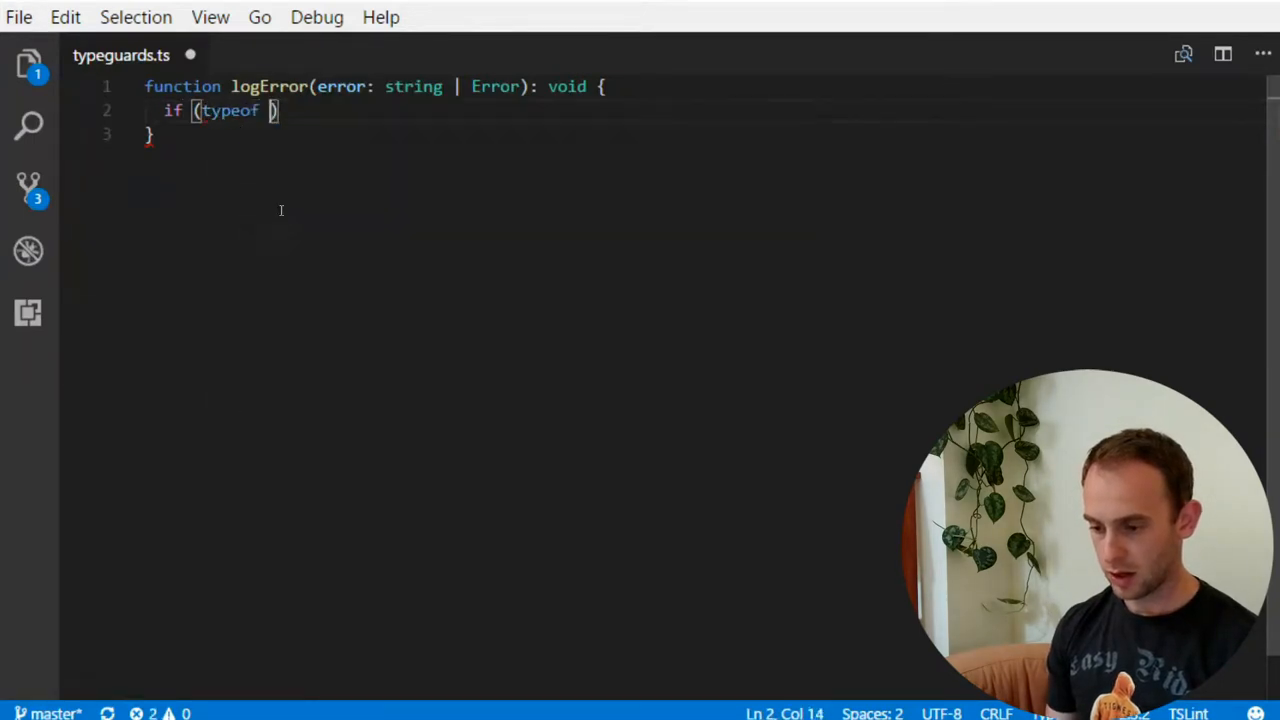
type("error === 'st'")
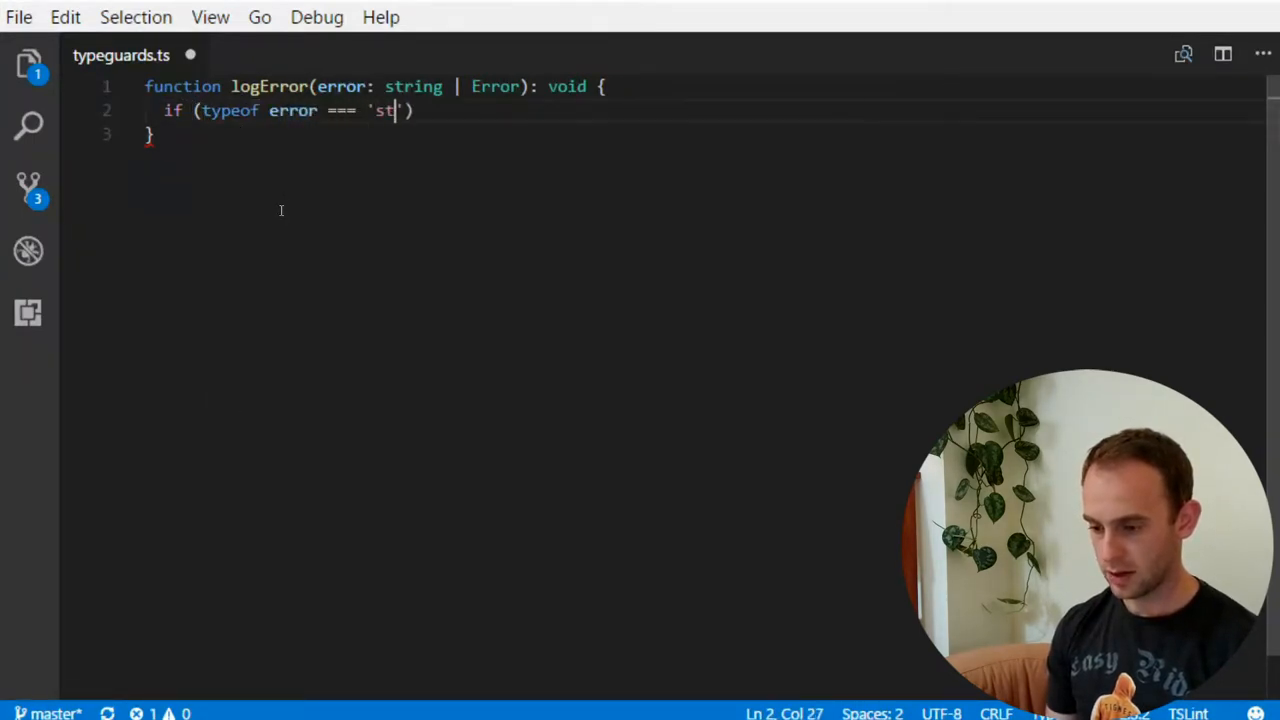
type("ring){")
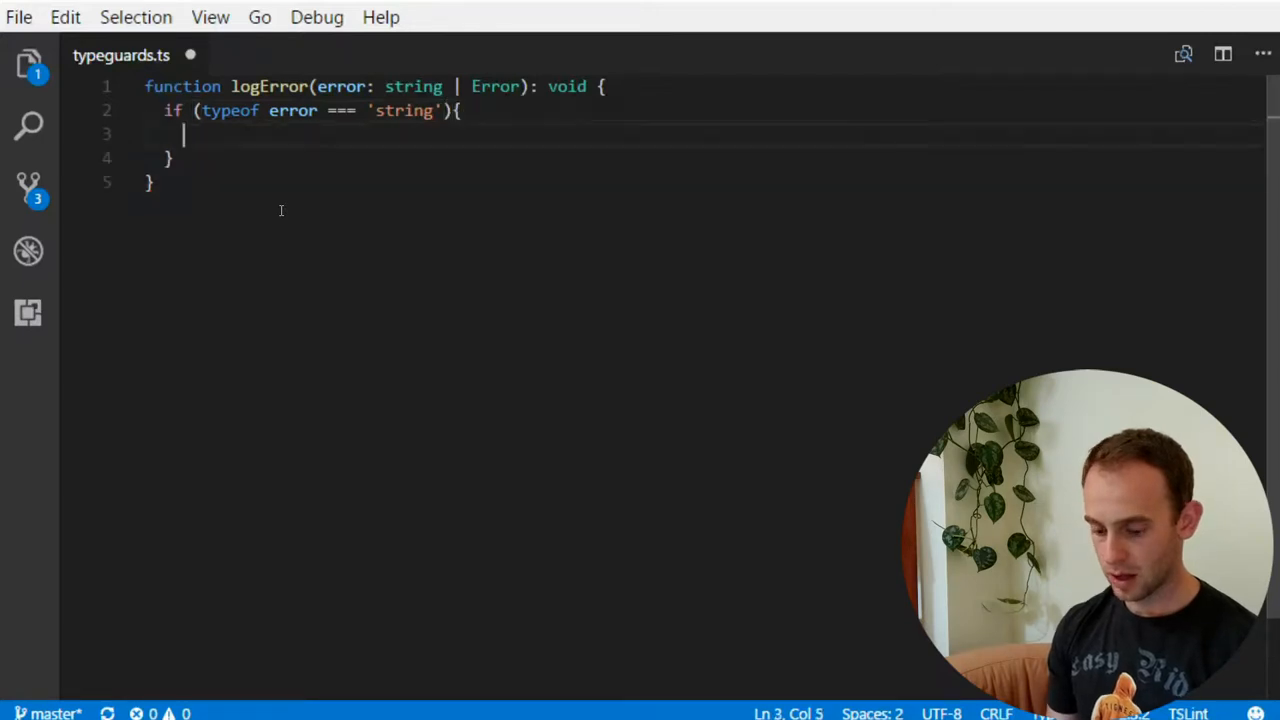
type("console.log()")
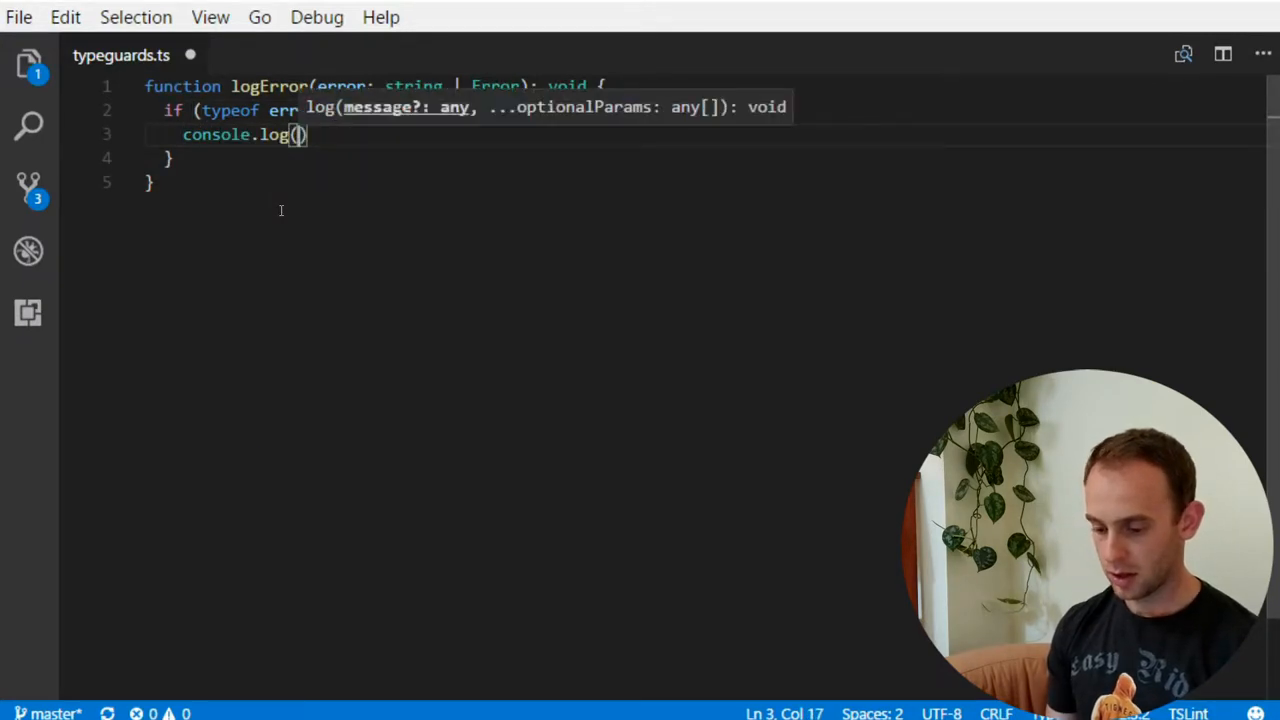
Add the else branch logging error.message, accepting the IntelliSense suggestion
type("} else {")
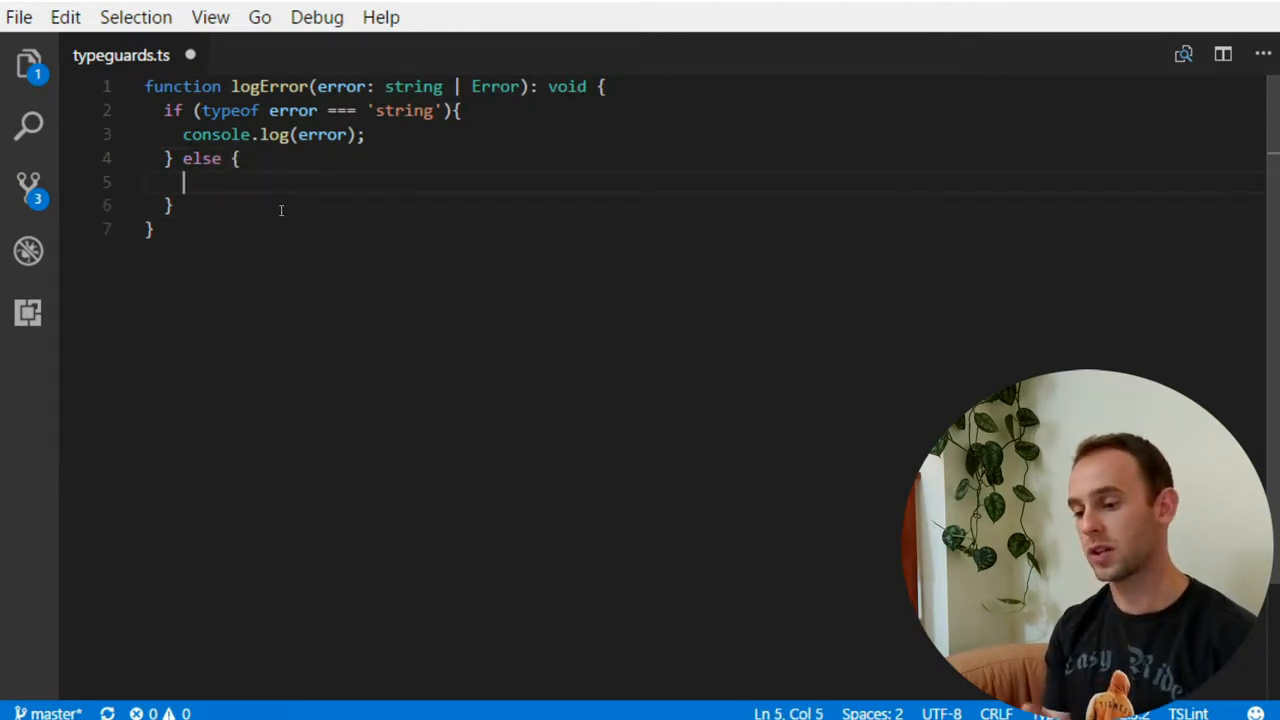
type("console.log(e")
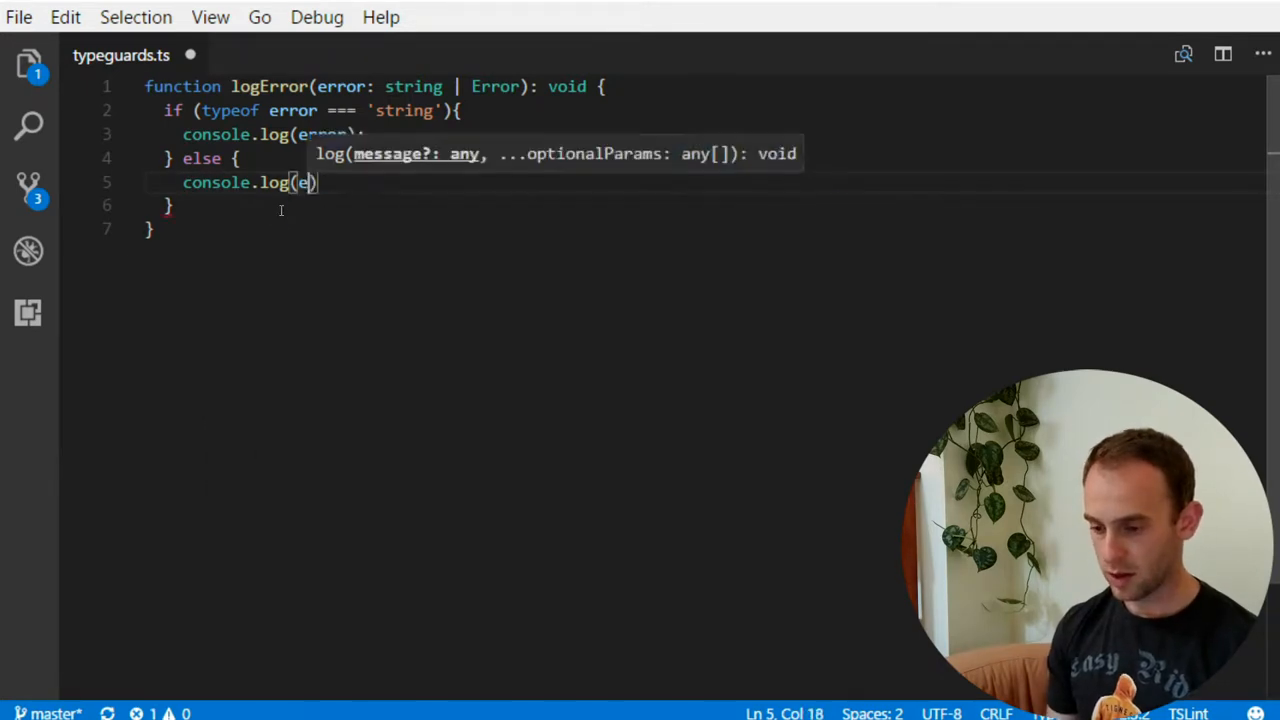
type("rror.")
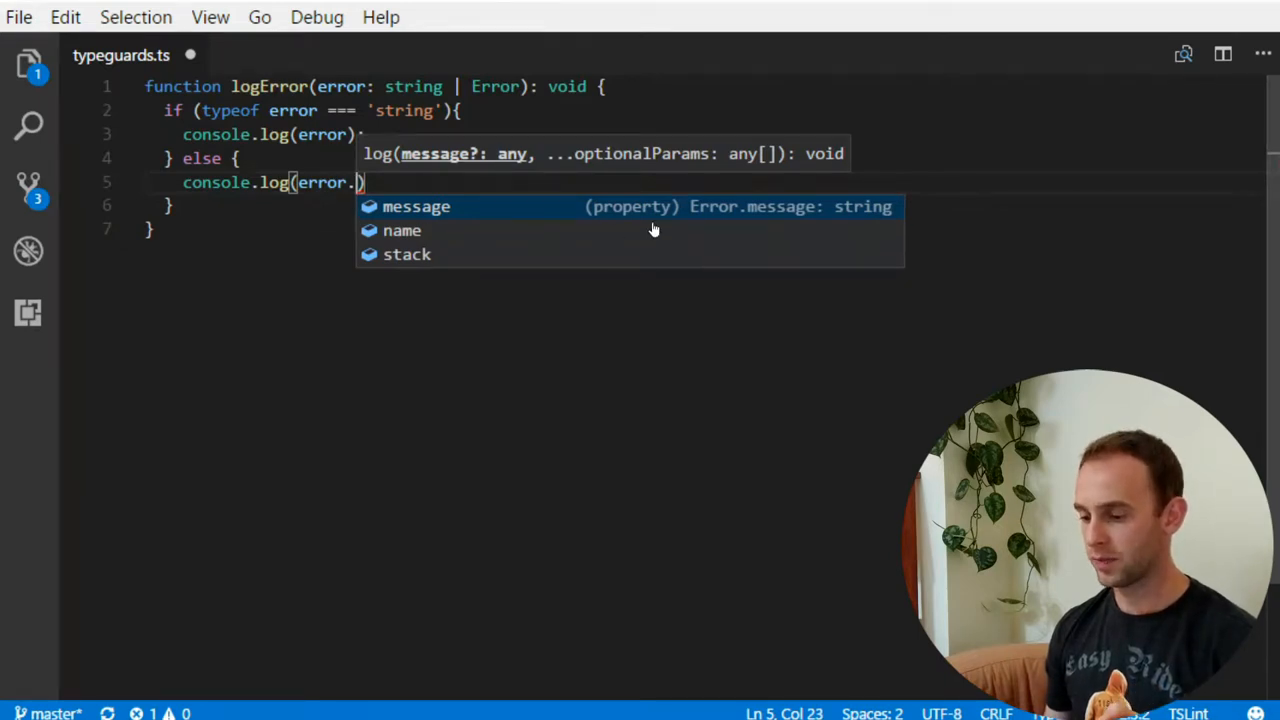
mouse_move(402, 230)
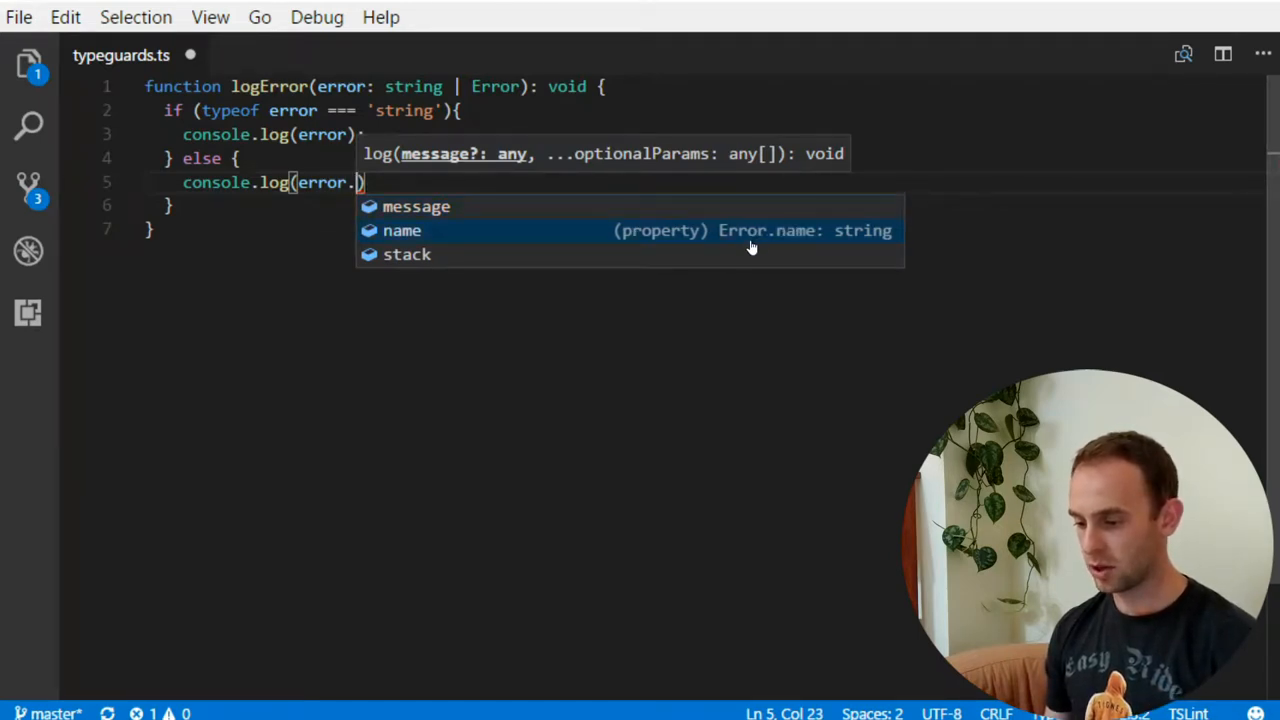
key("Down")
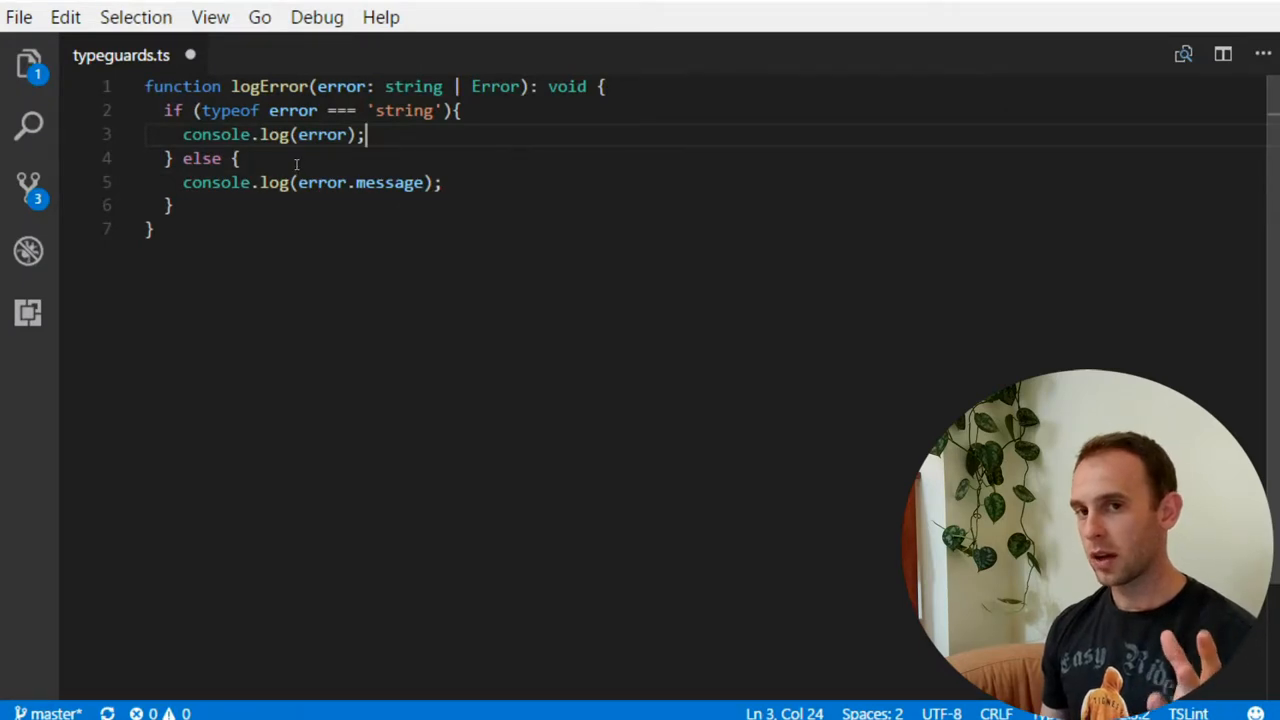
left_click_drag(203, 110, 432, 110)
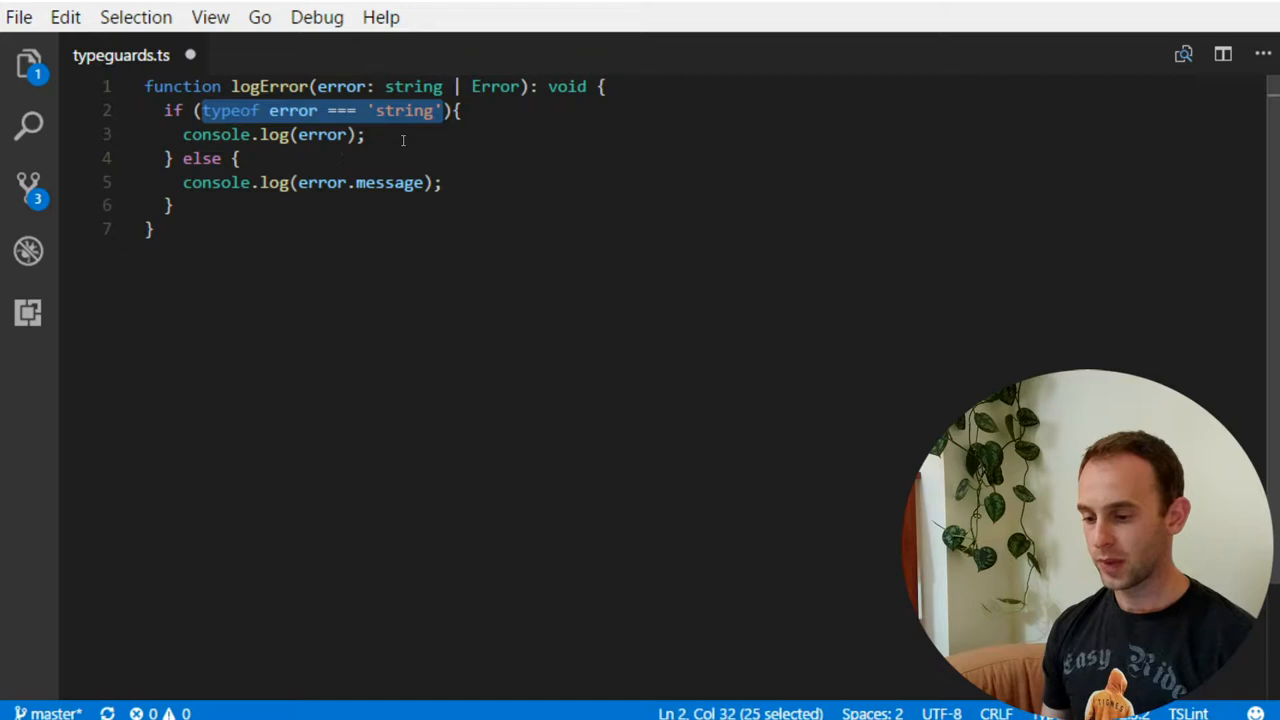
left_click(410, 134)
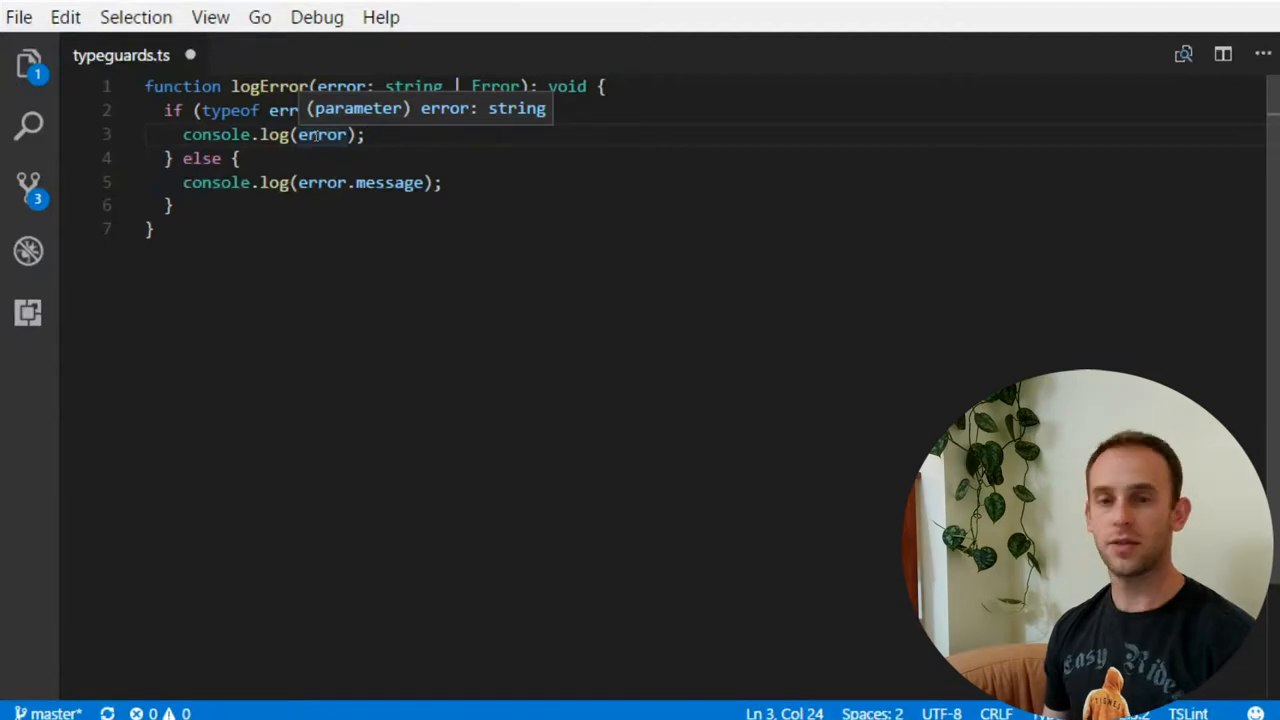
type("=== 'string'){")
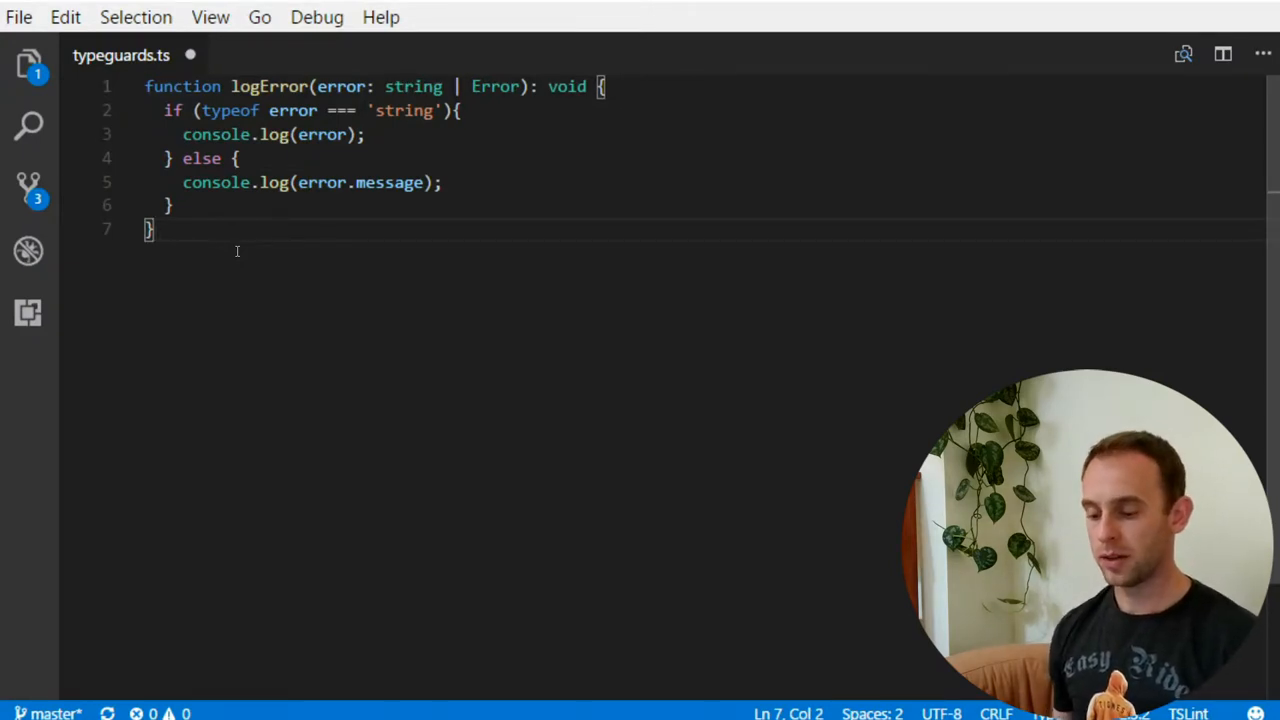
Collapse logError and declare export class Rectangle with public width and height numbers
key("Enter")
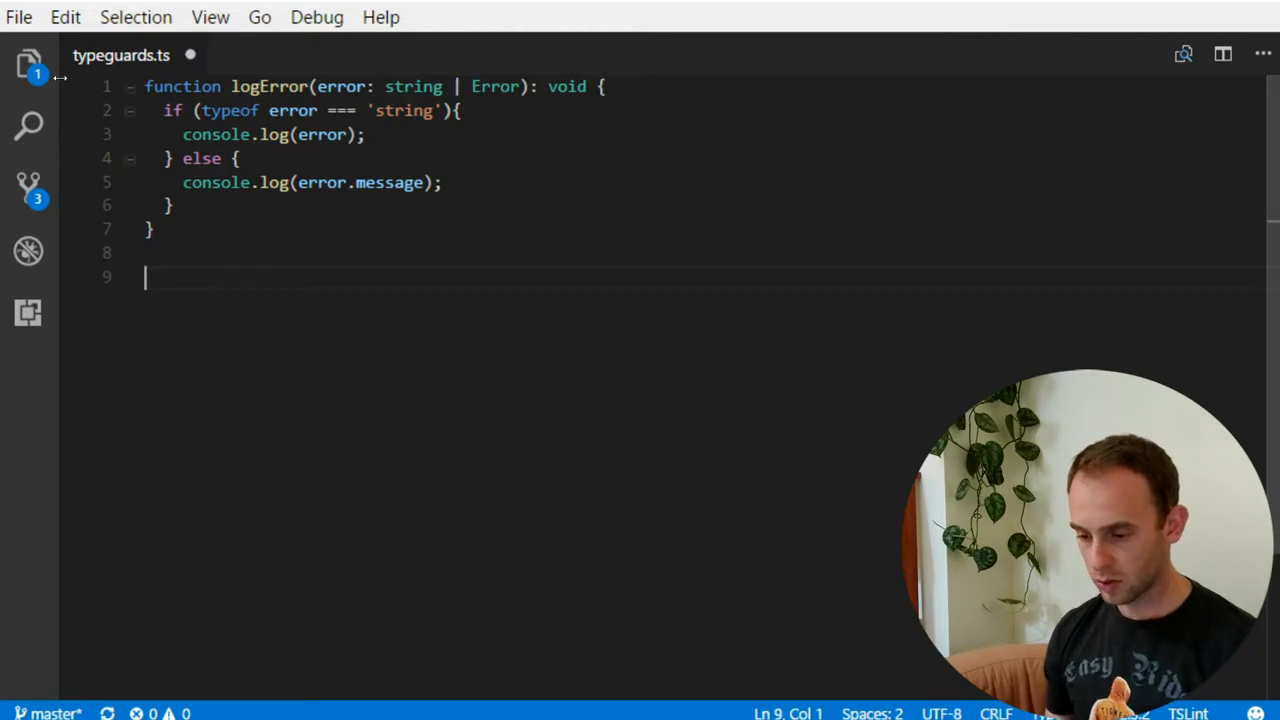
left_click(130, 86)
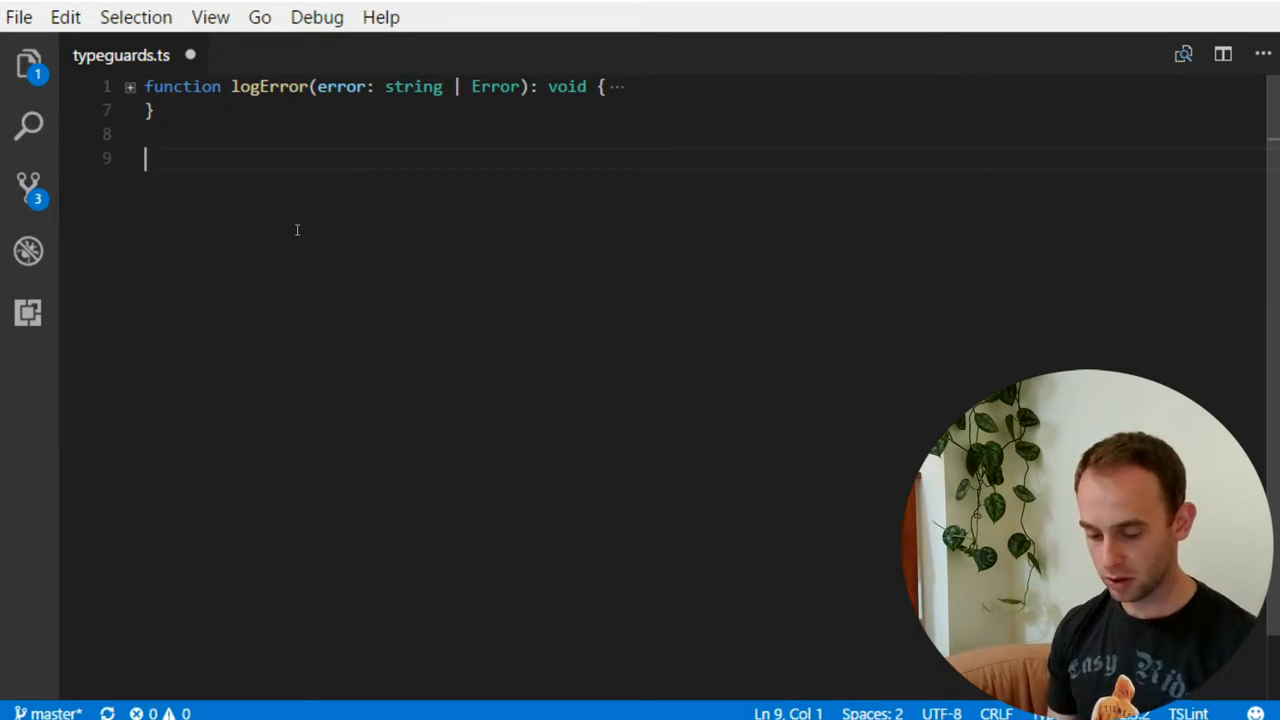
type("expo")
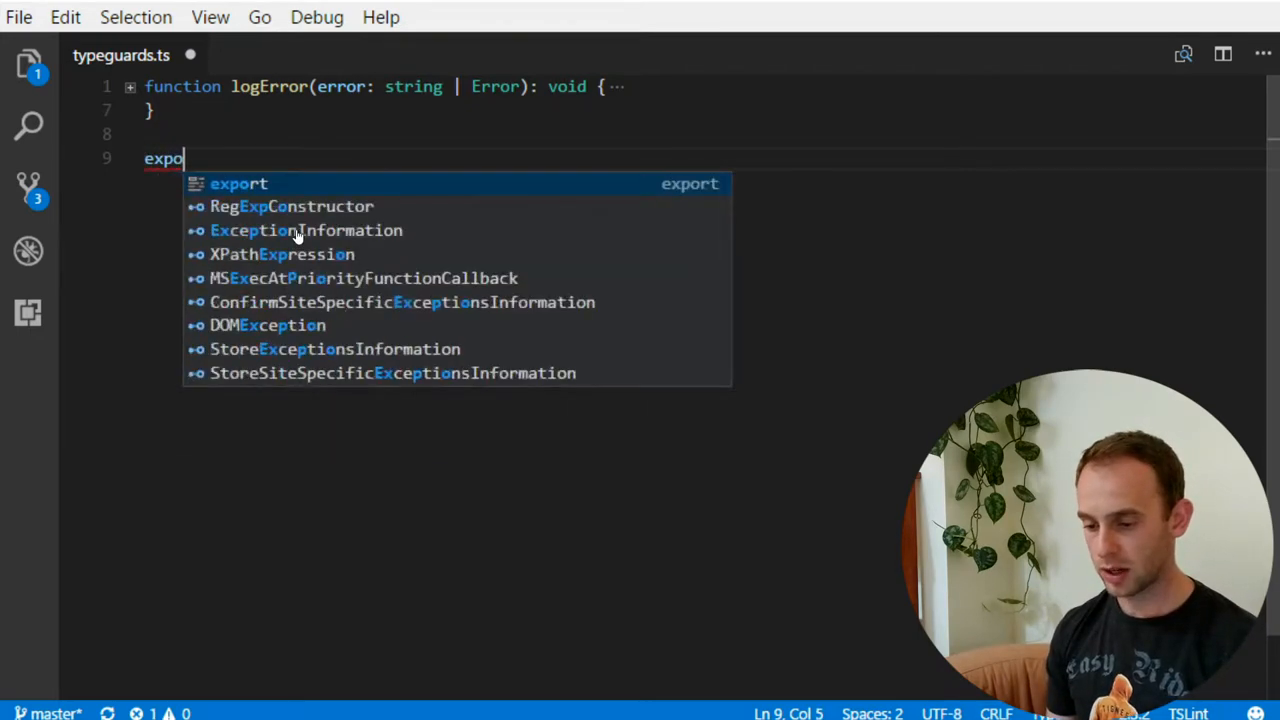
type("ro")
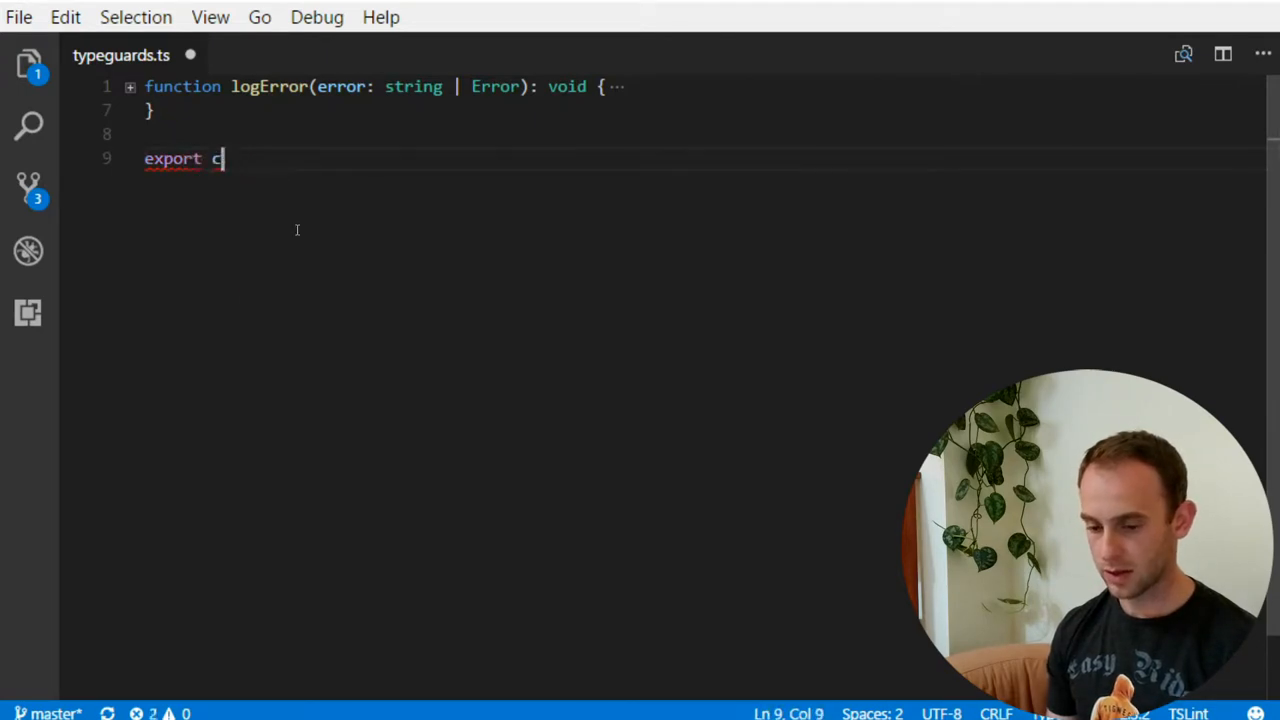
type("lass Rectangle {")
type("constructor(p")
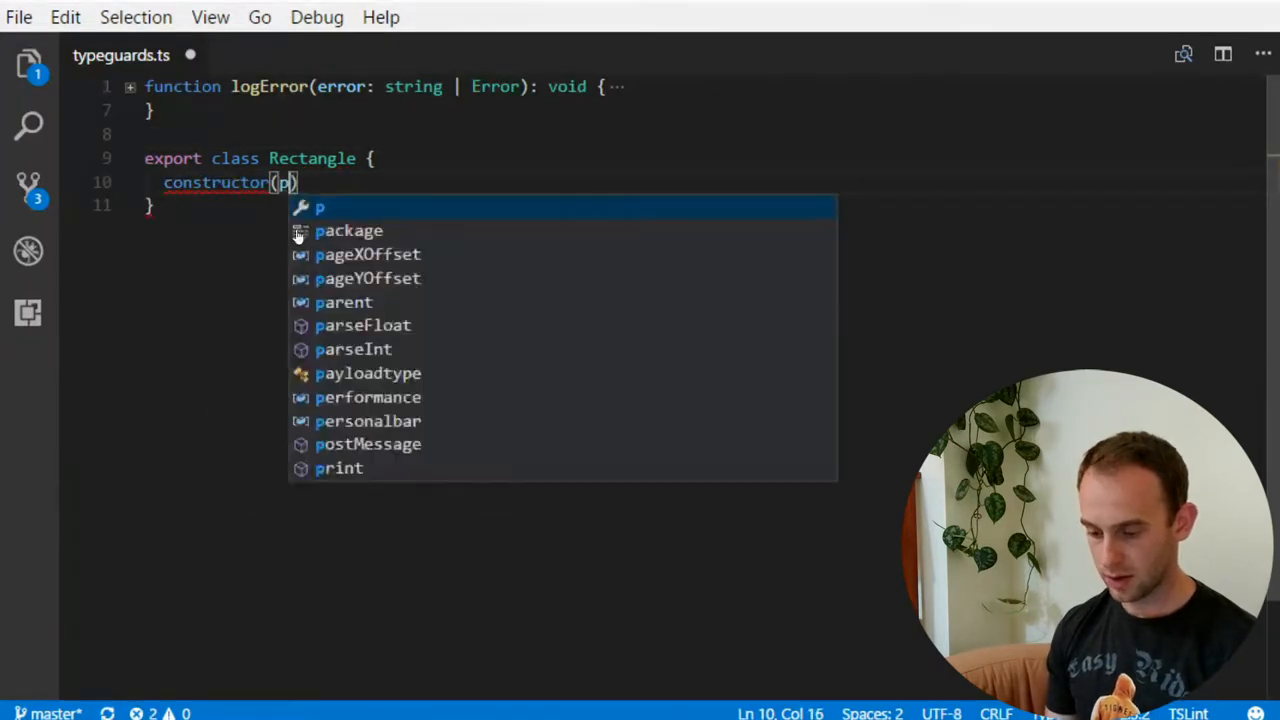
type("ublic width: number, public he")
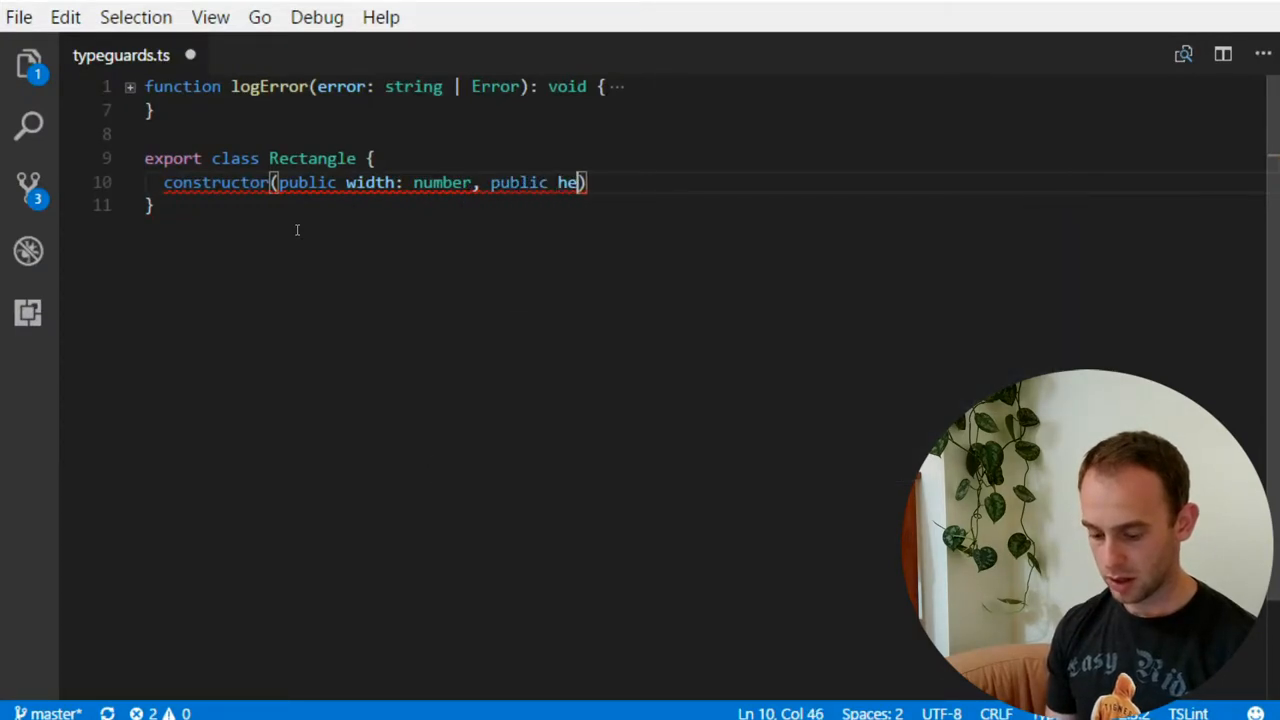
type("i")
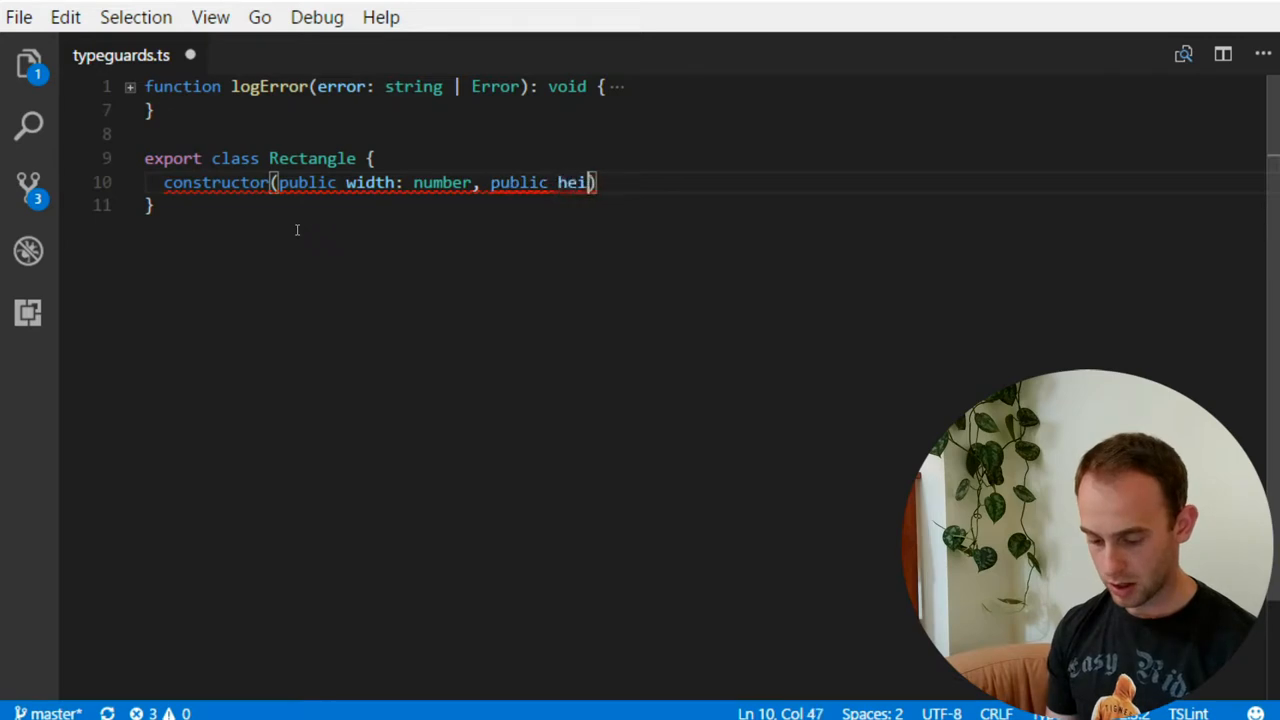
type("ght: number")
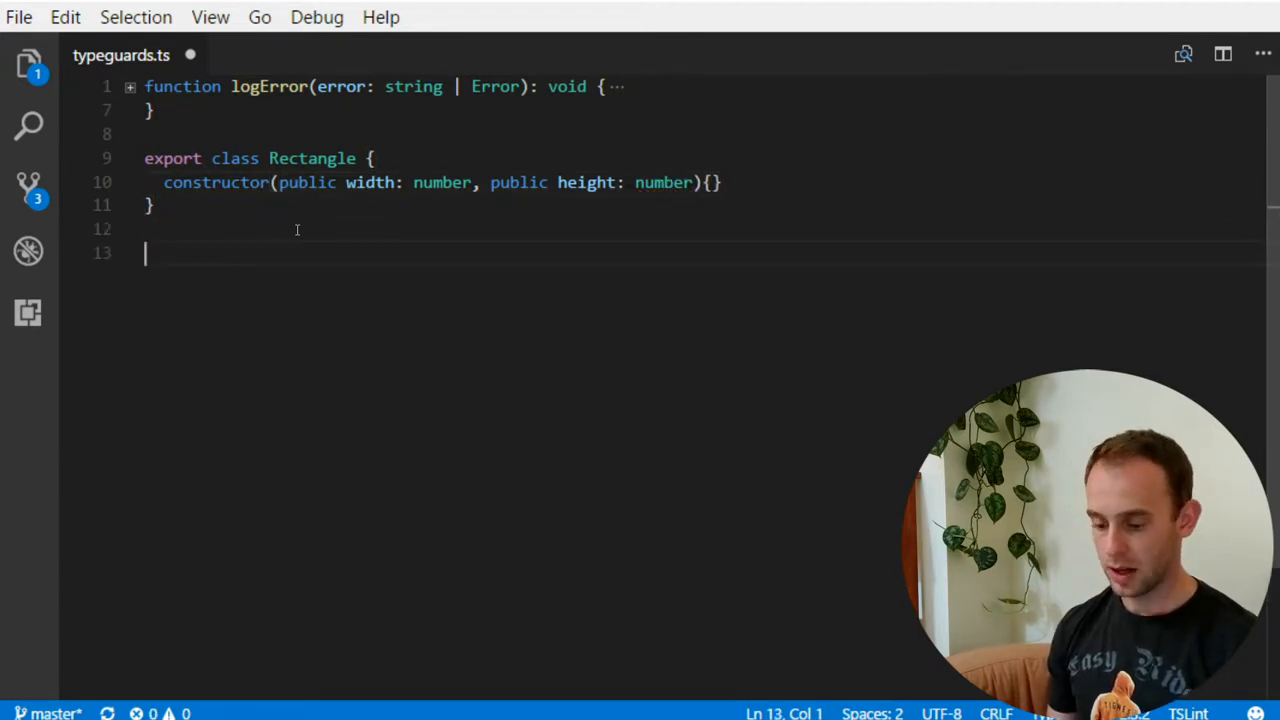
Declare export class Circle with constructor(public radius: number)
type("export cl")
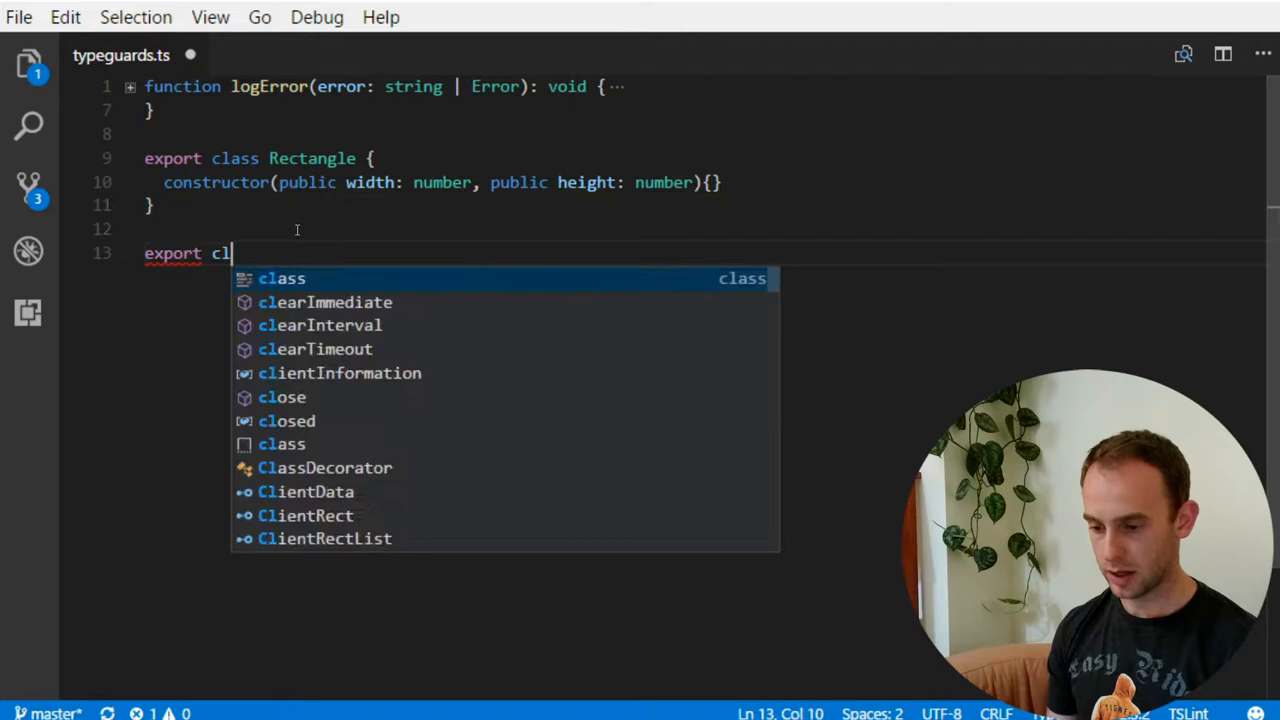
type("ass Circle {")
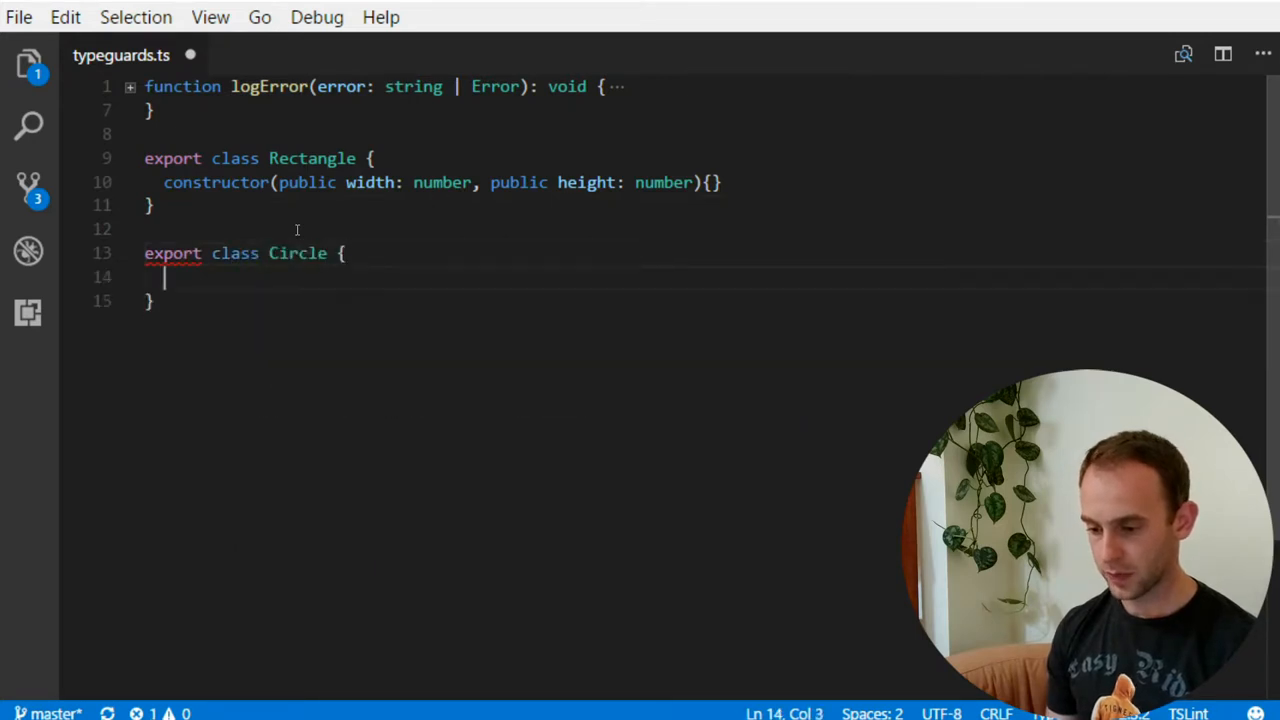
type("constructor")
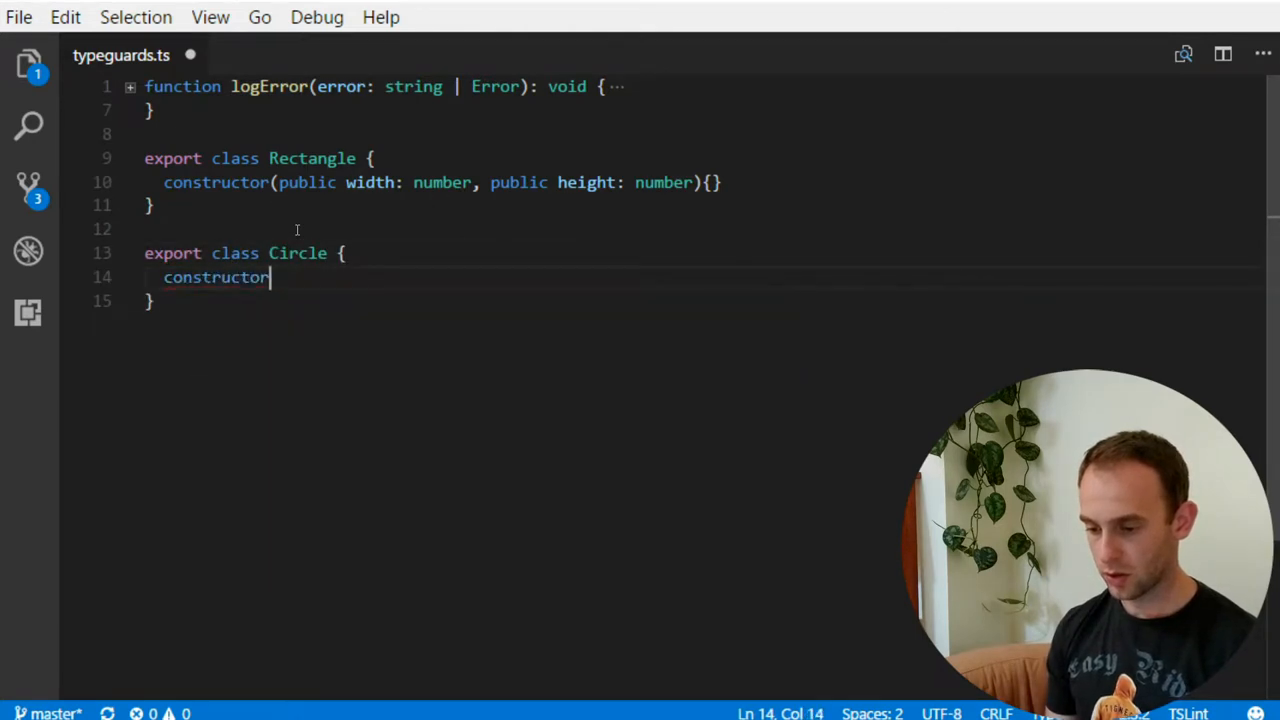
type("(public")
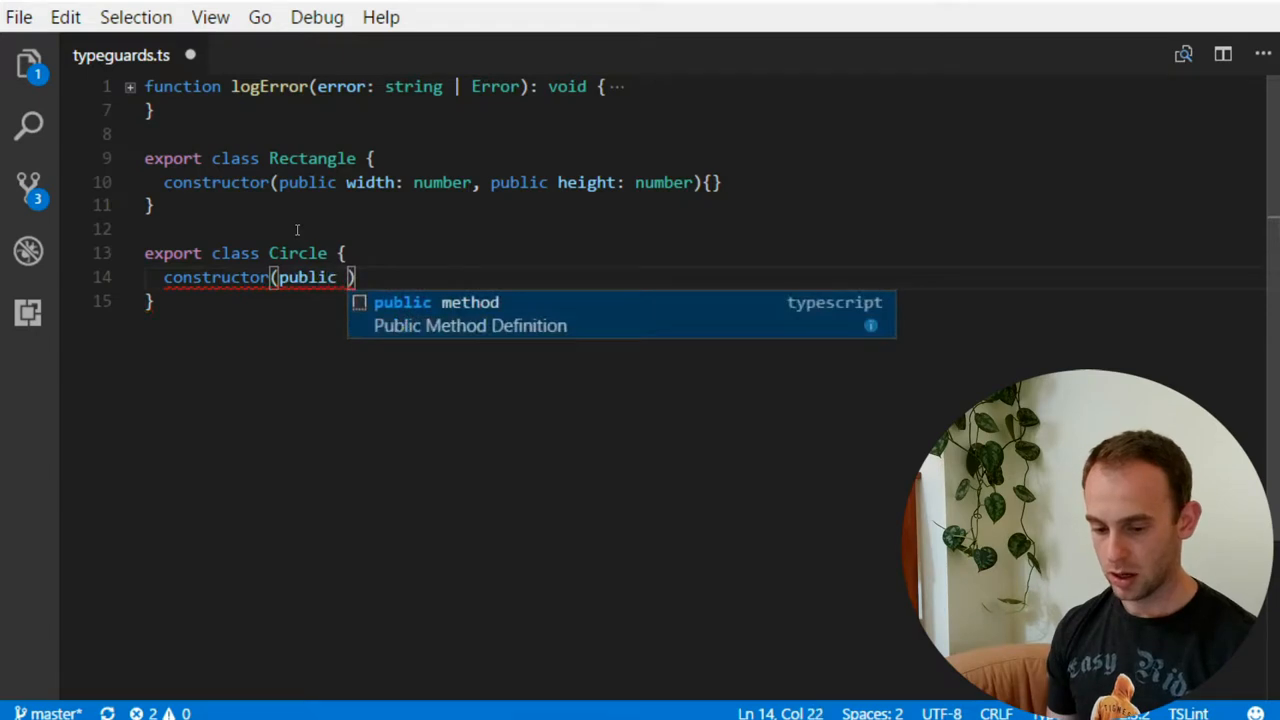
type("radius")
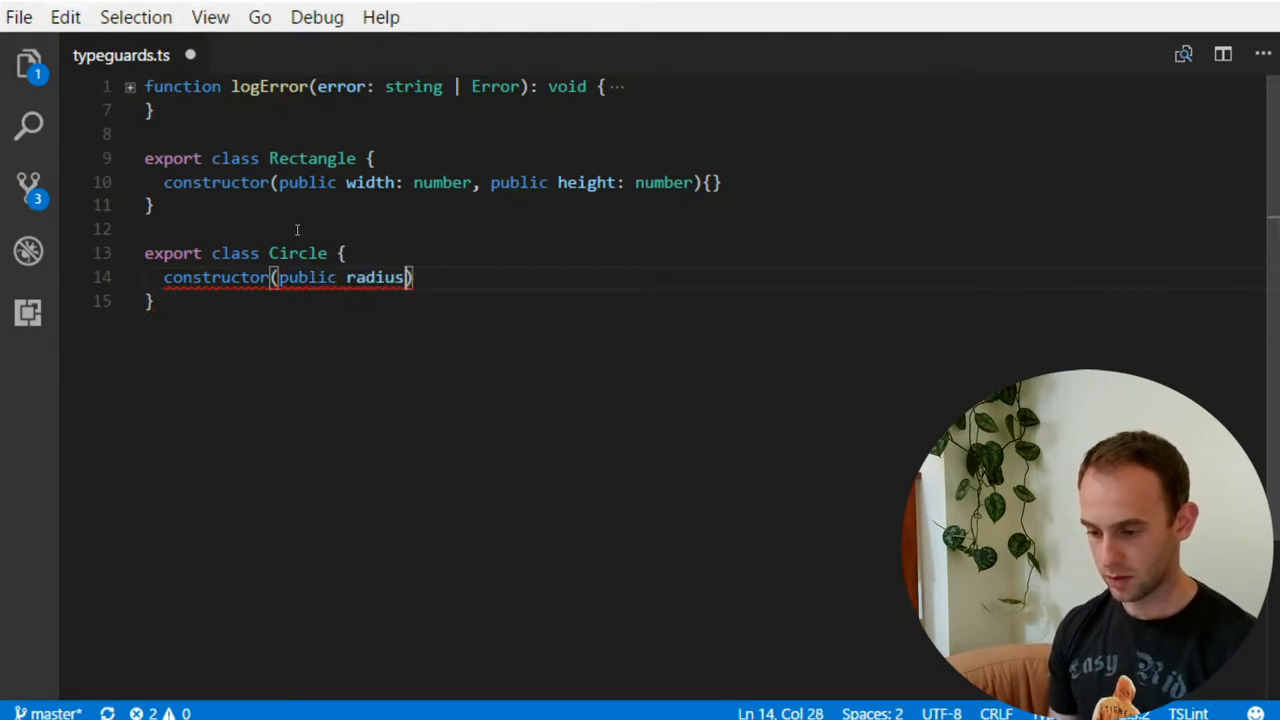
type(": number){")
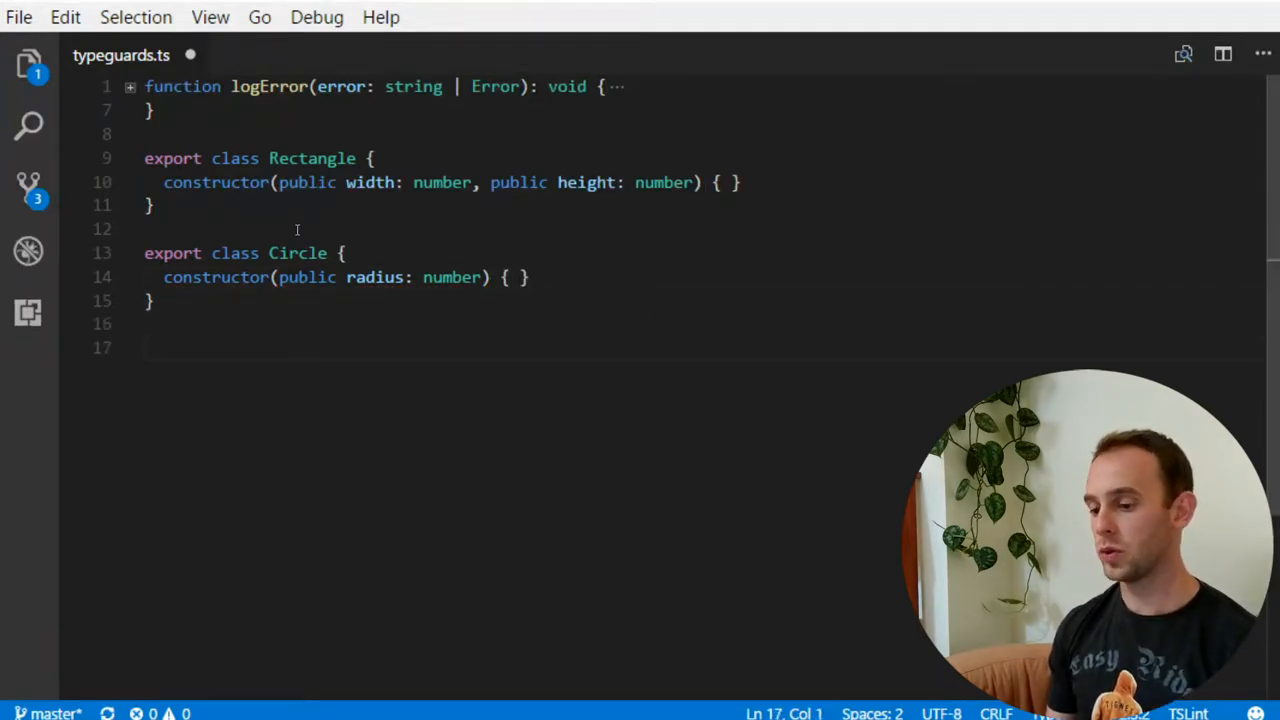
Declare function getArea(geometry: Rectangle | Circle)
type("function")
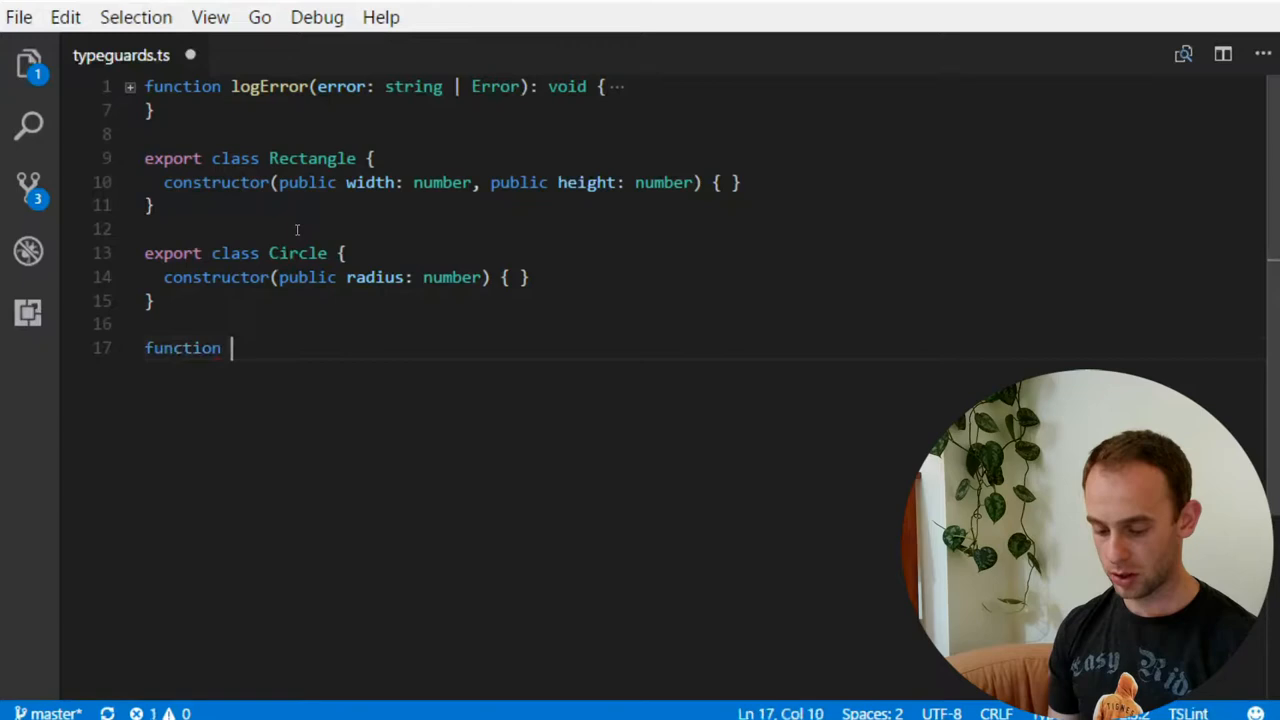
type("getArea")
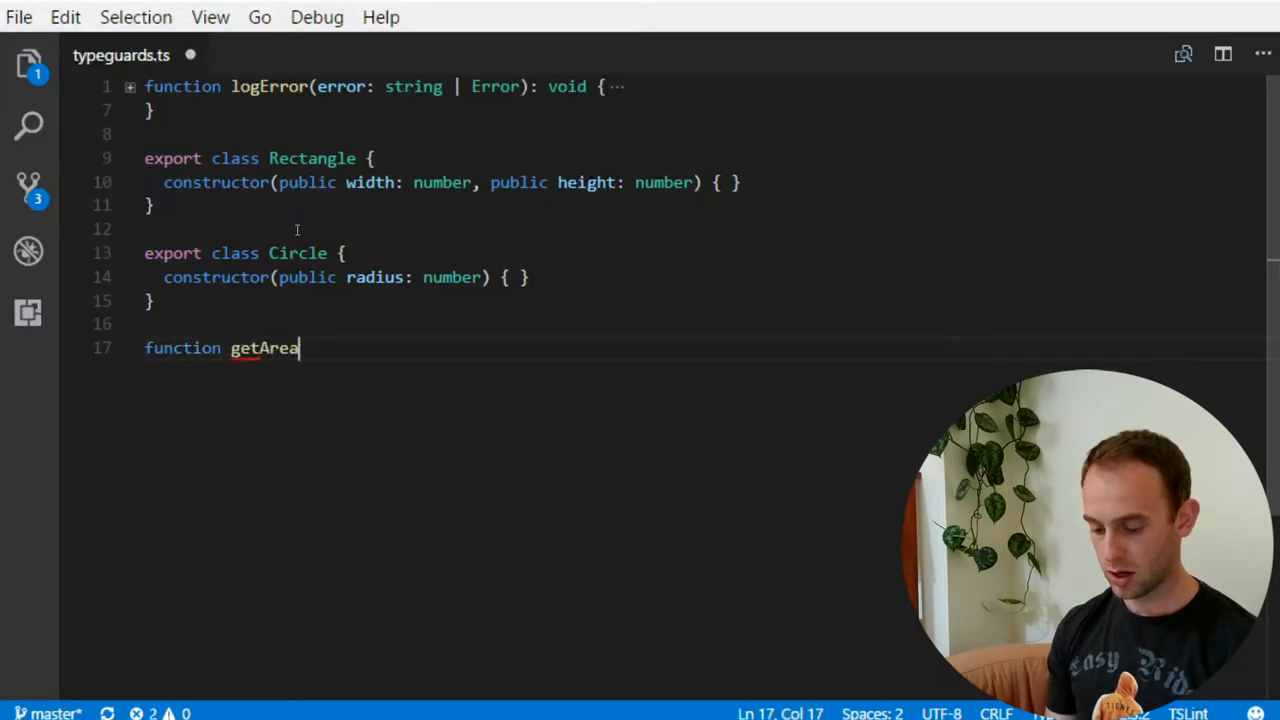
type("(geometry)")
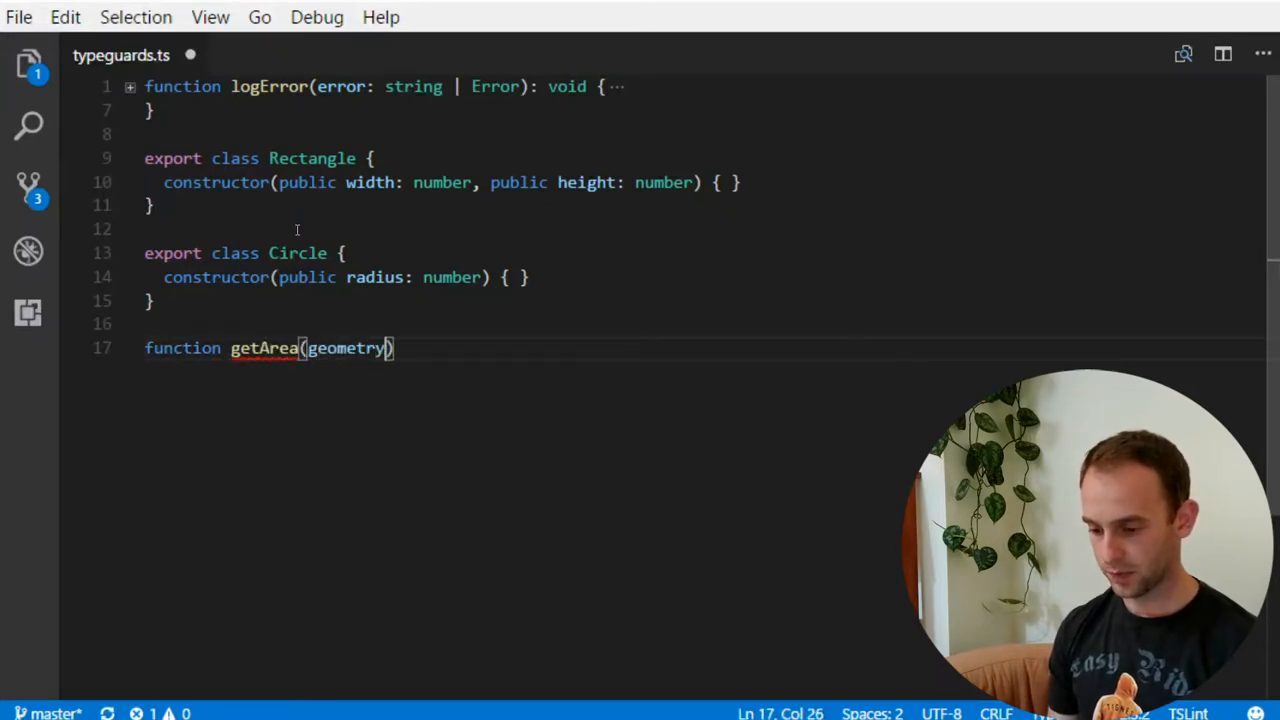
type(": Rec")
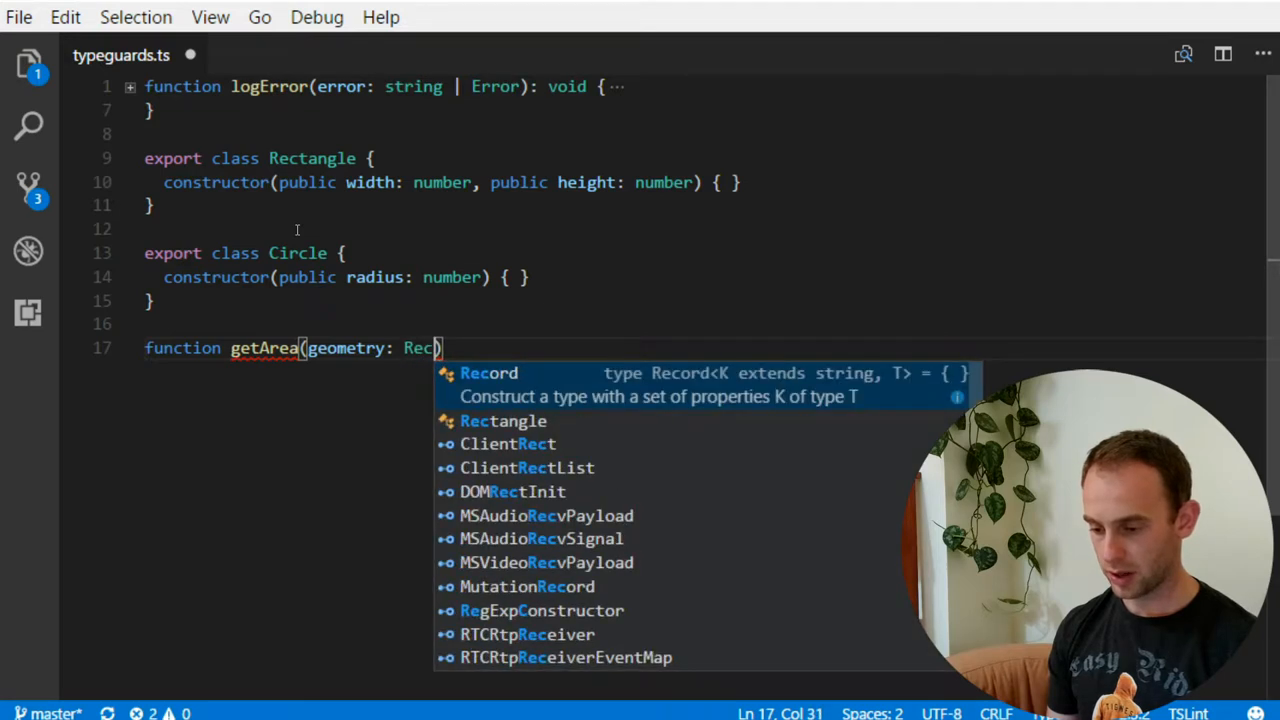
key("Backspace")
type("tangle ")
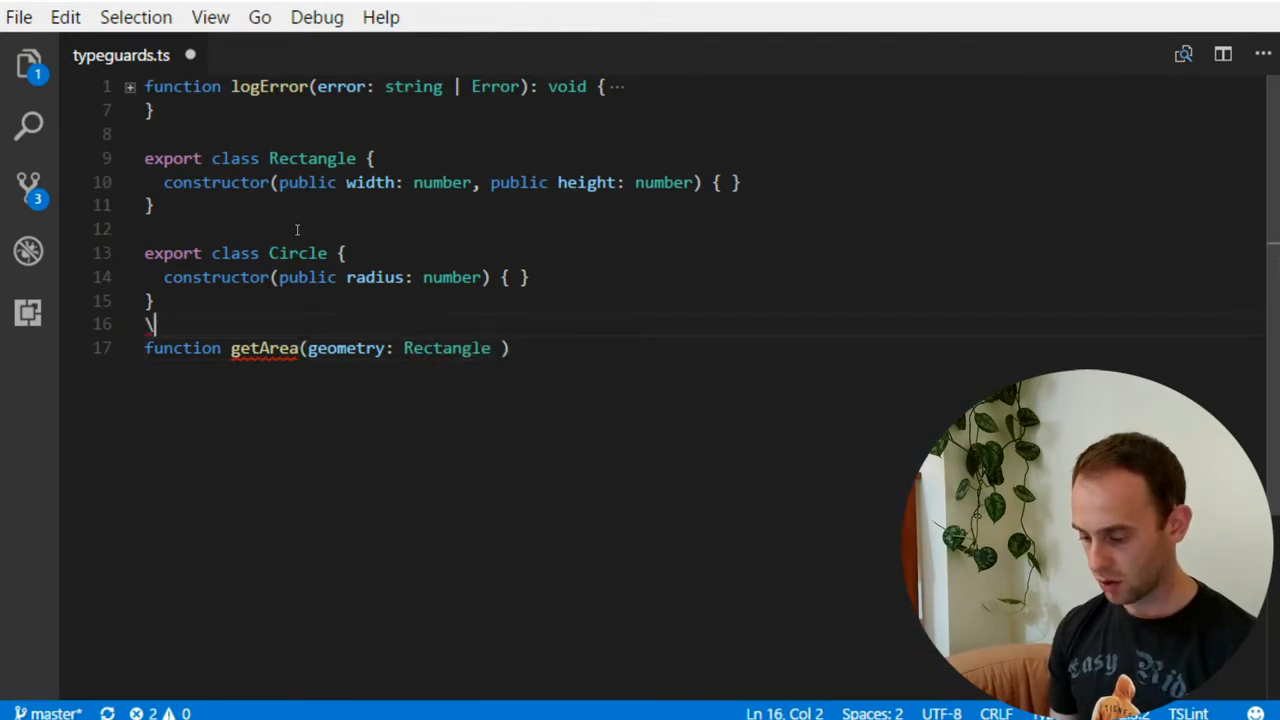
key("Backspace")
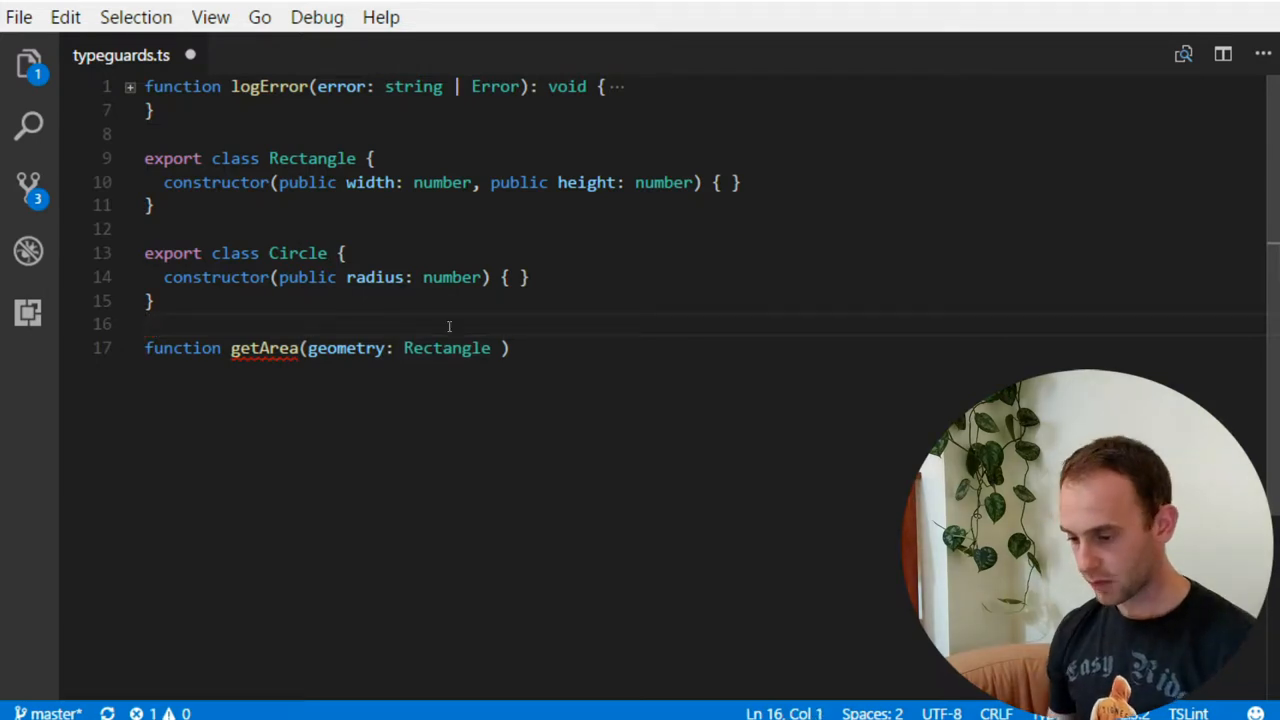
type("| Circle")
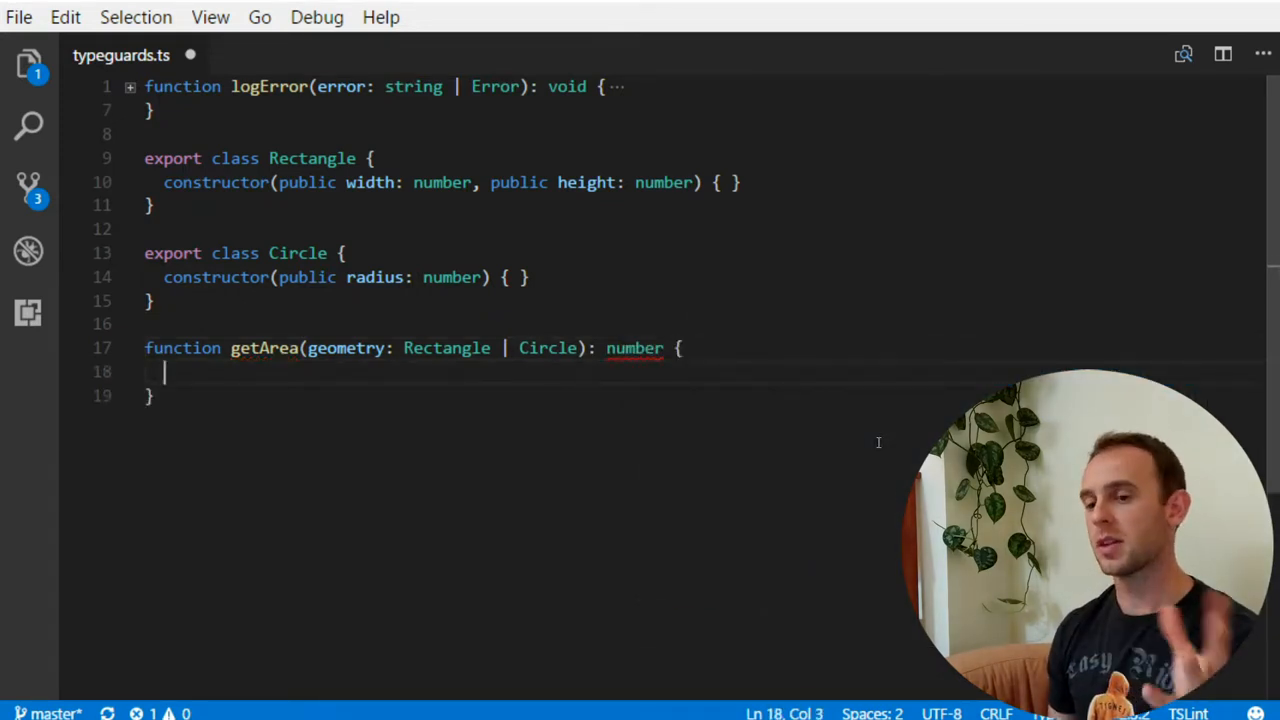
mouse_move(473, 264)
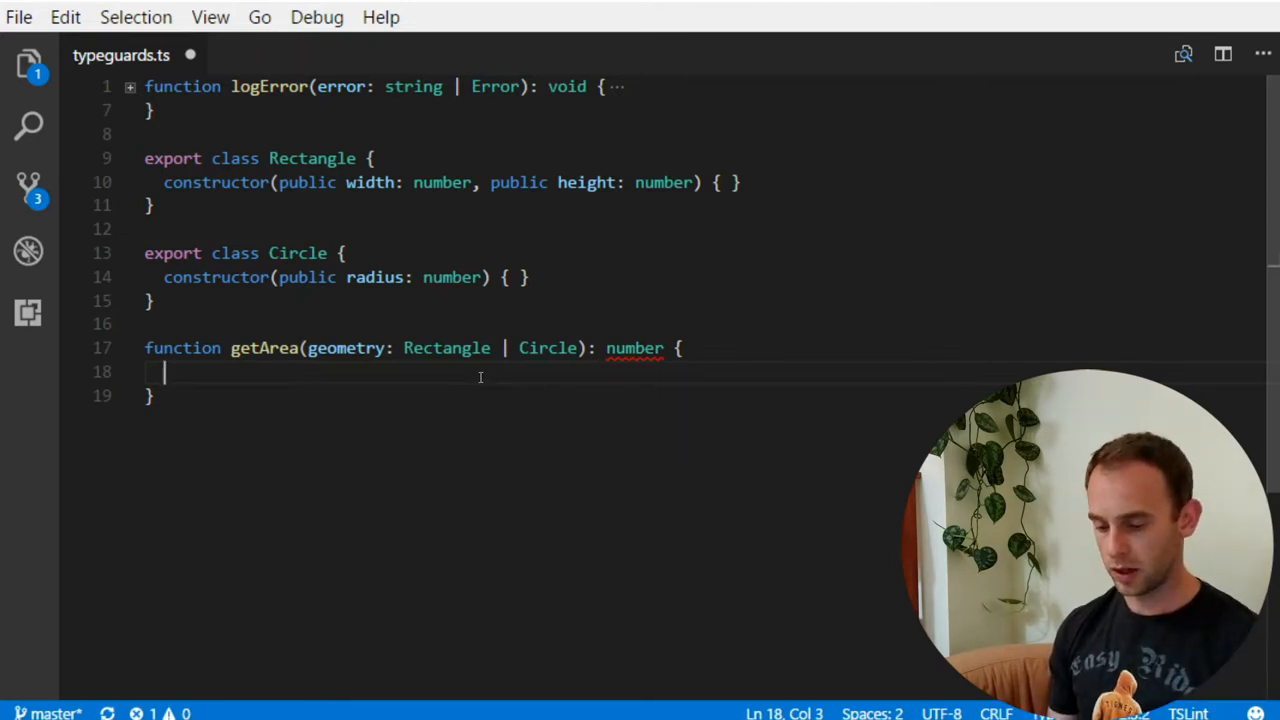
Add an if (geometry instanceof Circle) block to getArea
type("if (")
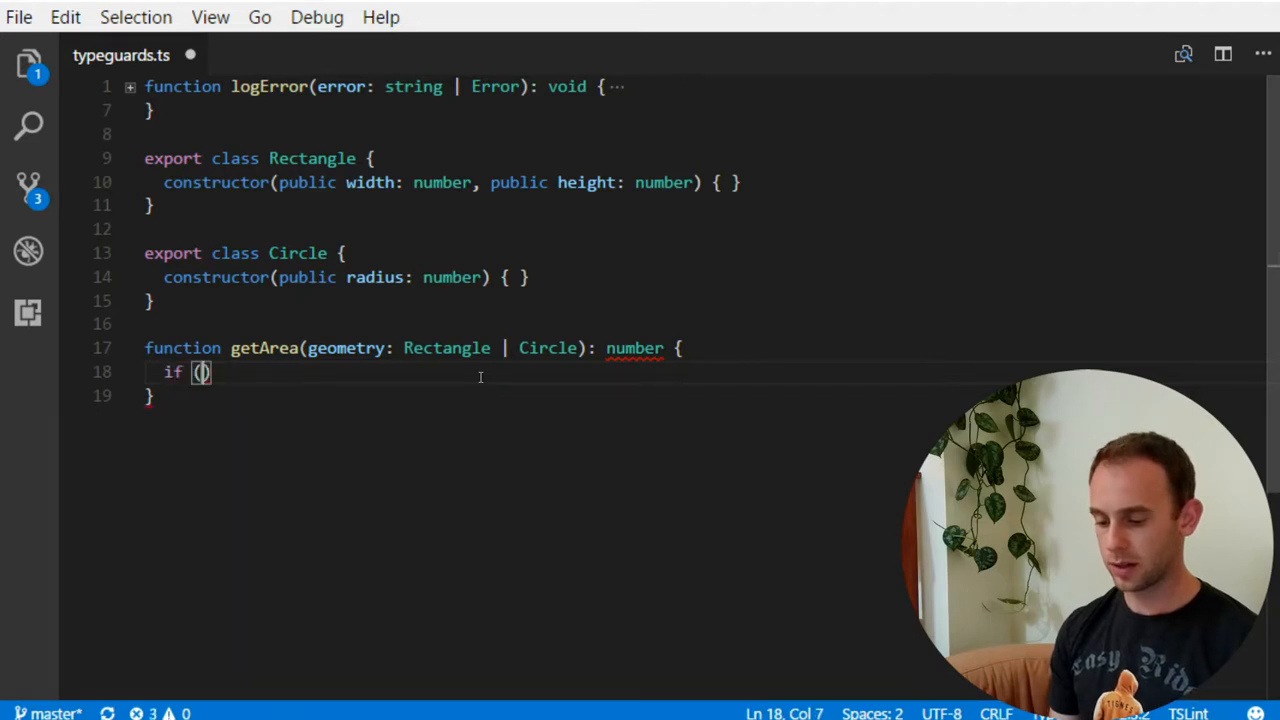
type("geometry in")
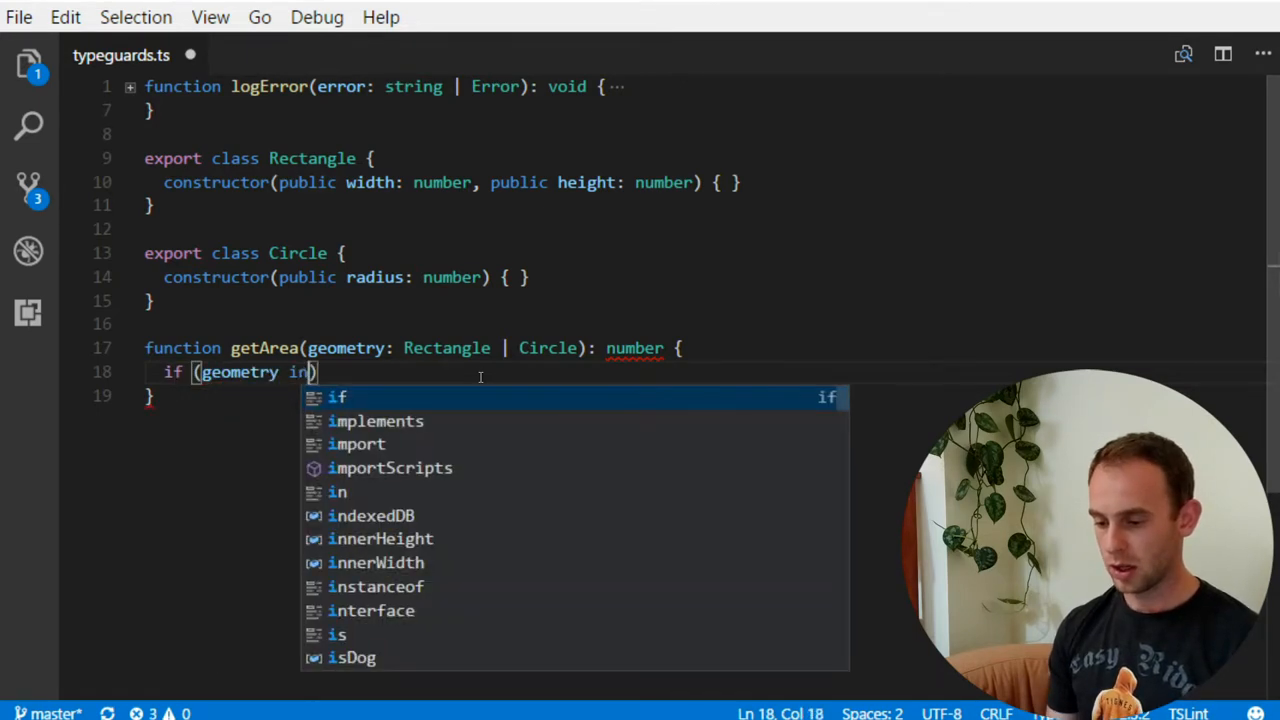
type("instanceof")
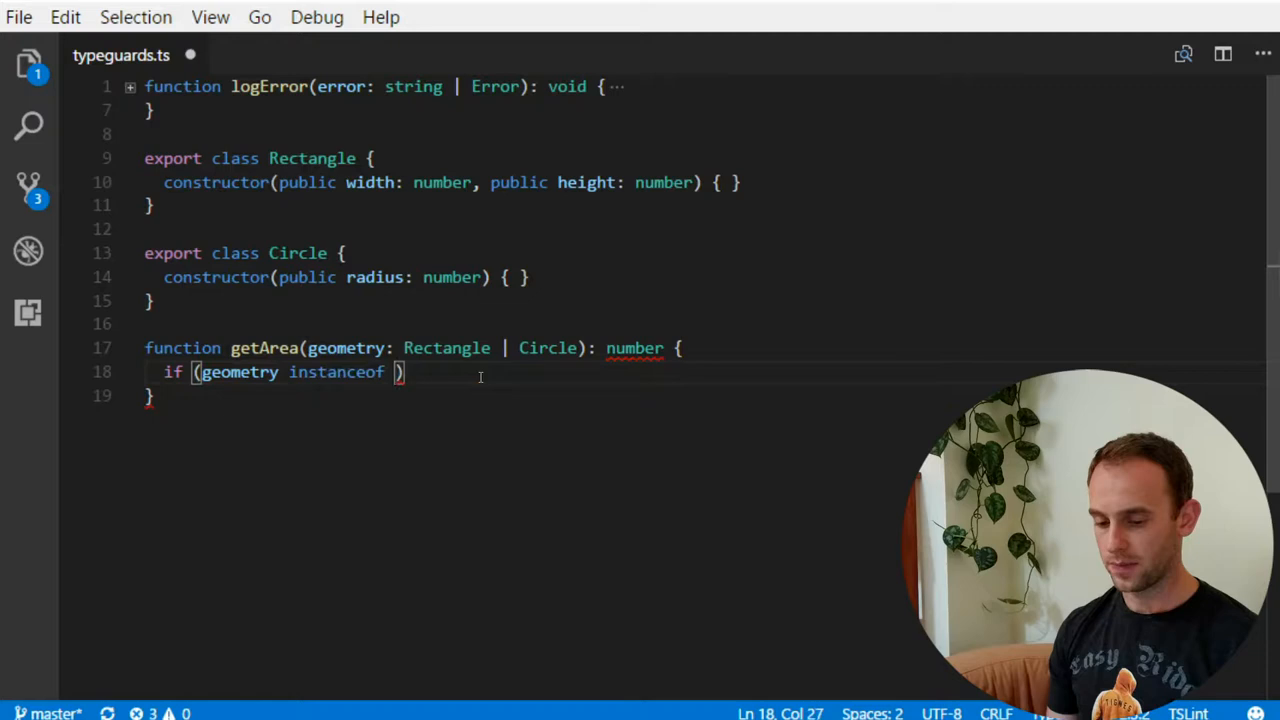
type("Cir")
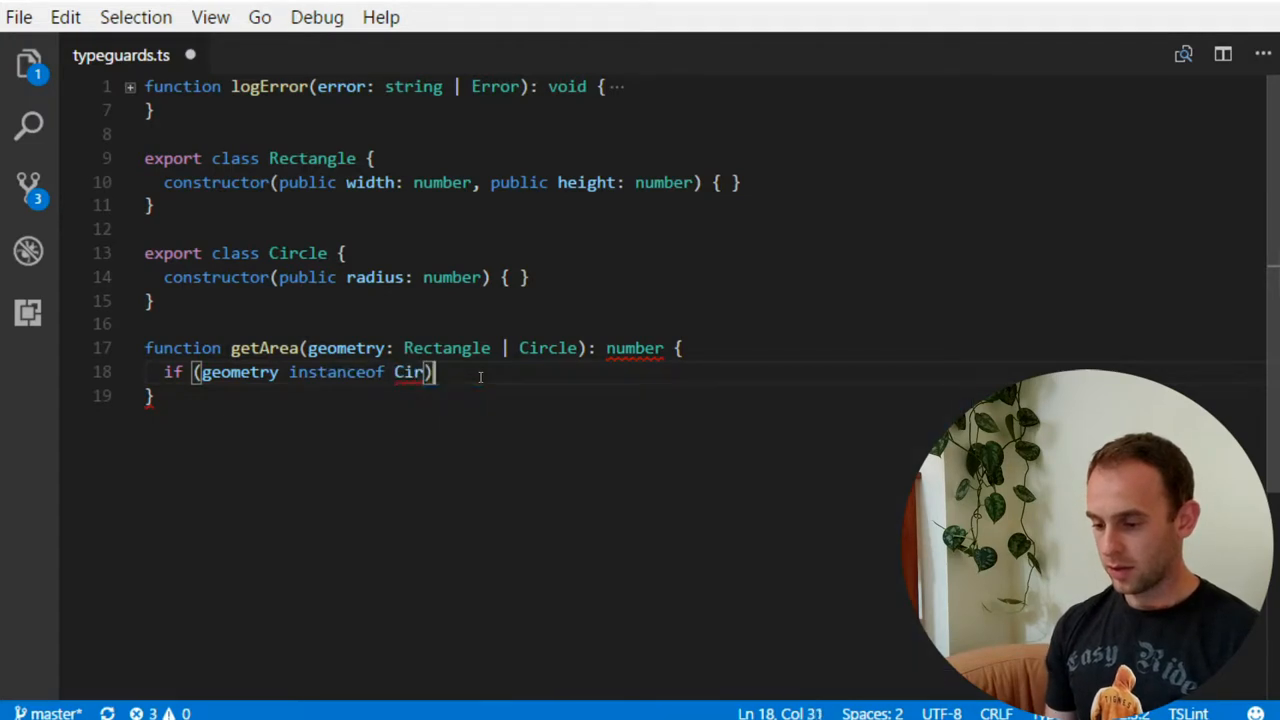
type("cle")
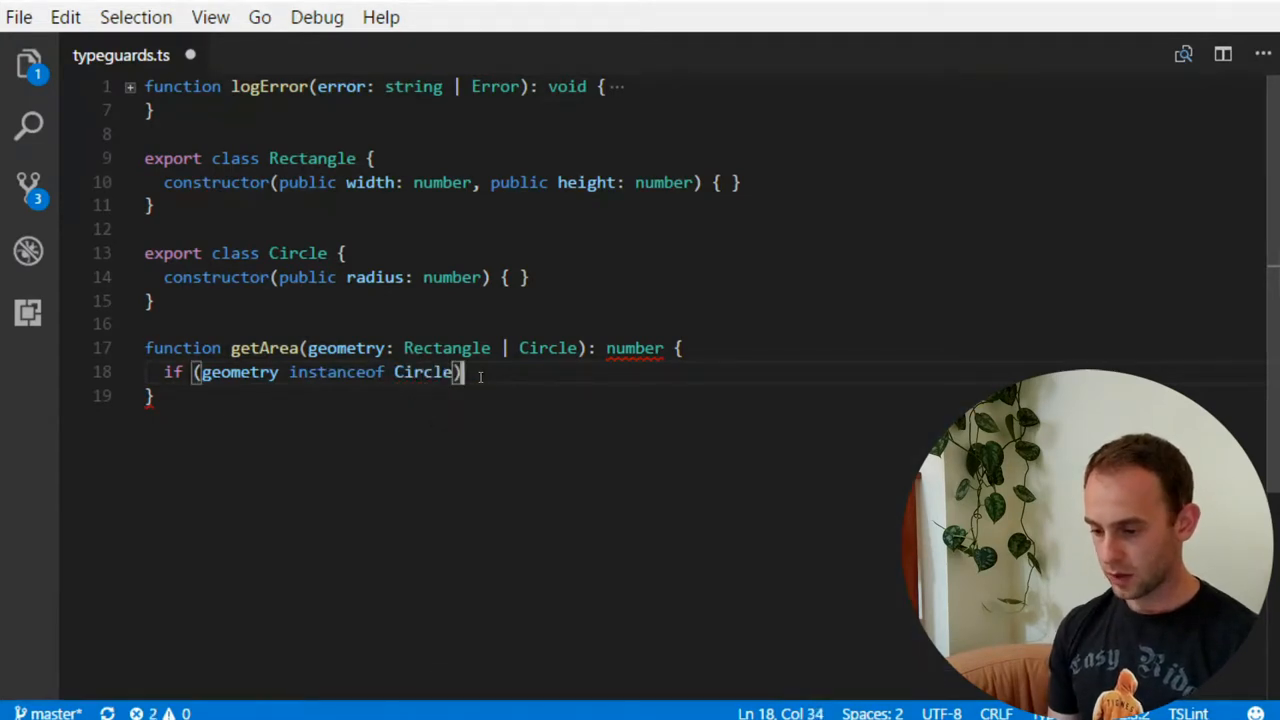
type("{")
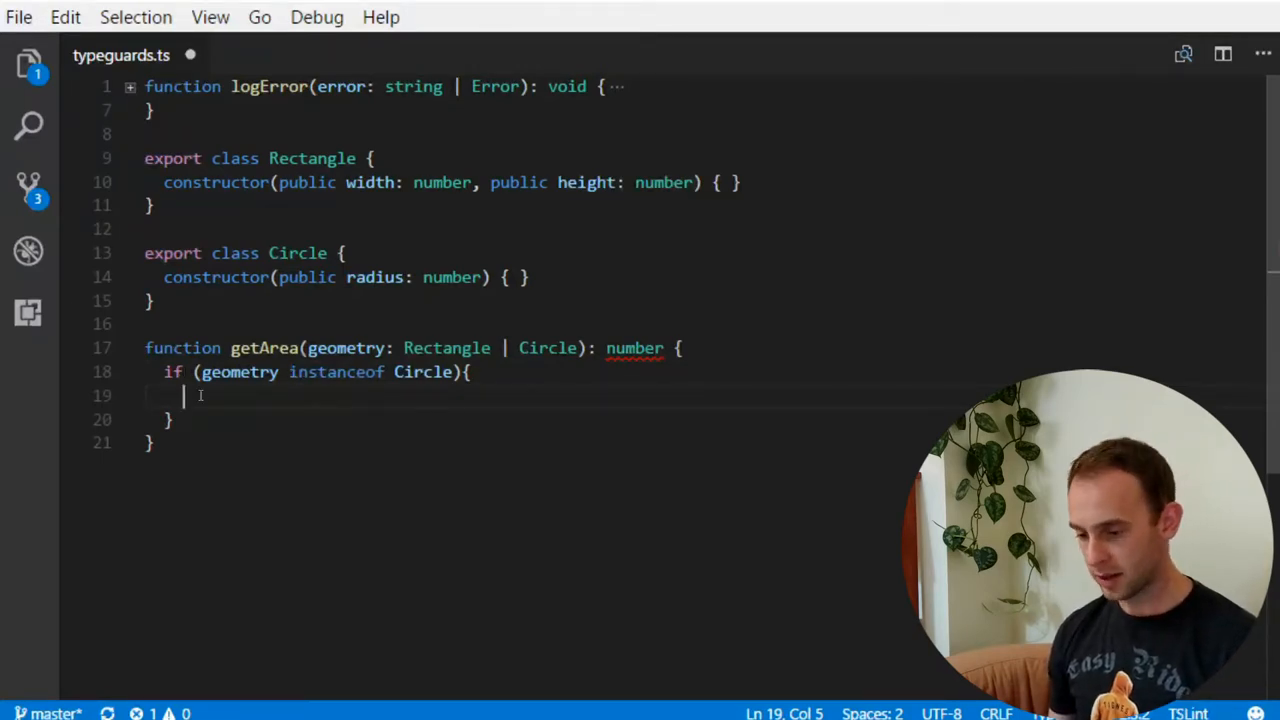
mouse_move(240, 404)
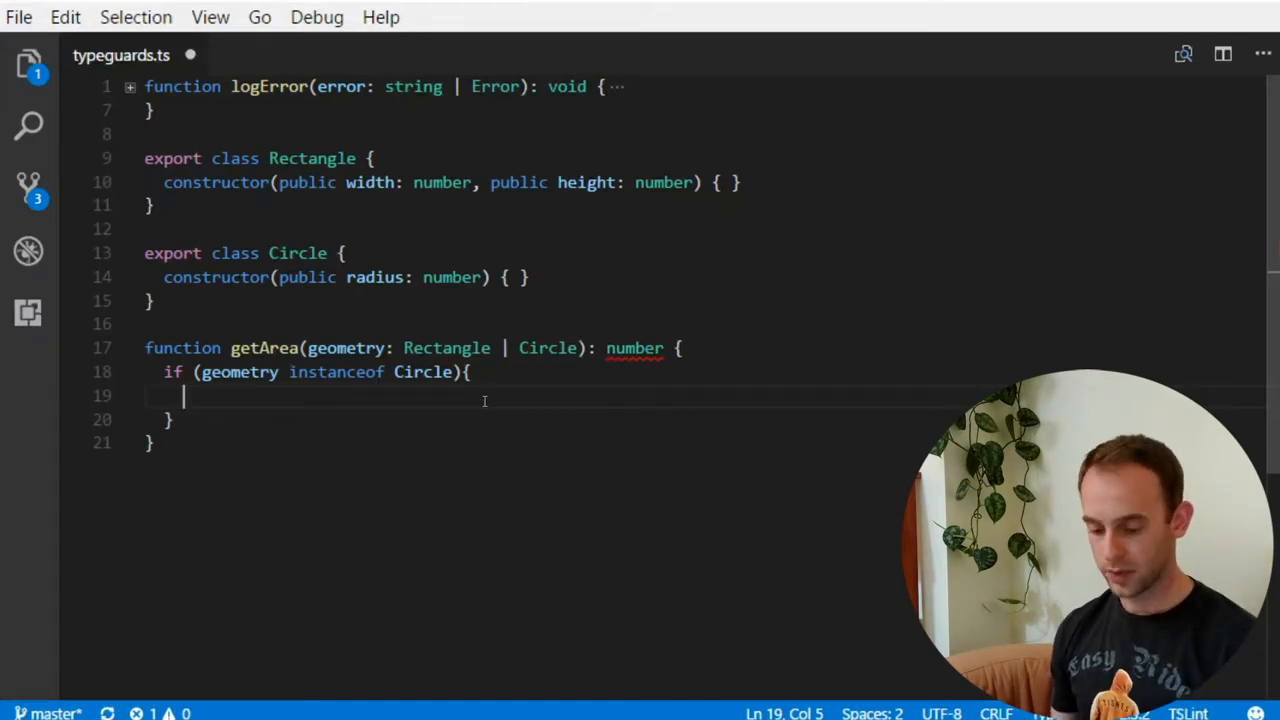
Return Math.PI * Math.pow(geometry.radius, 2) in the Circle branch
type("return")
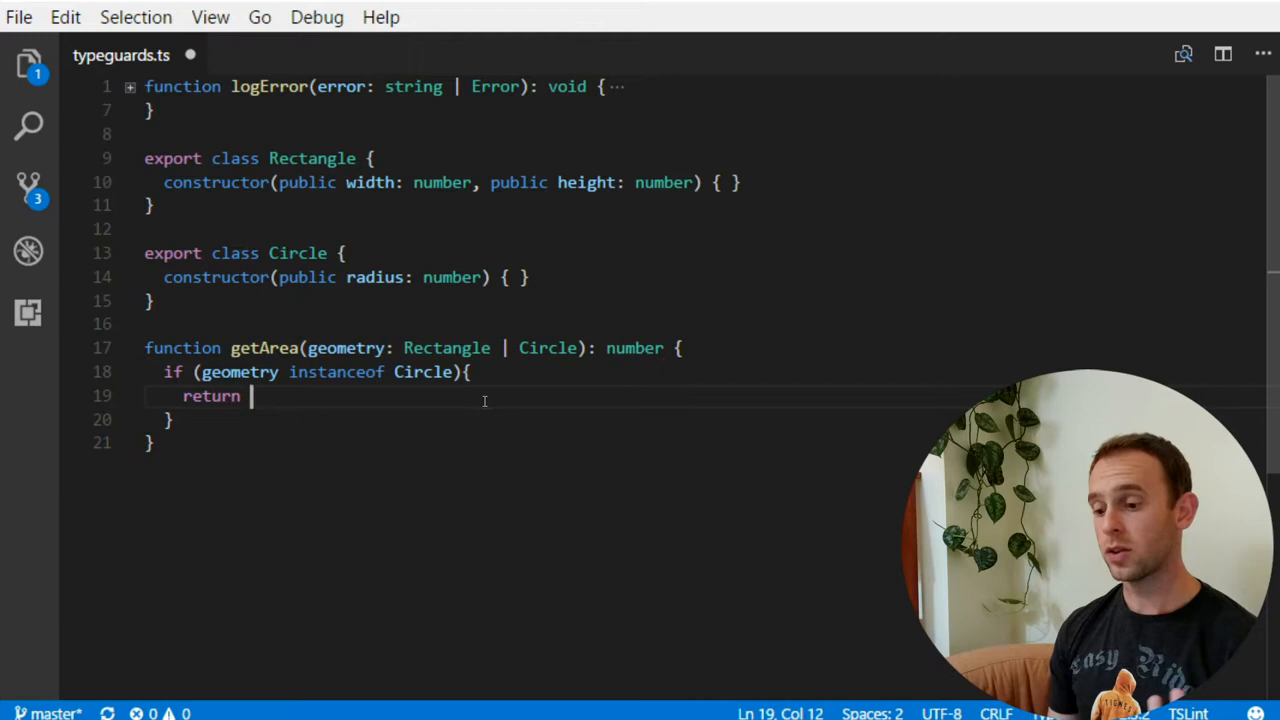
type("geometry")
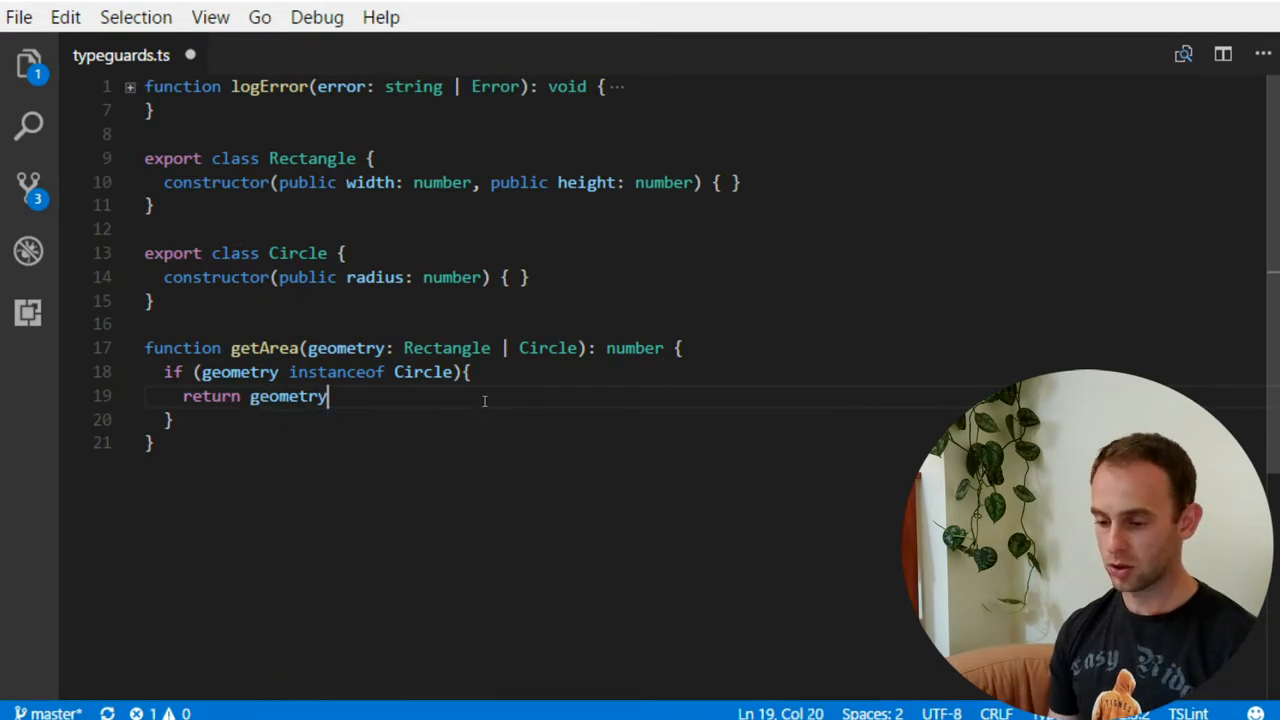
type(".")
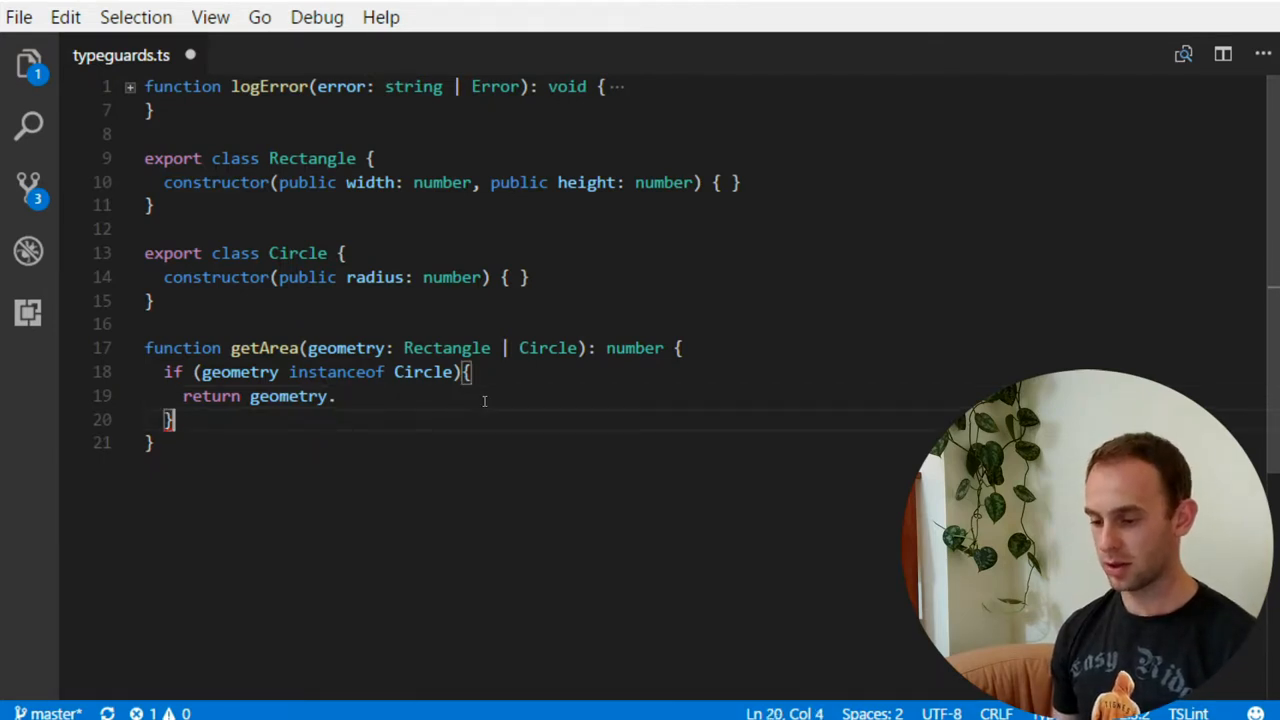
type("radius")
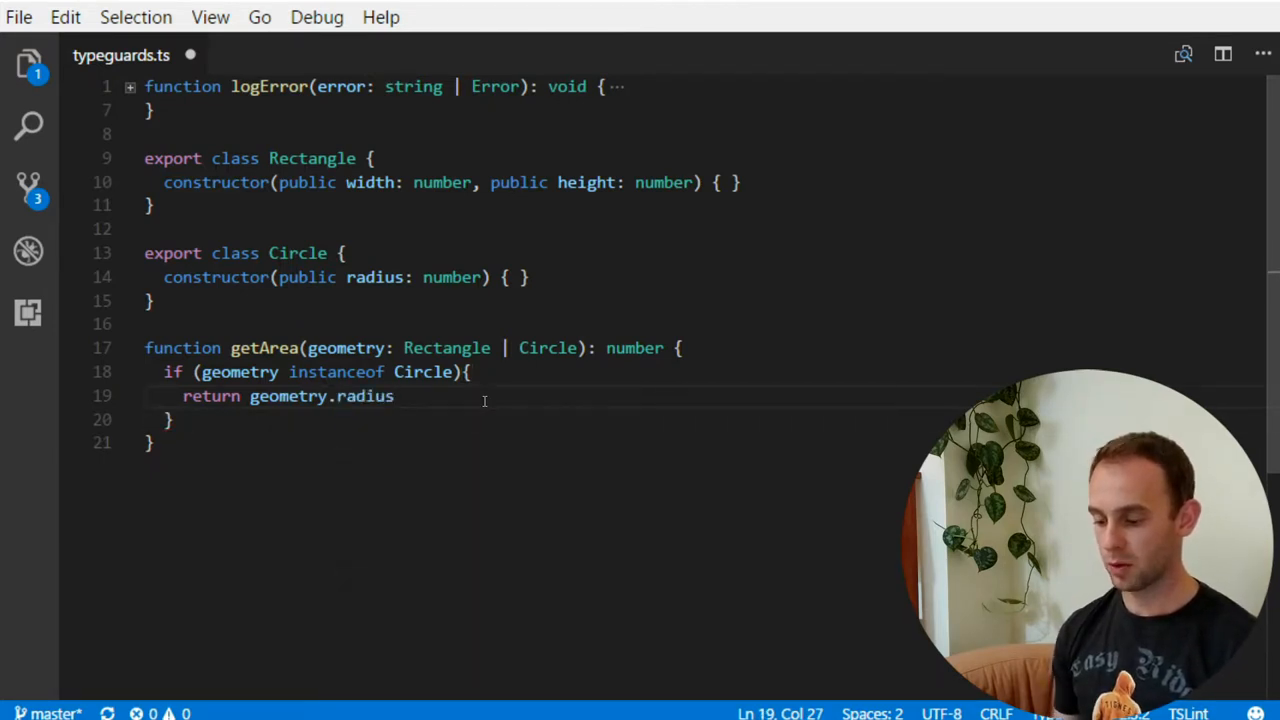
type("*")
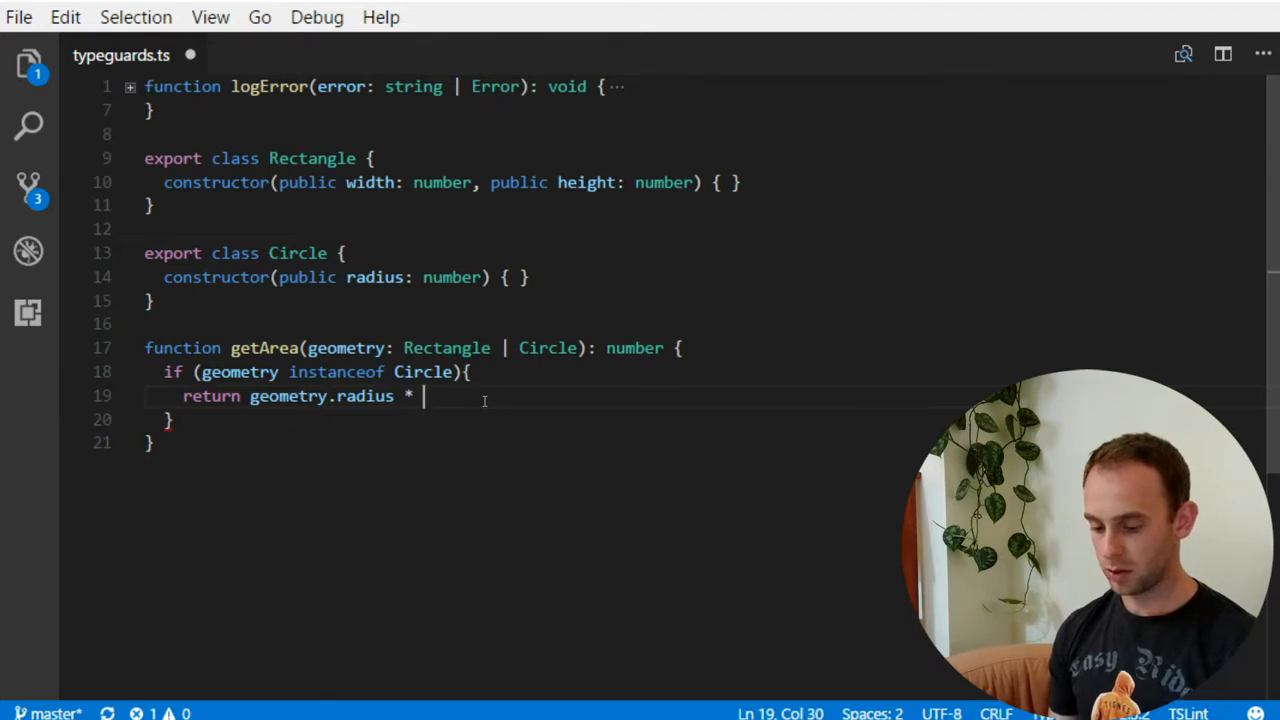
type("@ * Ma")
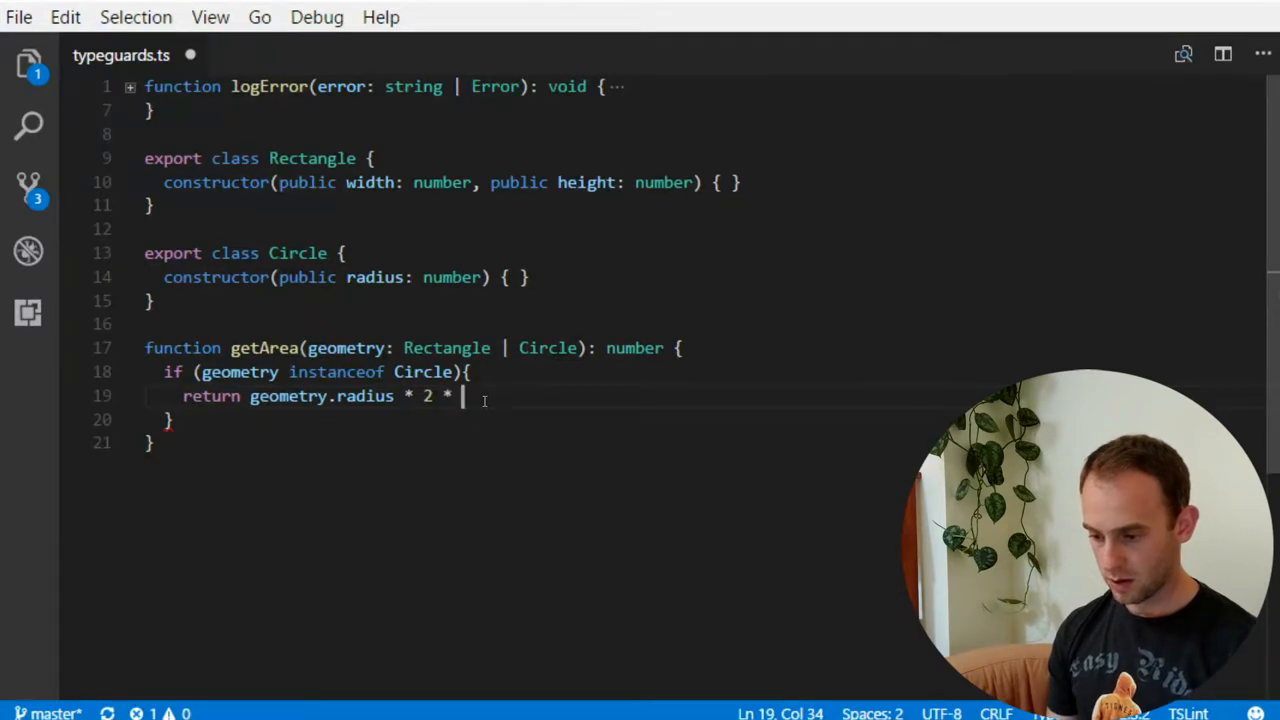
key("BackSpace")
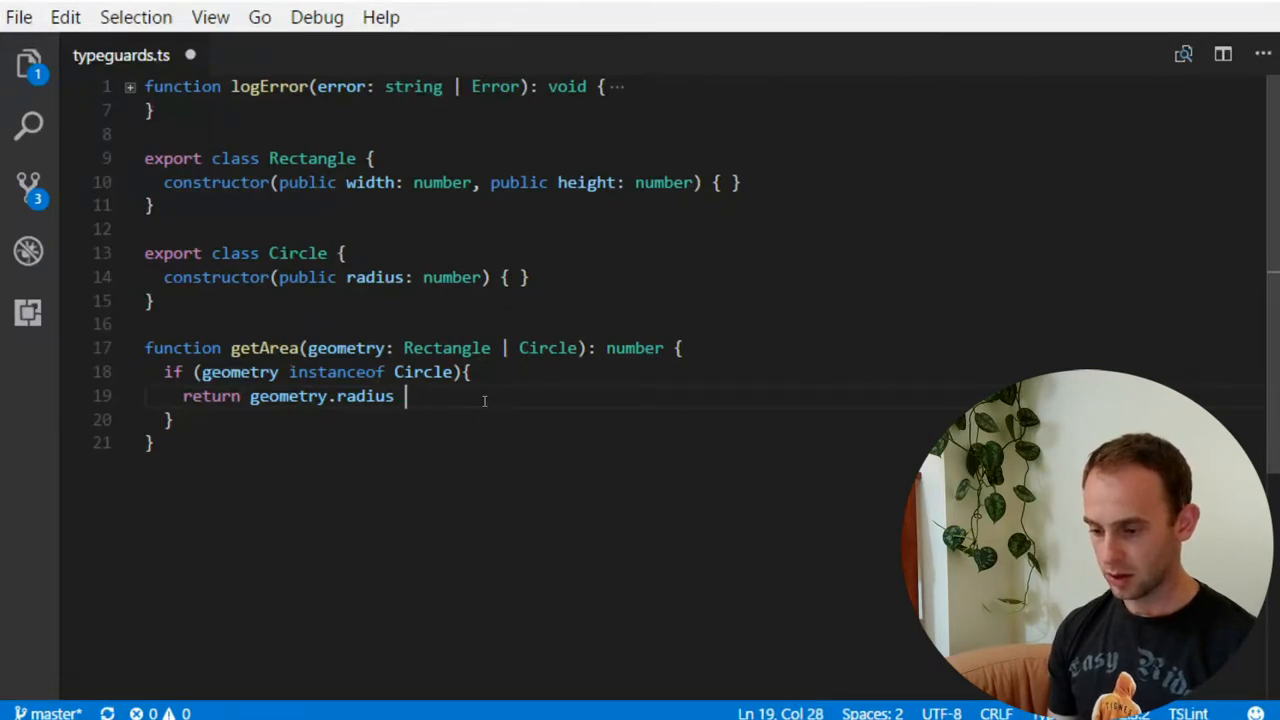
type(")")
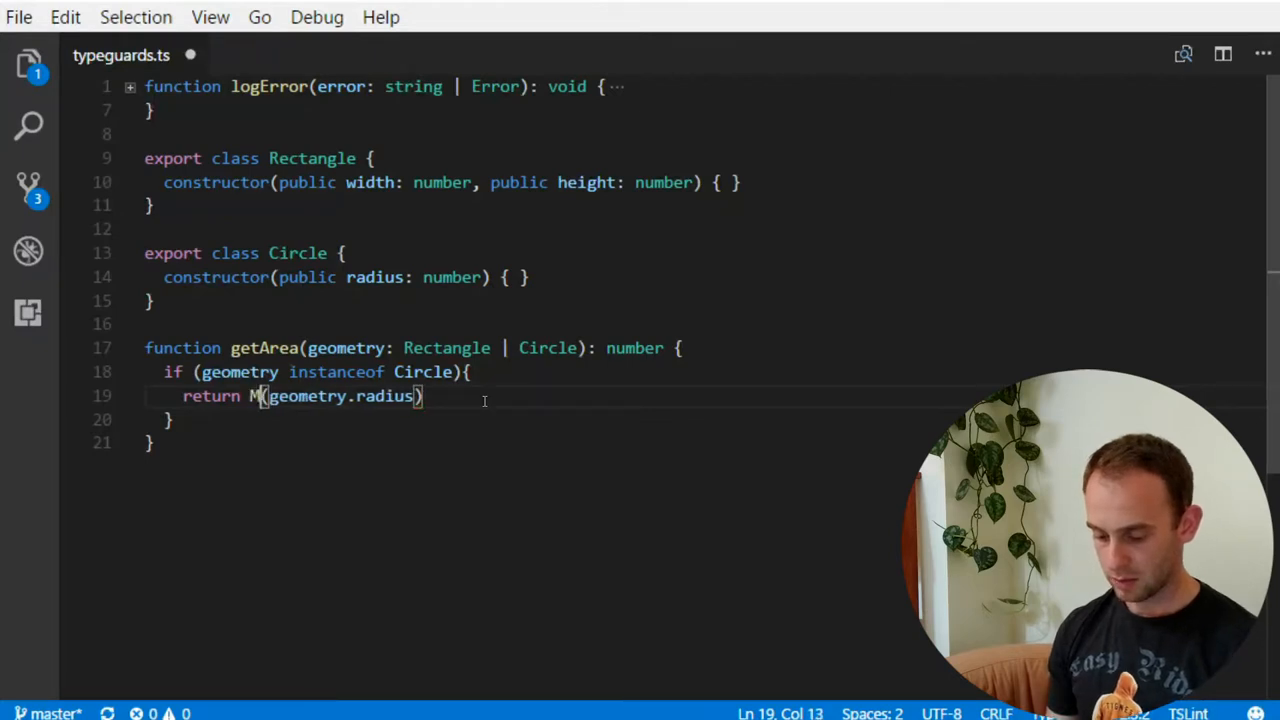
type("ath.pi")
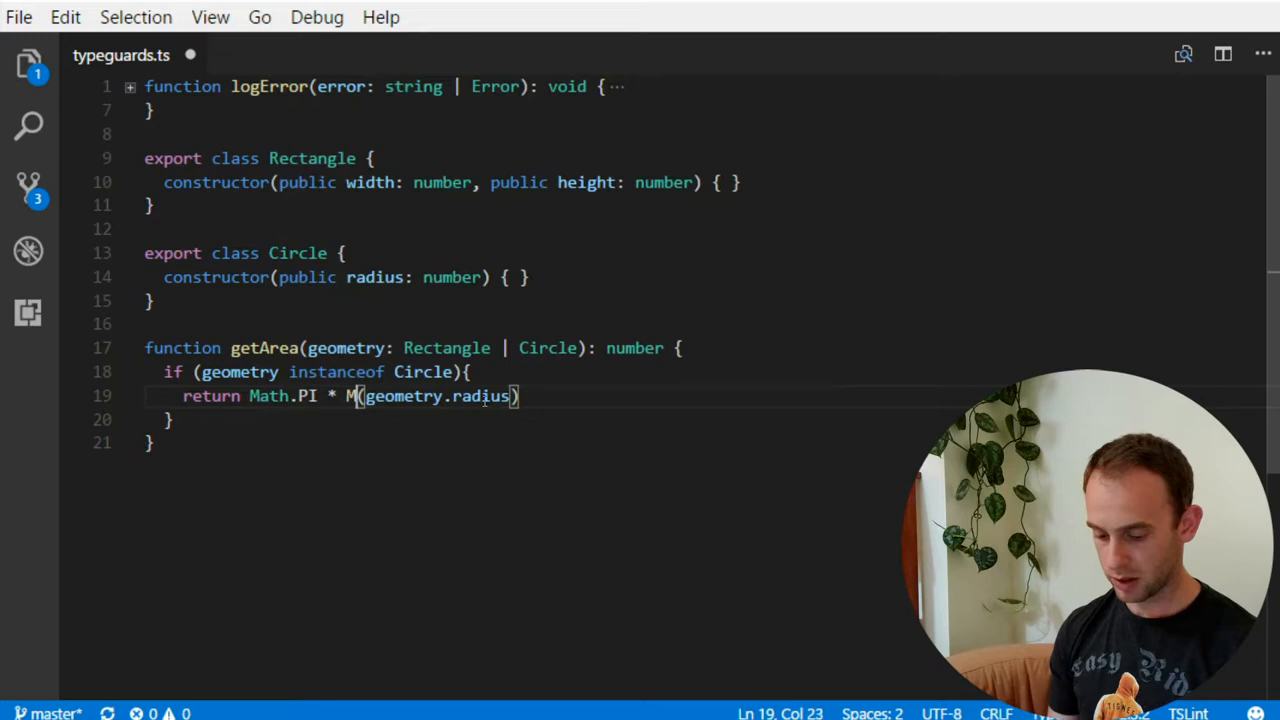
type("ow")
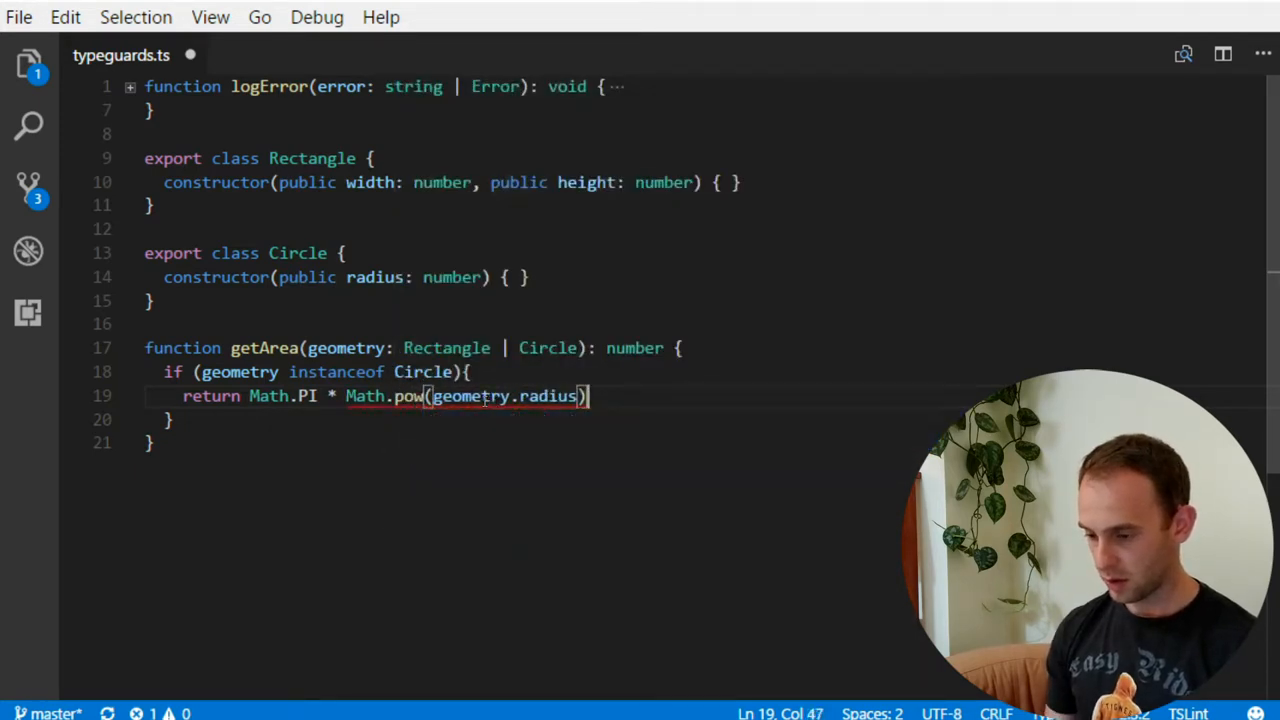
type(", 2")
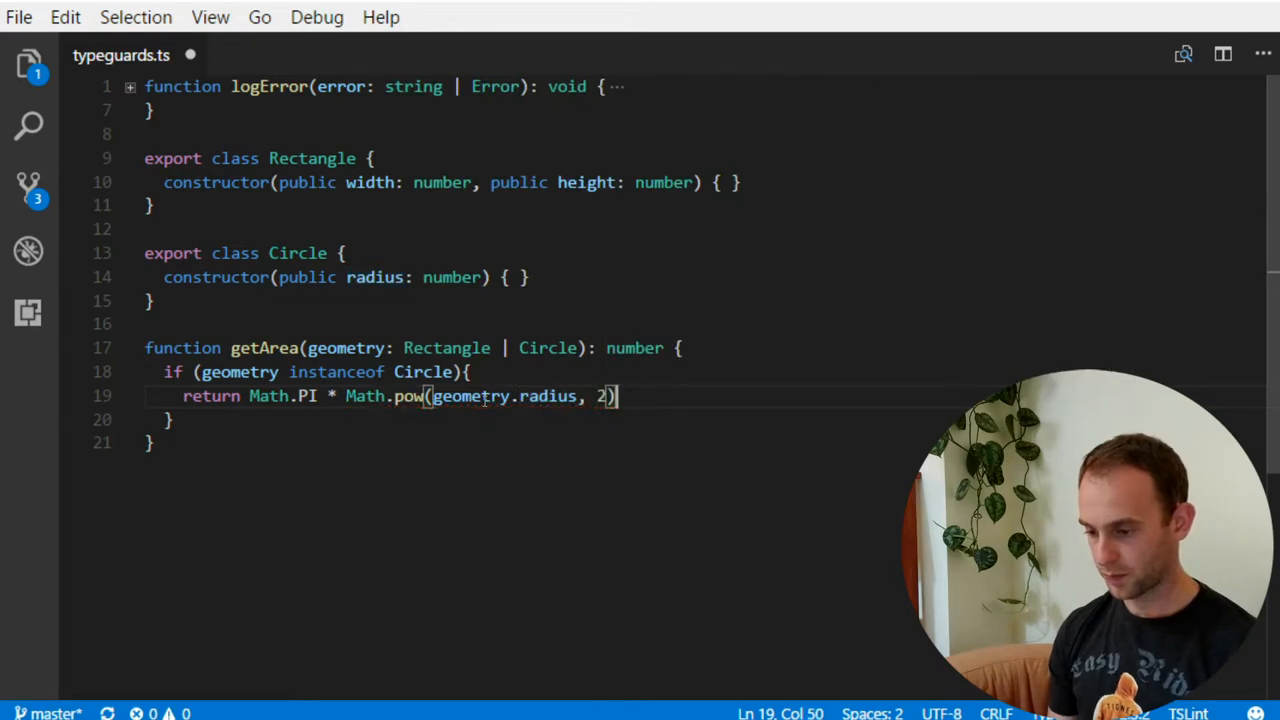
type(";")
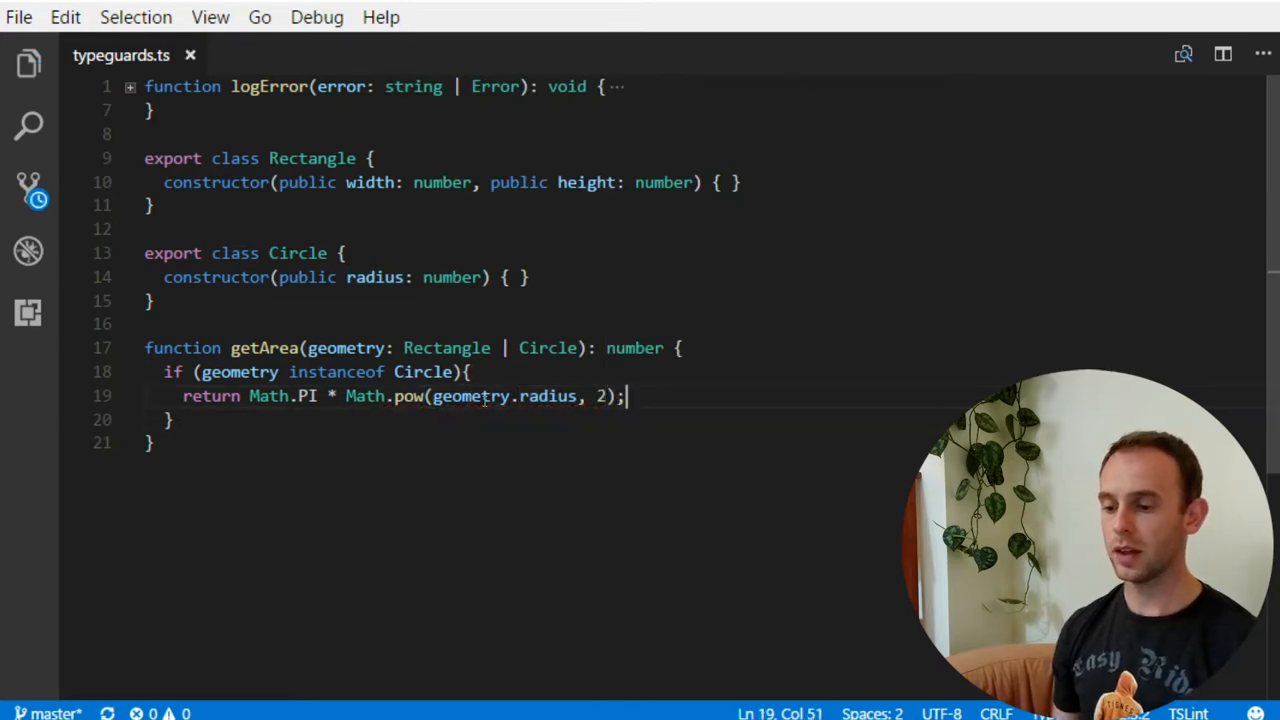
Add an else branch returning geometry.height * geometry.width
type("else {")
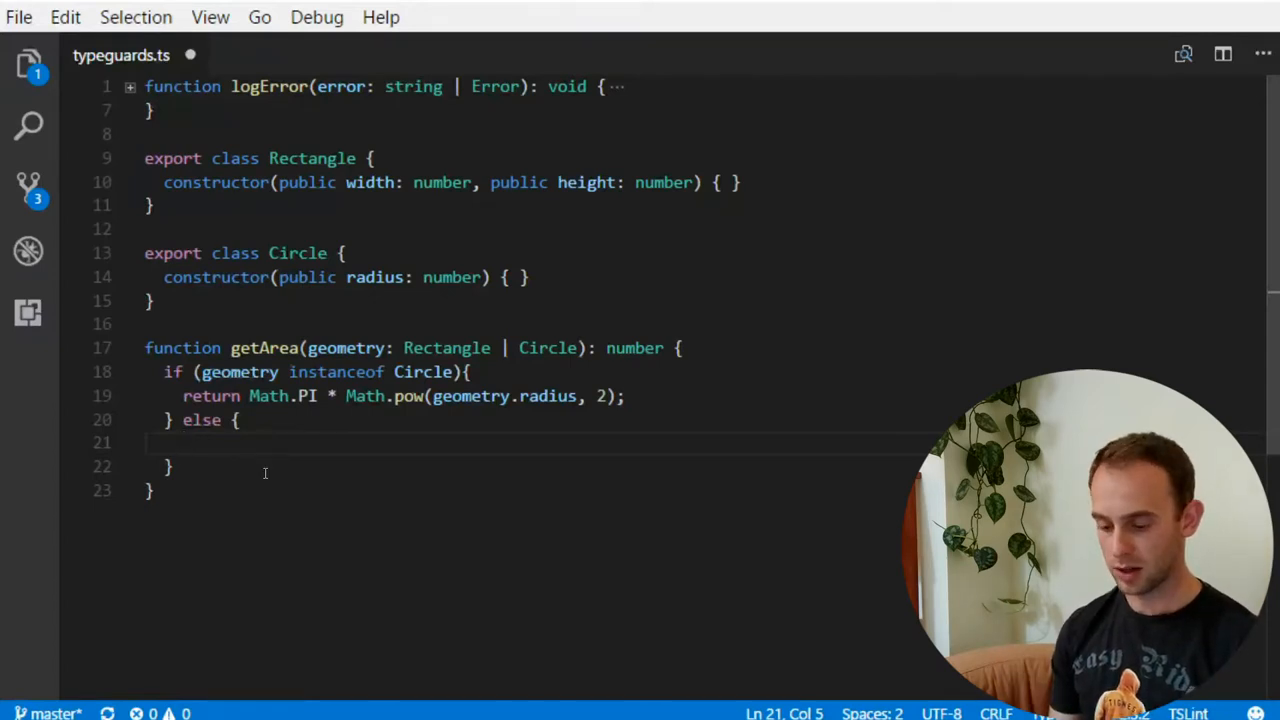
type("return geometry.height")
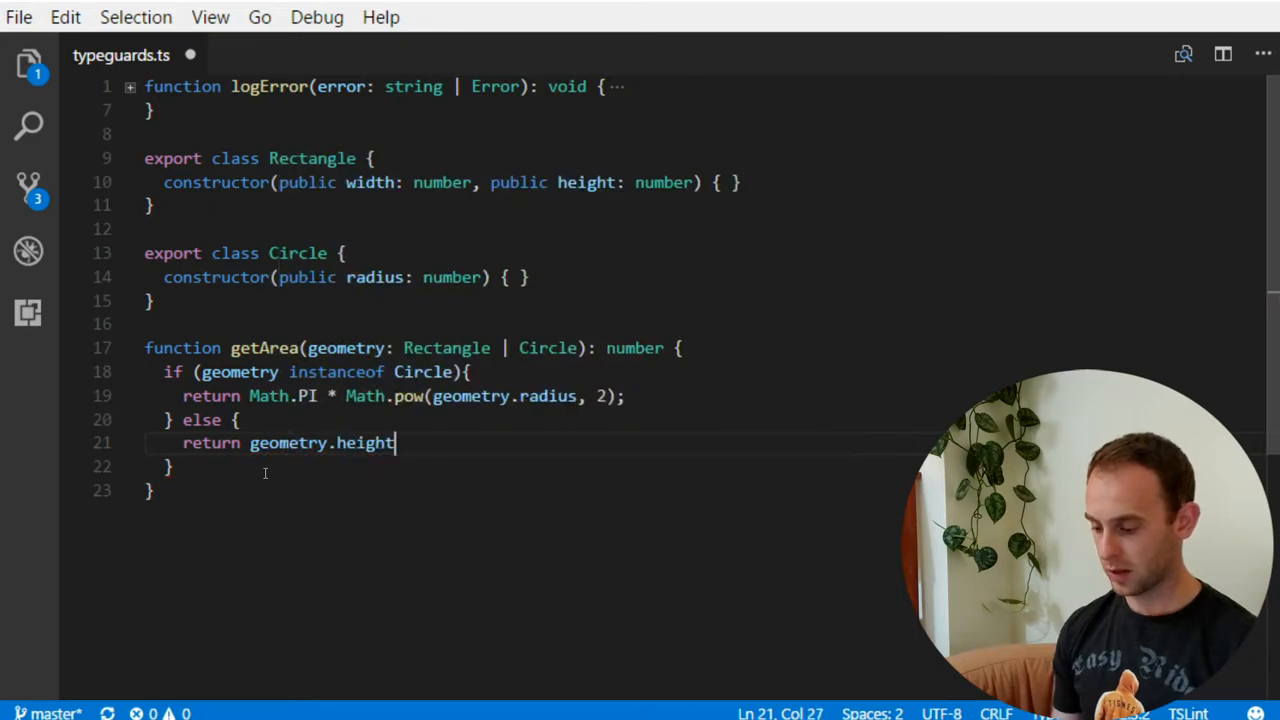
type("* geometry.width;")
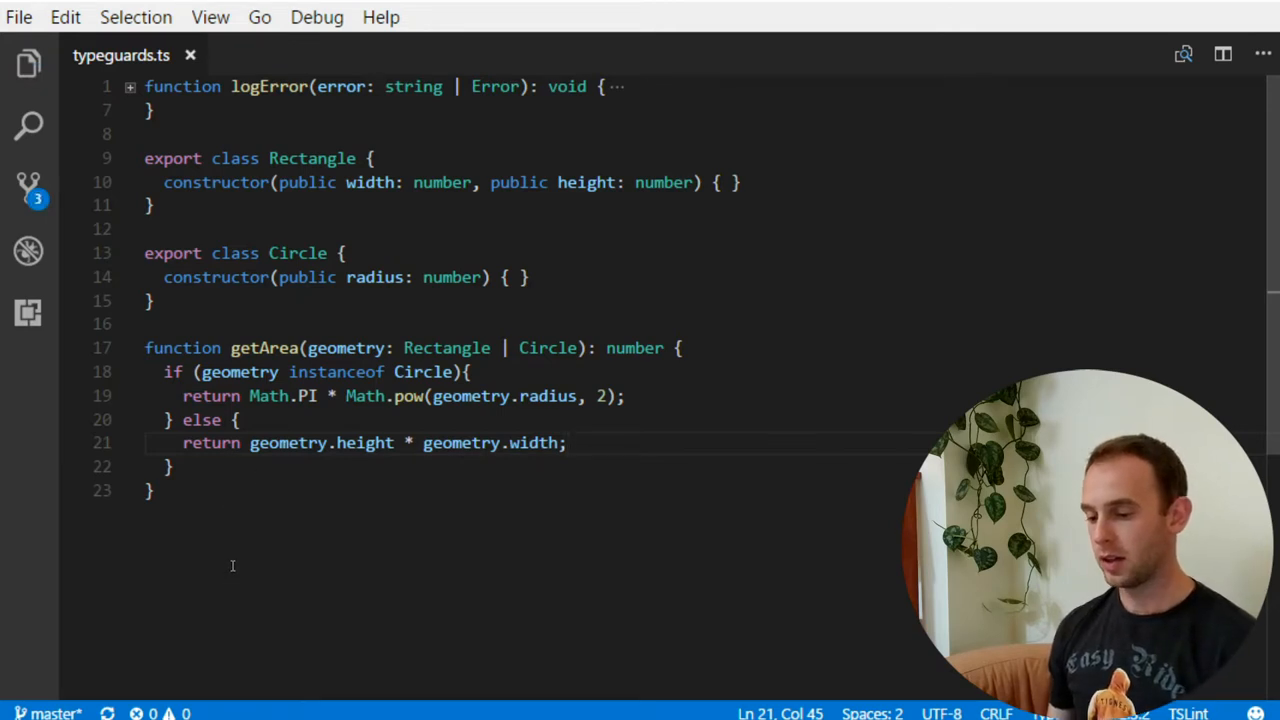
mouse_move(265, 347)
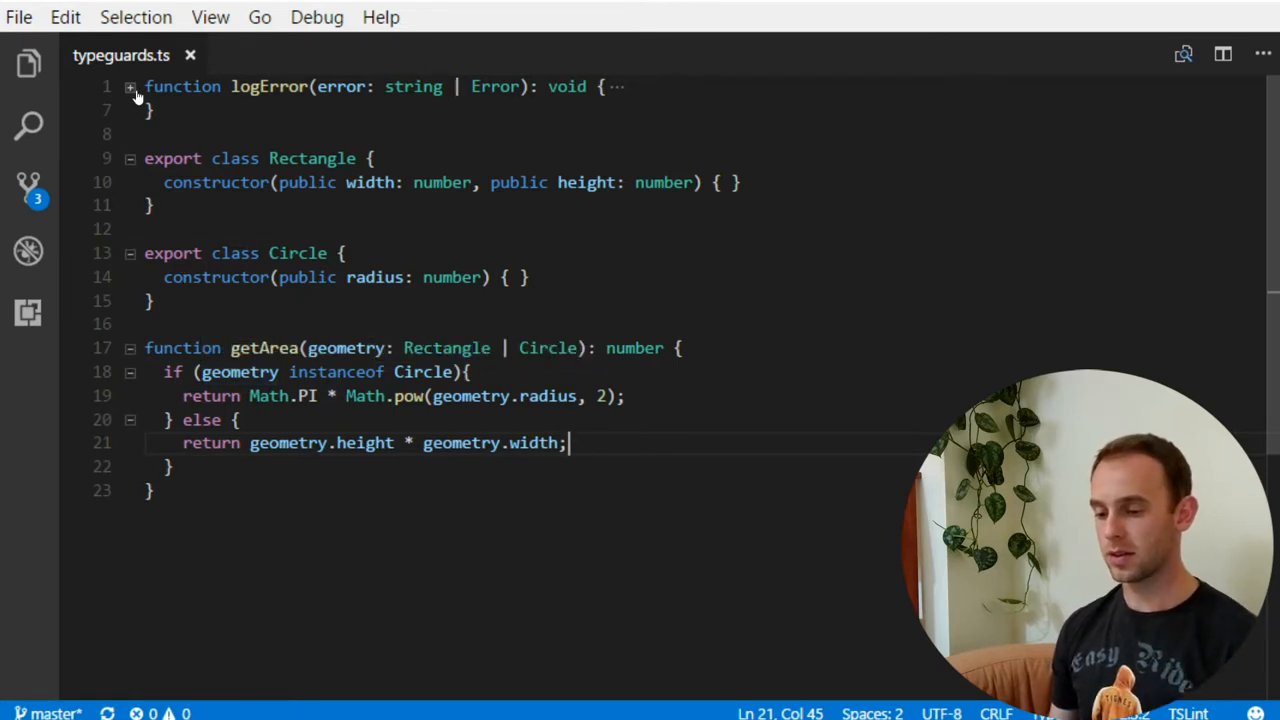
Fold the code bodies, then unfold Rectangle and Circle, leaving getArea folded
left_click(130, 87)
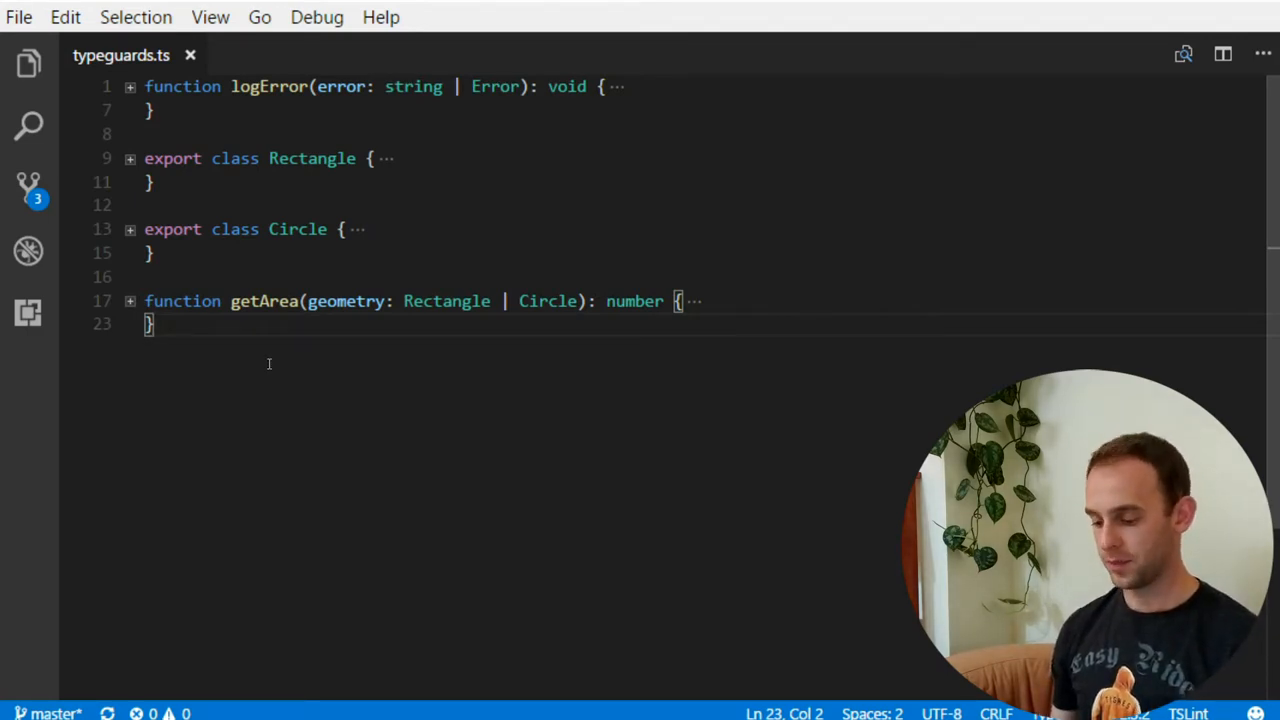
key("Enter")
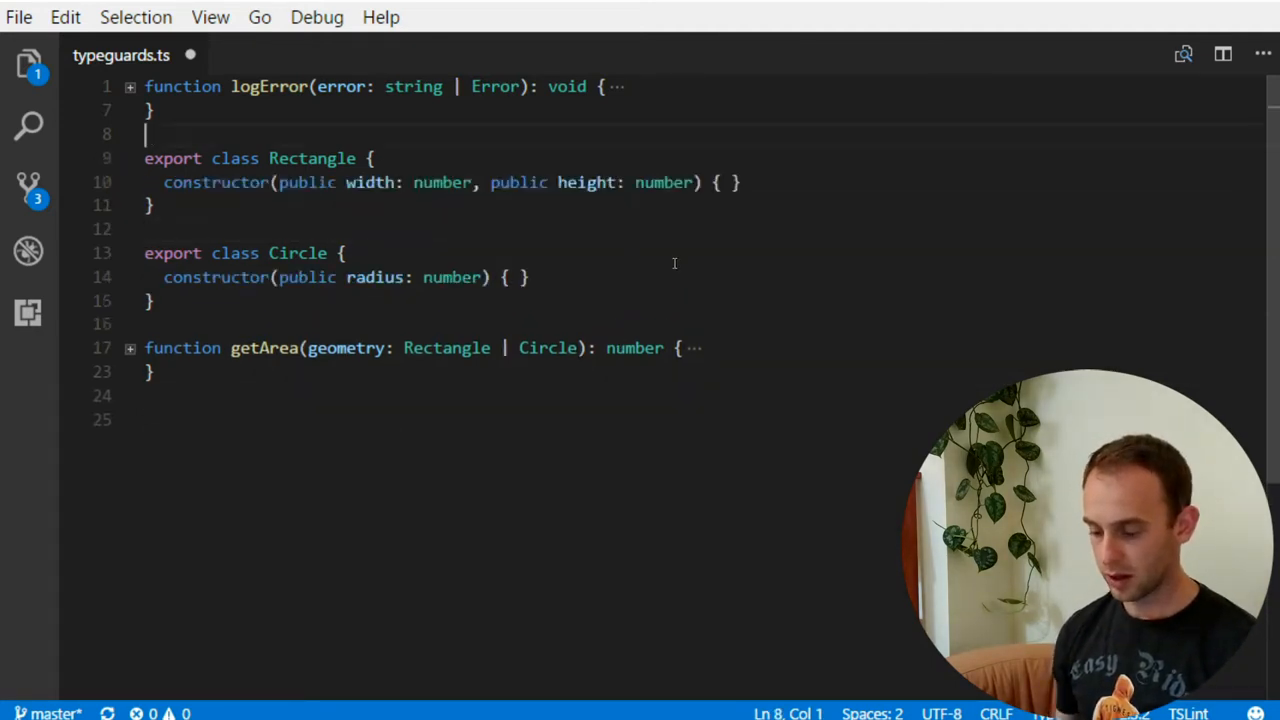
Add export interface Point with x: number and y: number above Rectangle
key("enter")
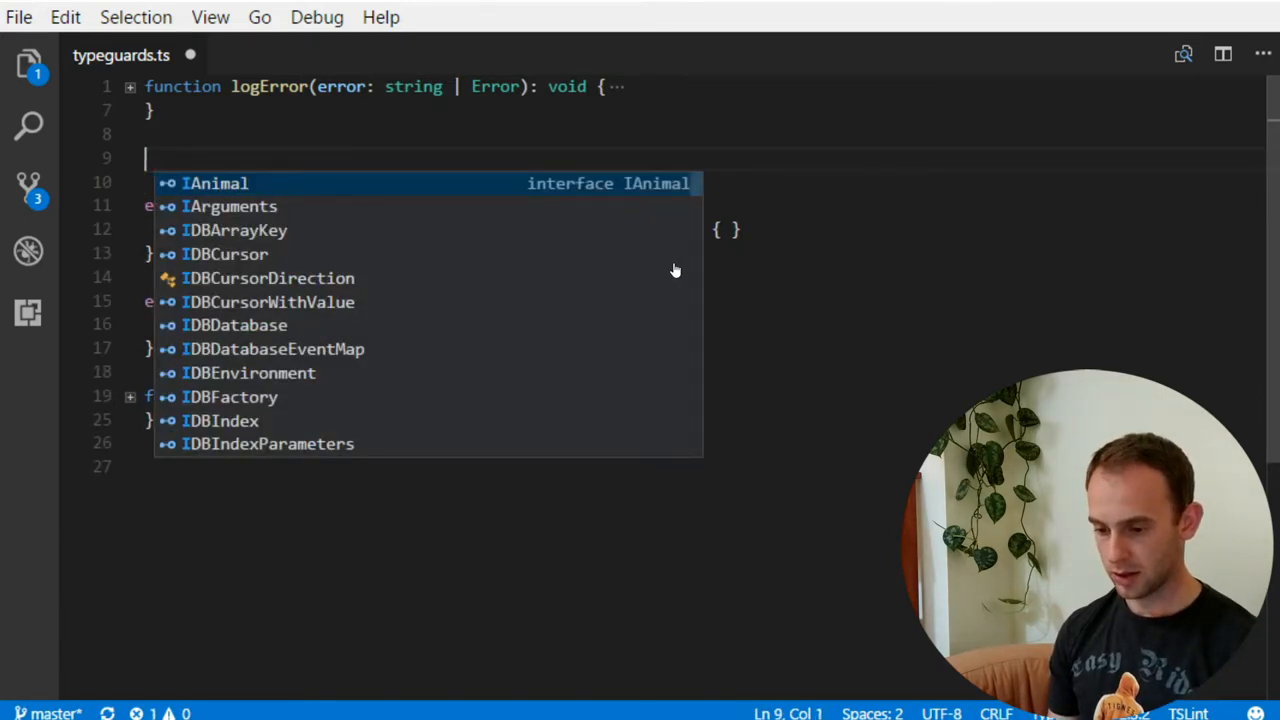
type("export interface Point {")
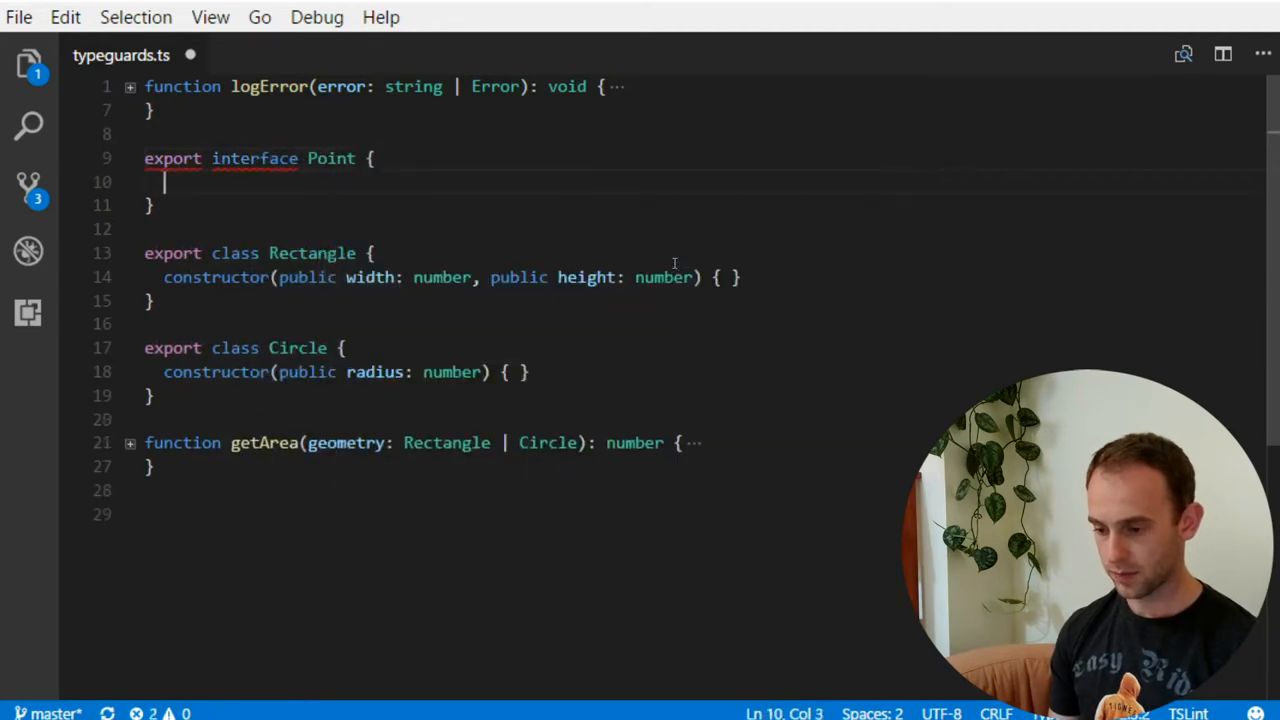
type("x: number;")
type("y:")
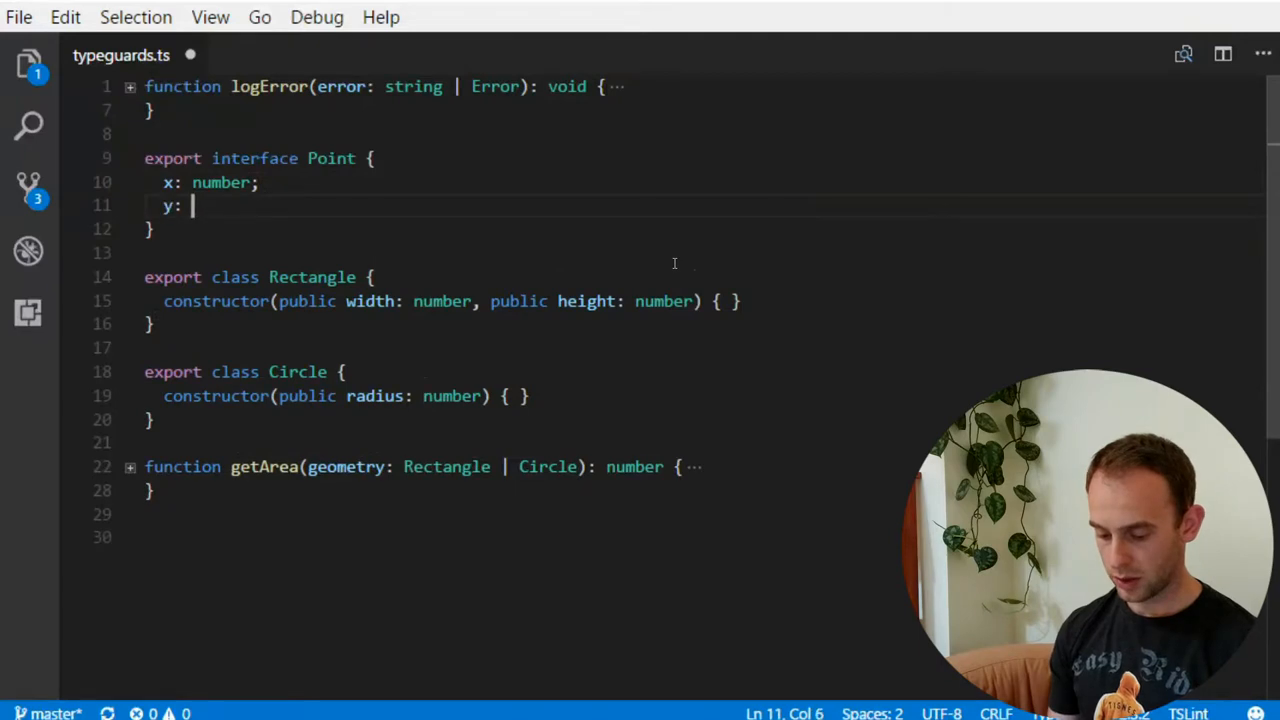
type("number;")
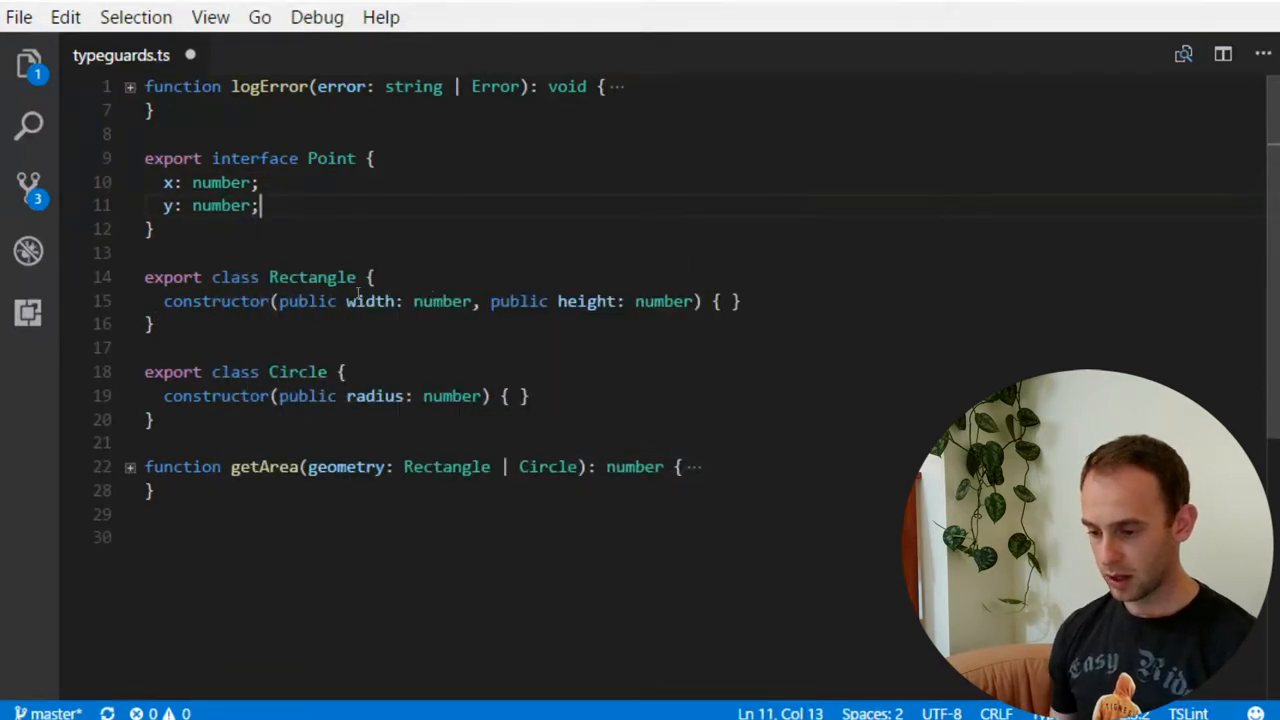
Add public topLeft: Point to Rectangle and public center: Point to Circle
type("public")
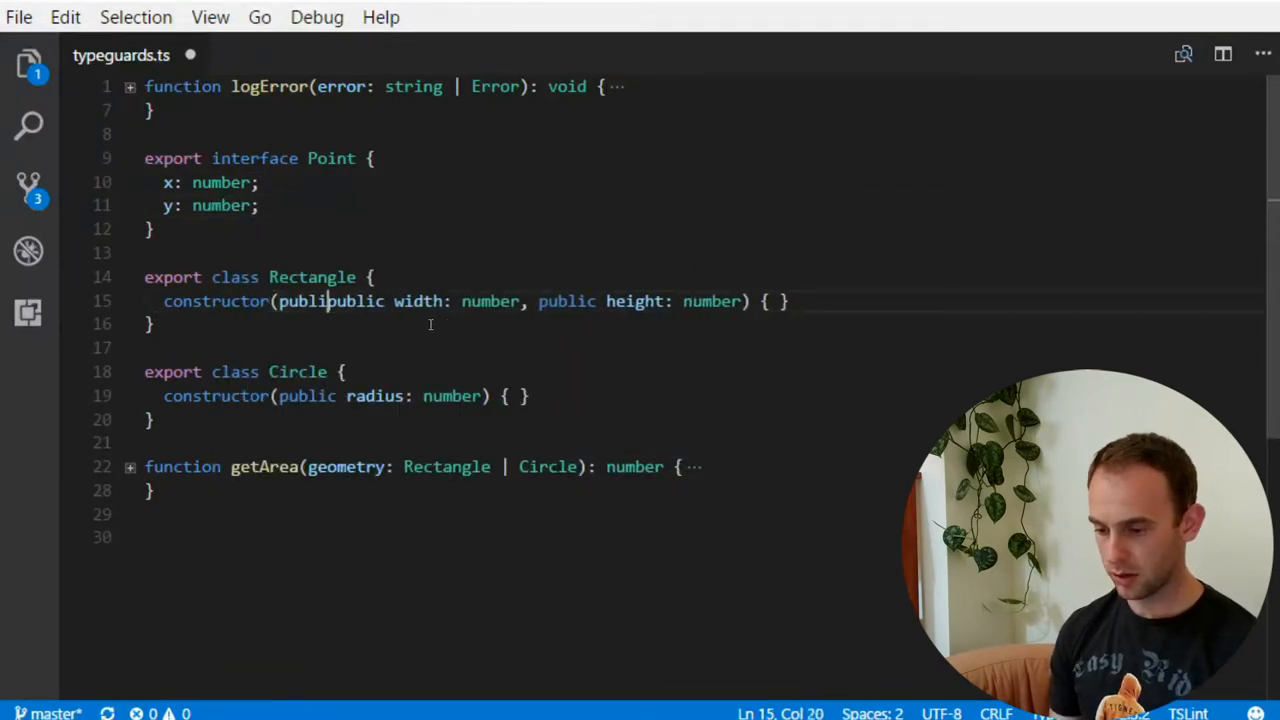
type("top")
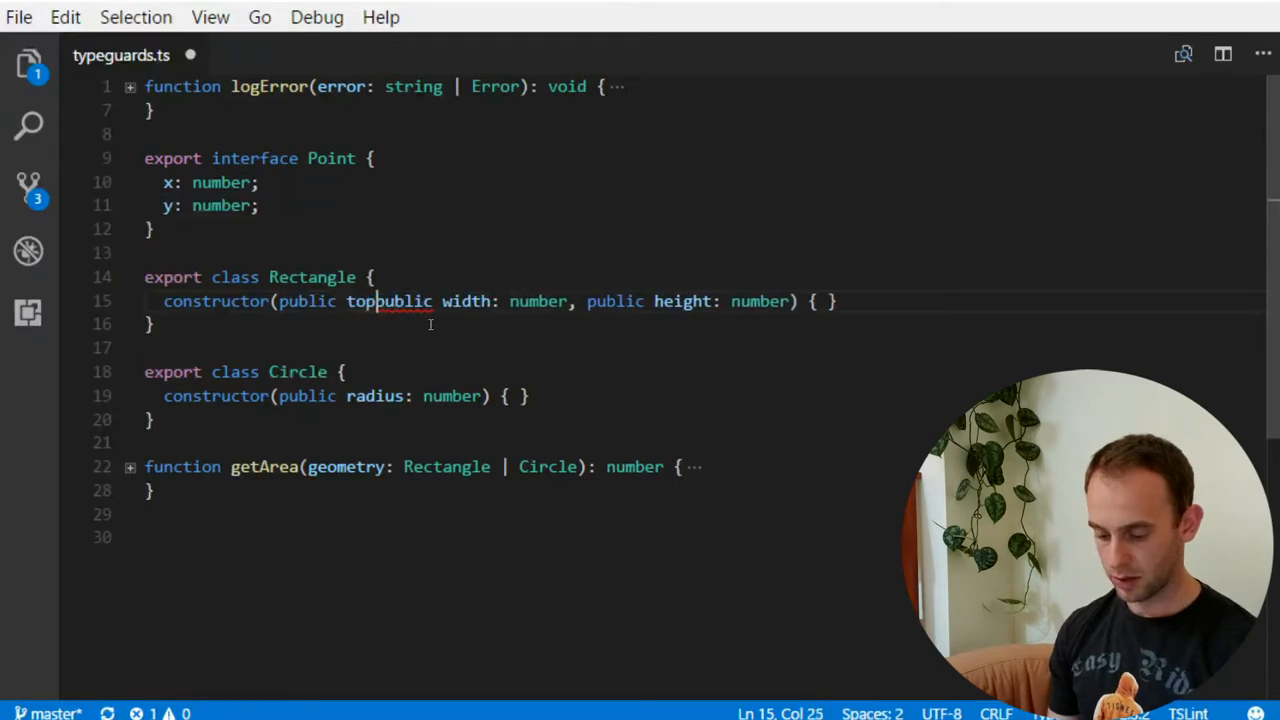
type("Left: Point,")
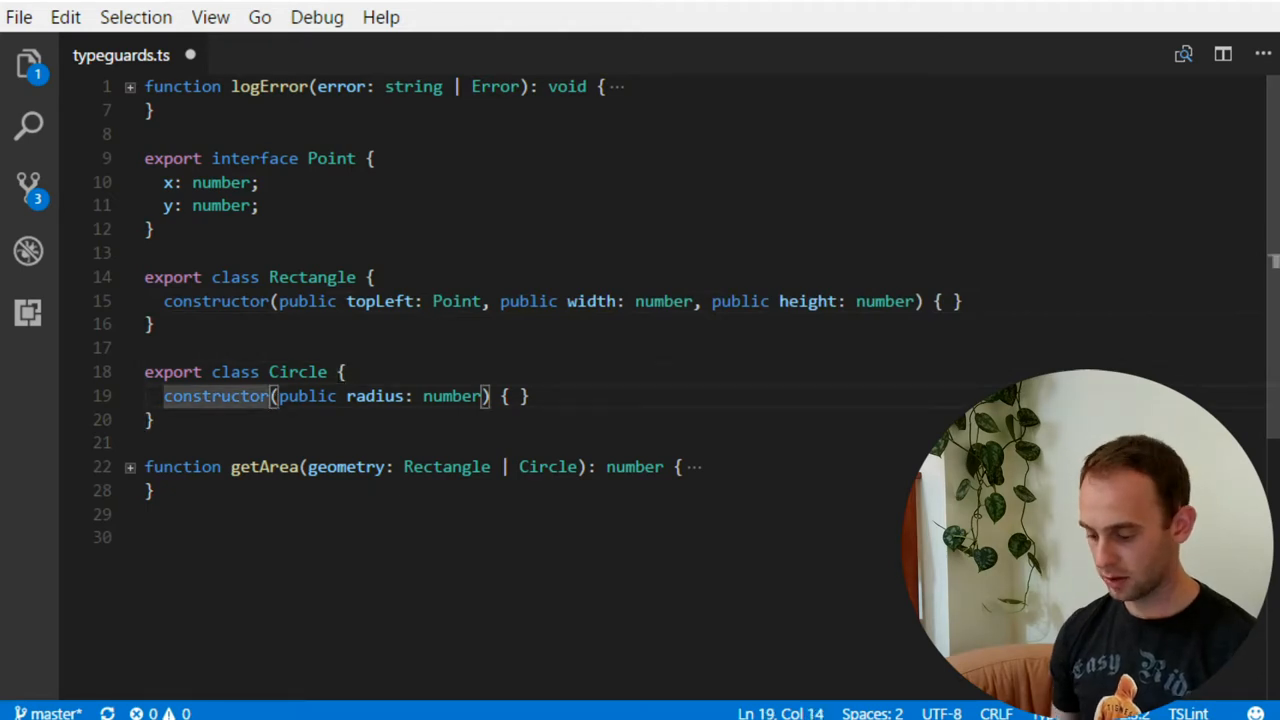
type("public center: Point,")
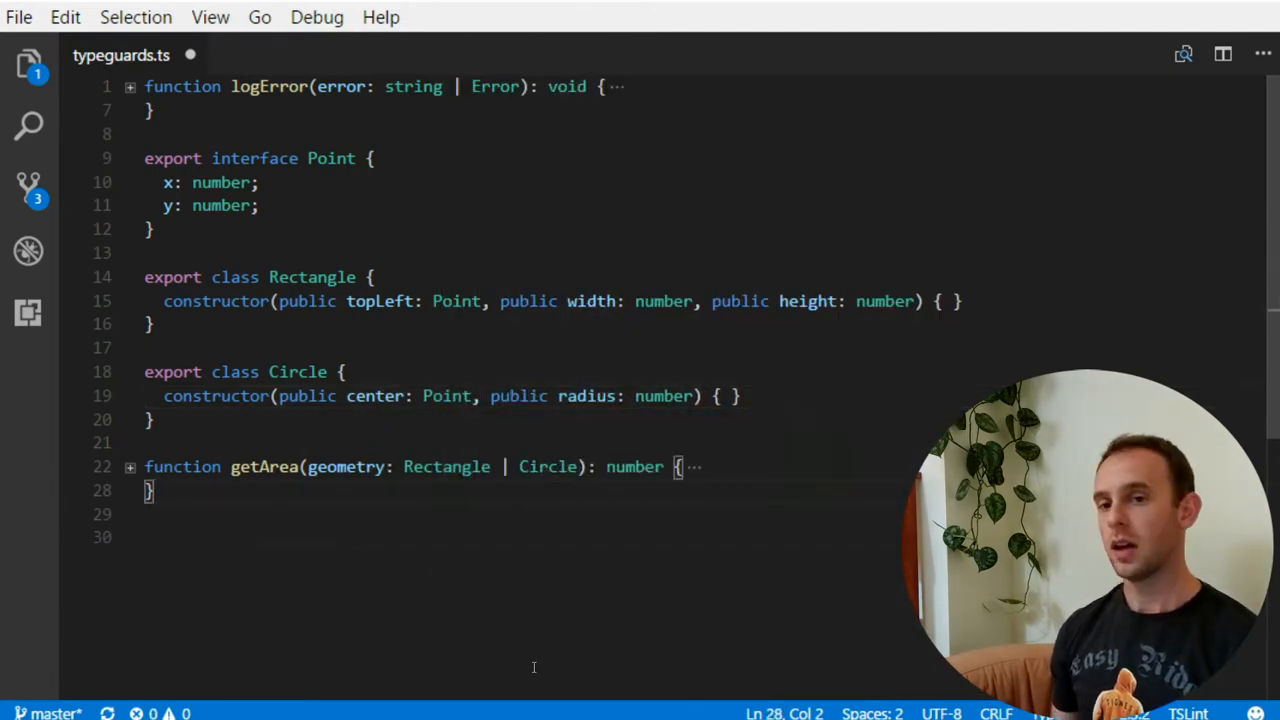
Write a function taking Point | Rectangle | Circle and name it logCenter
key("Enter")
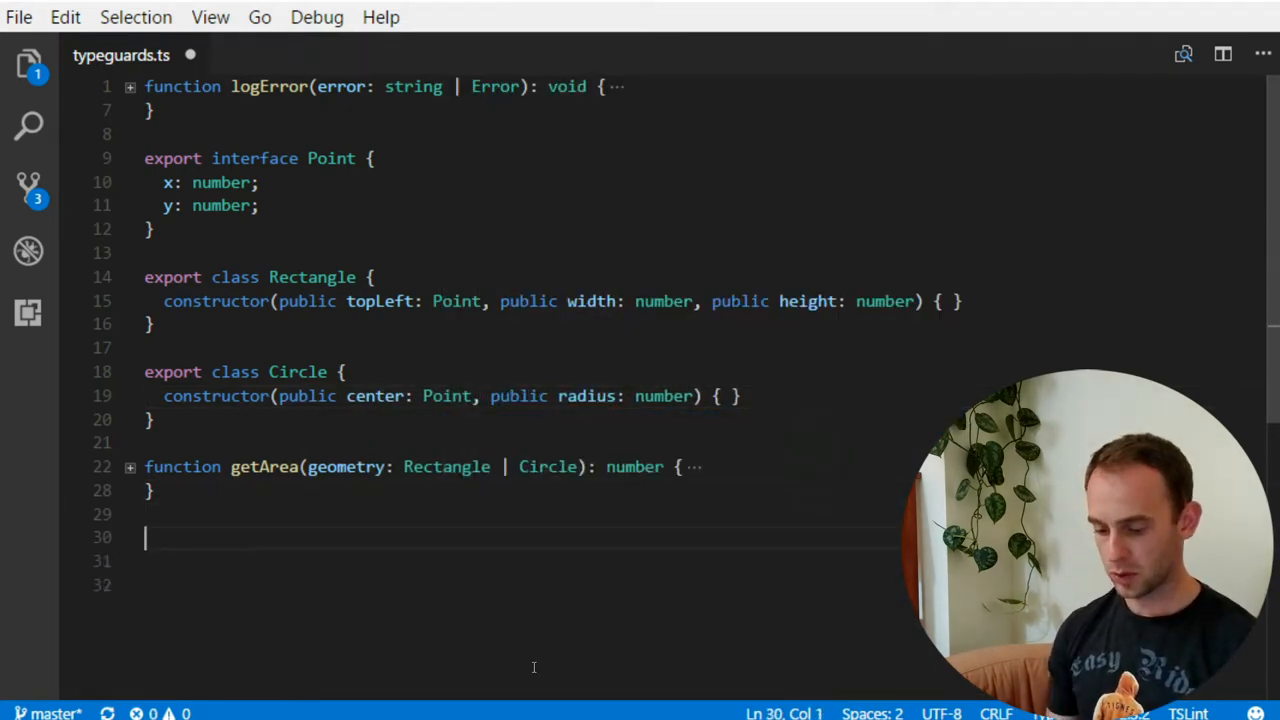
type("function getCe")
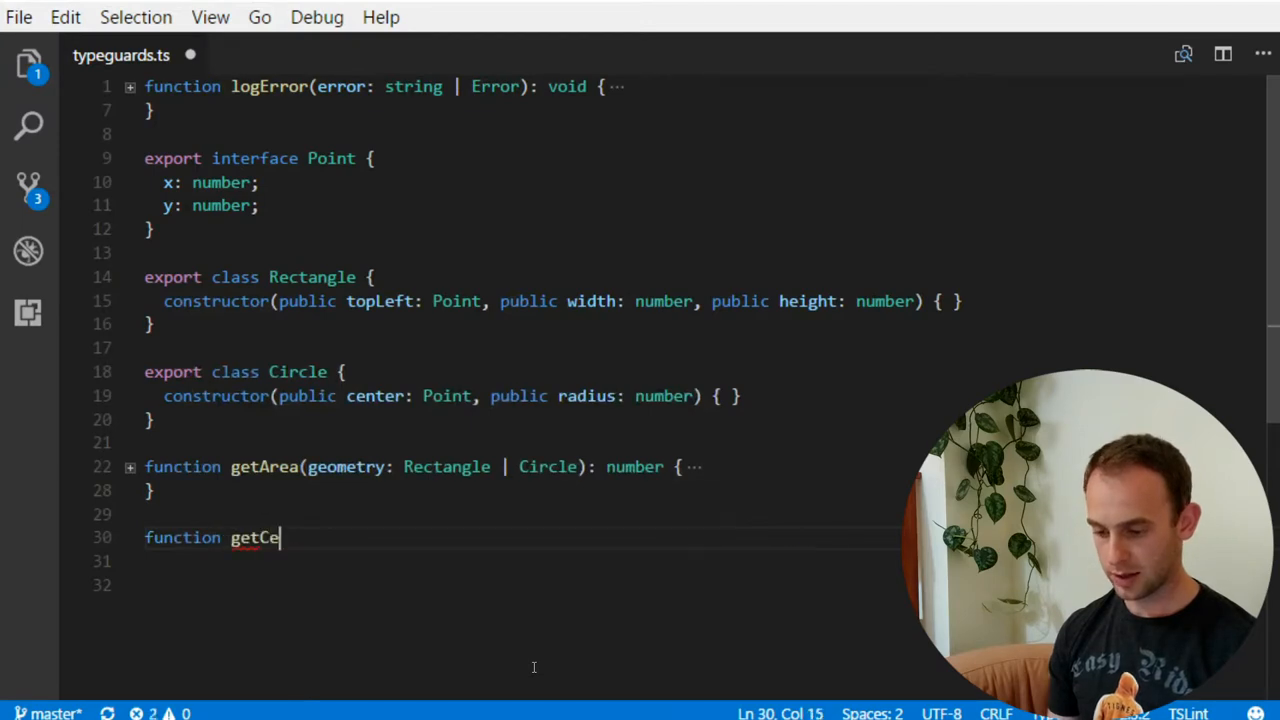
type("nter(geometry: Point, }")
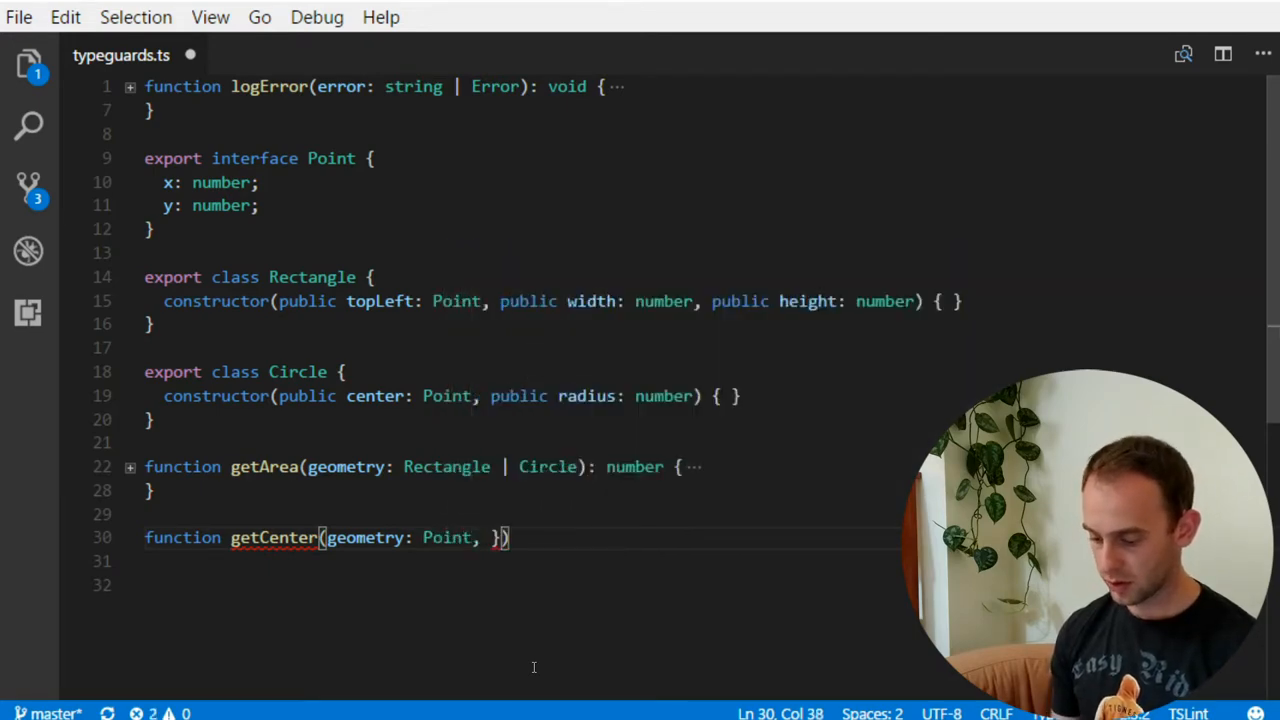
type("Rect")
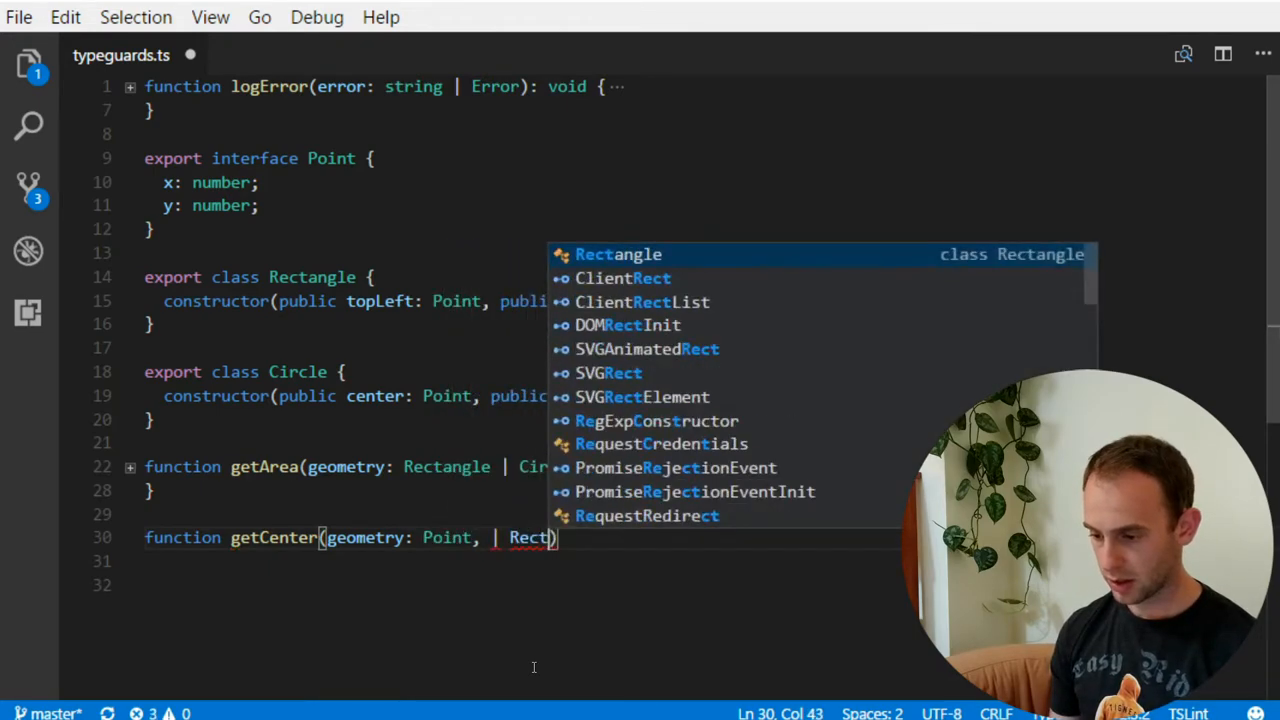
type("Rectangle | Circle")
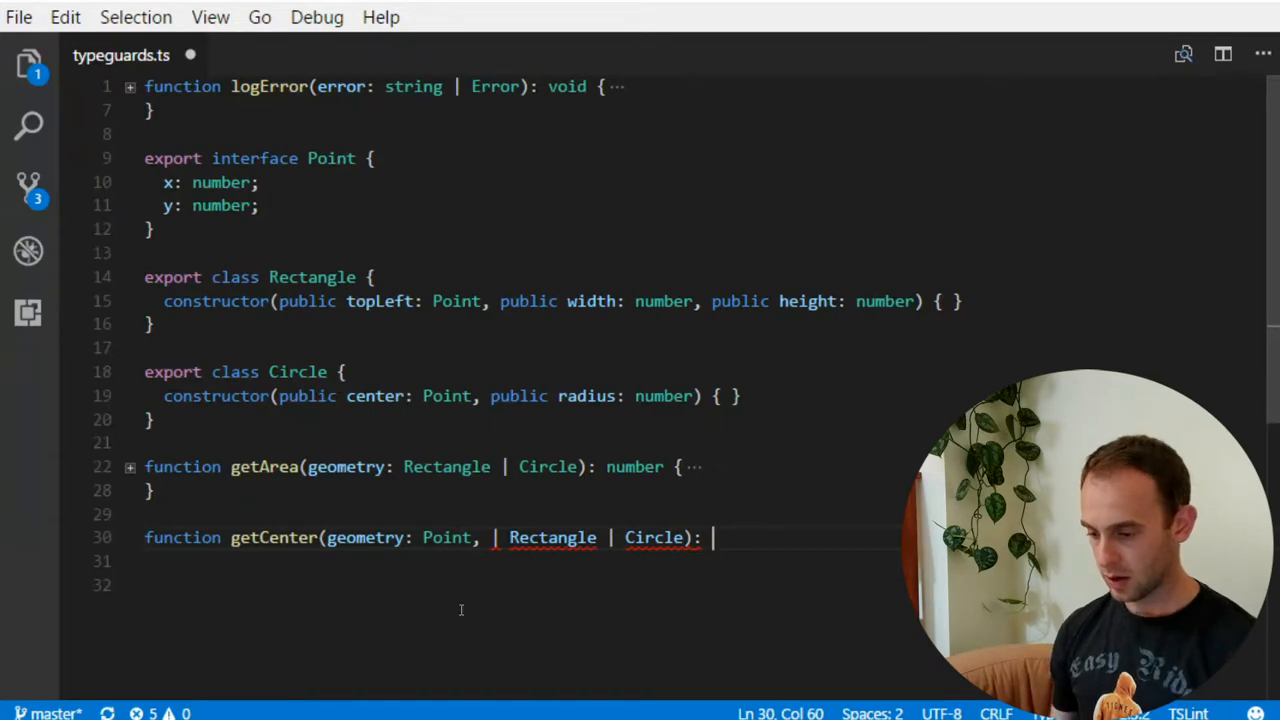
double_click(273, 537)
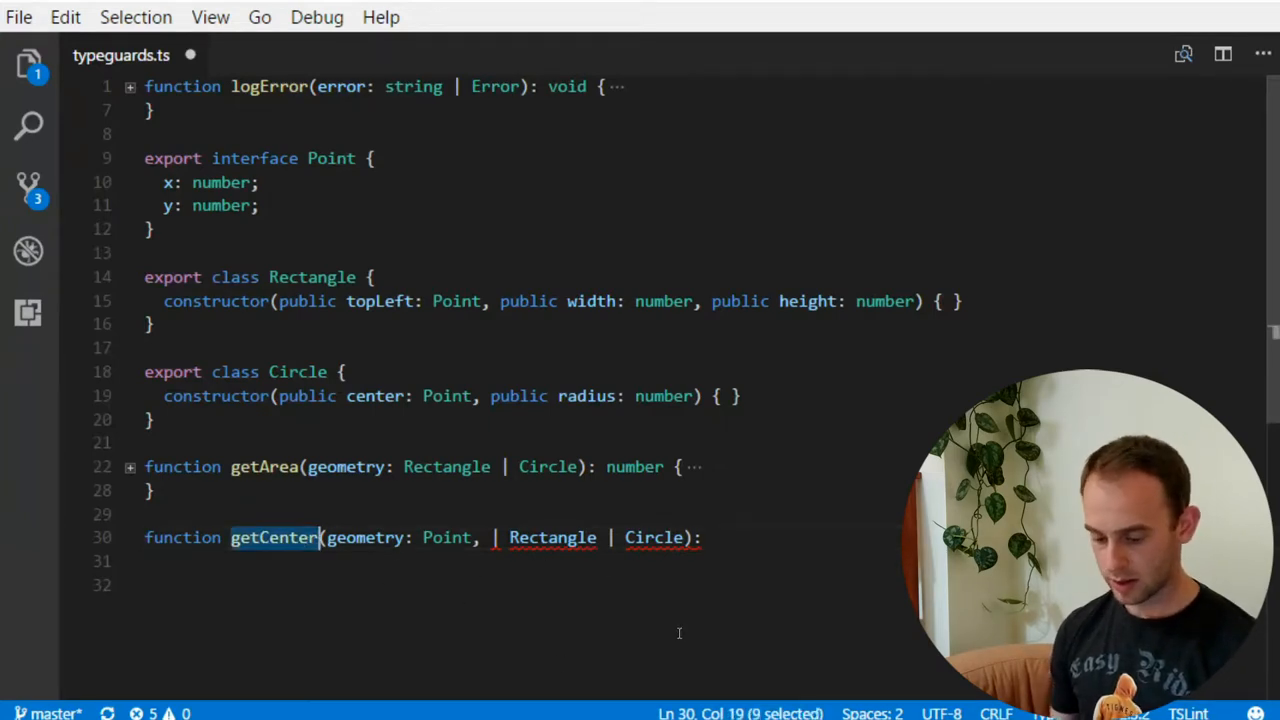
type("logCenter")
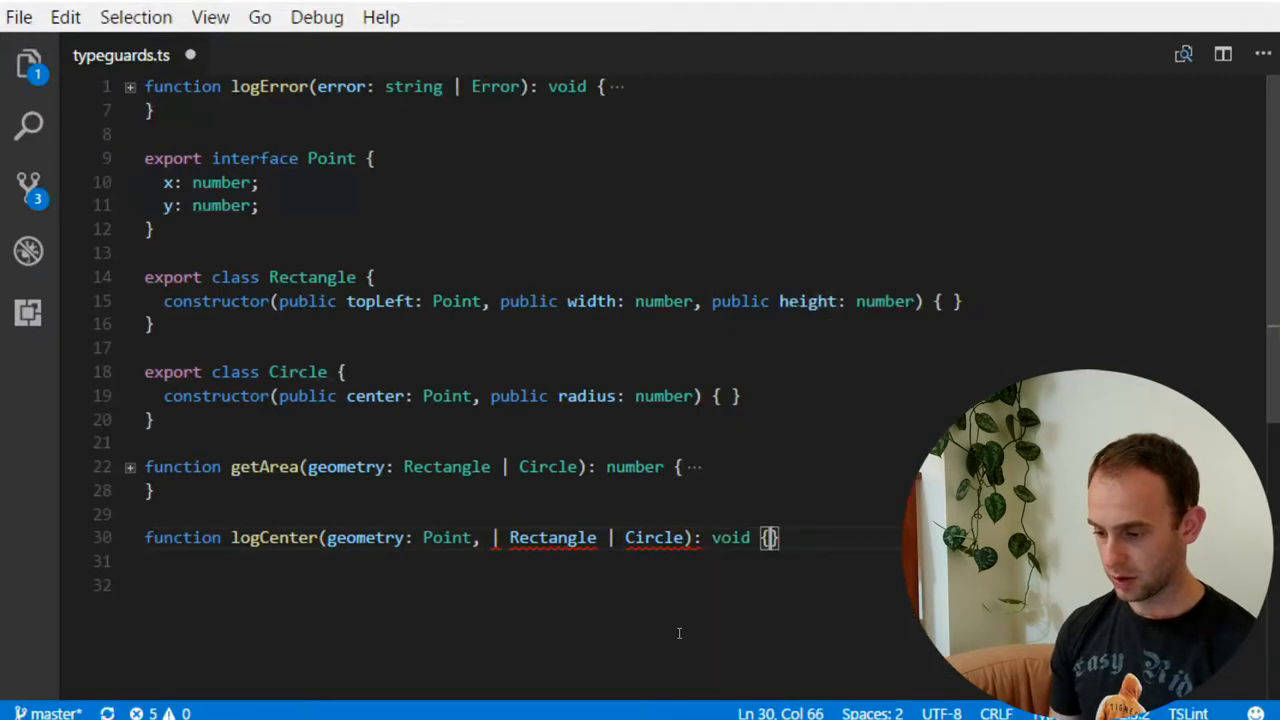
key("Enter")
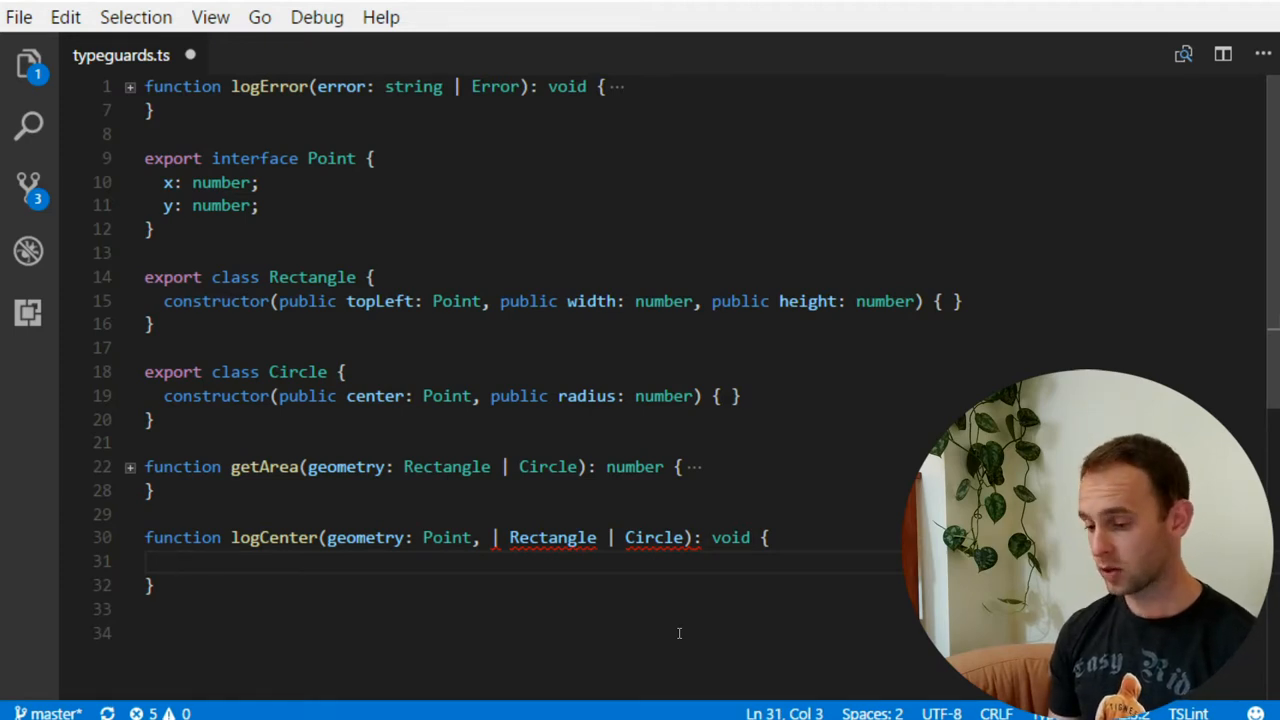
Add an if (isPoint(geometry)) branch logging geometry.x and geometry.y
type("if (")
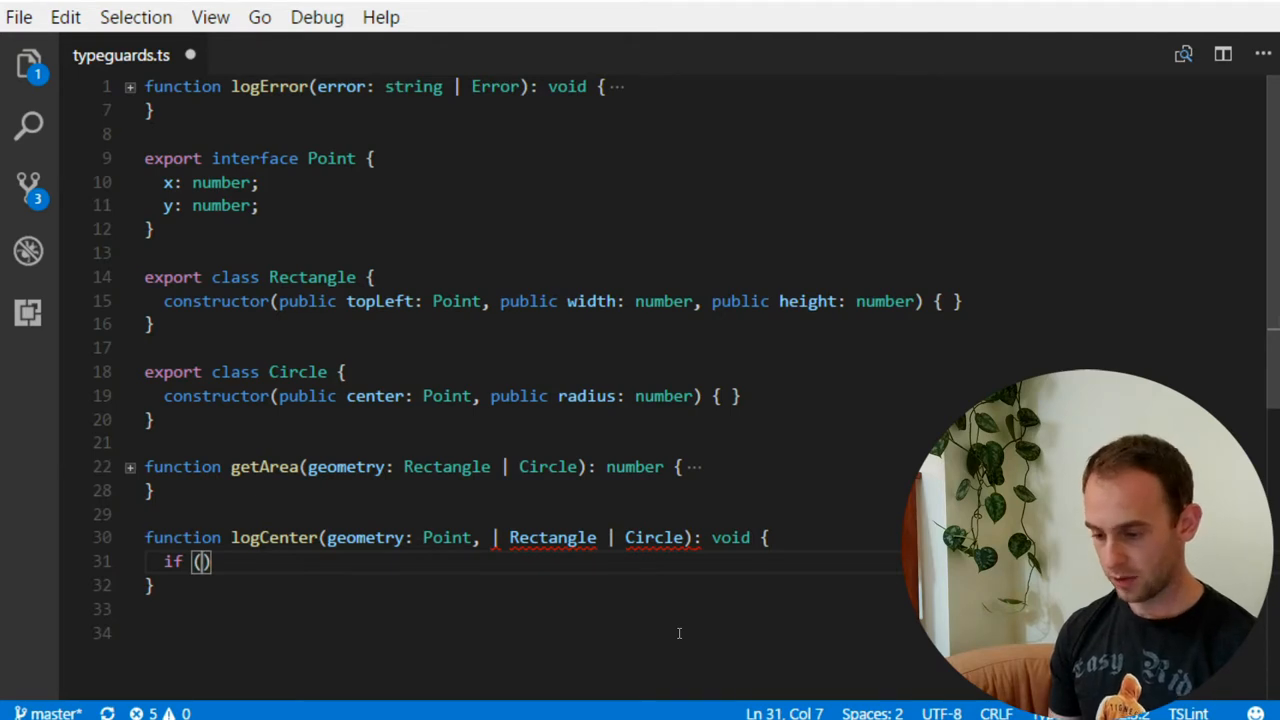
type("isPoint(")
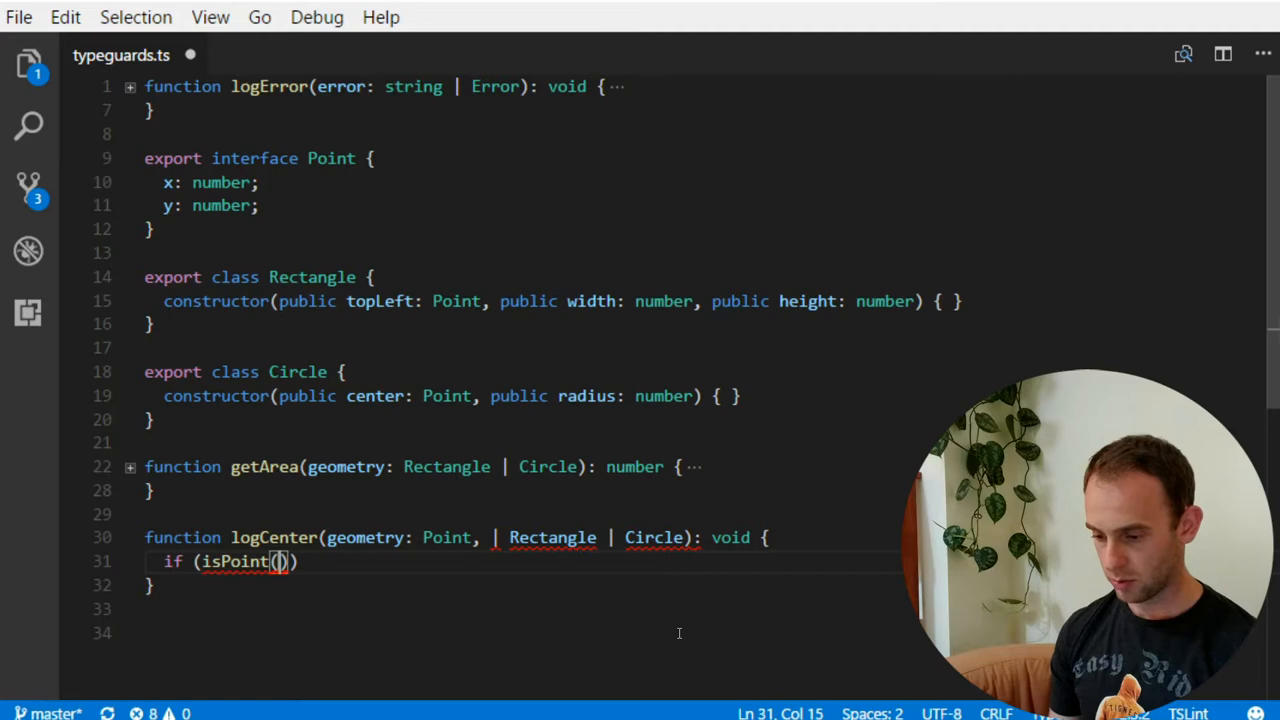
type("geometry")
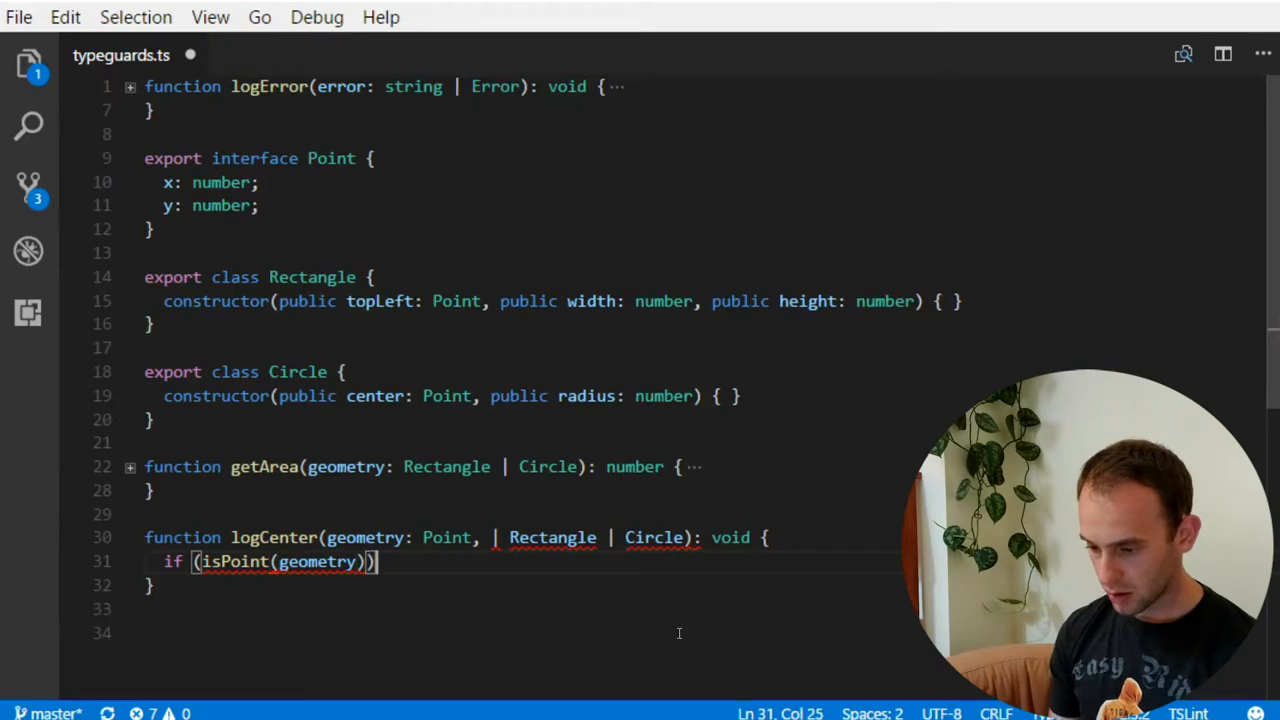
type("console.")
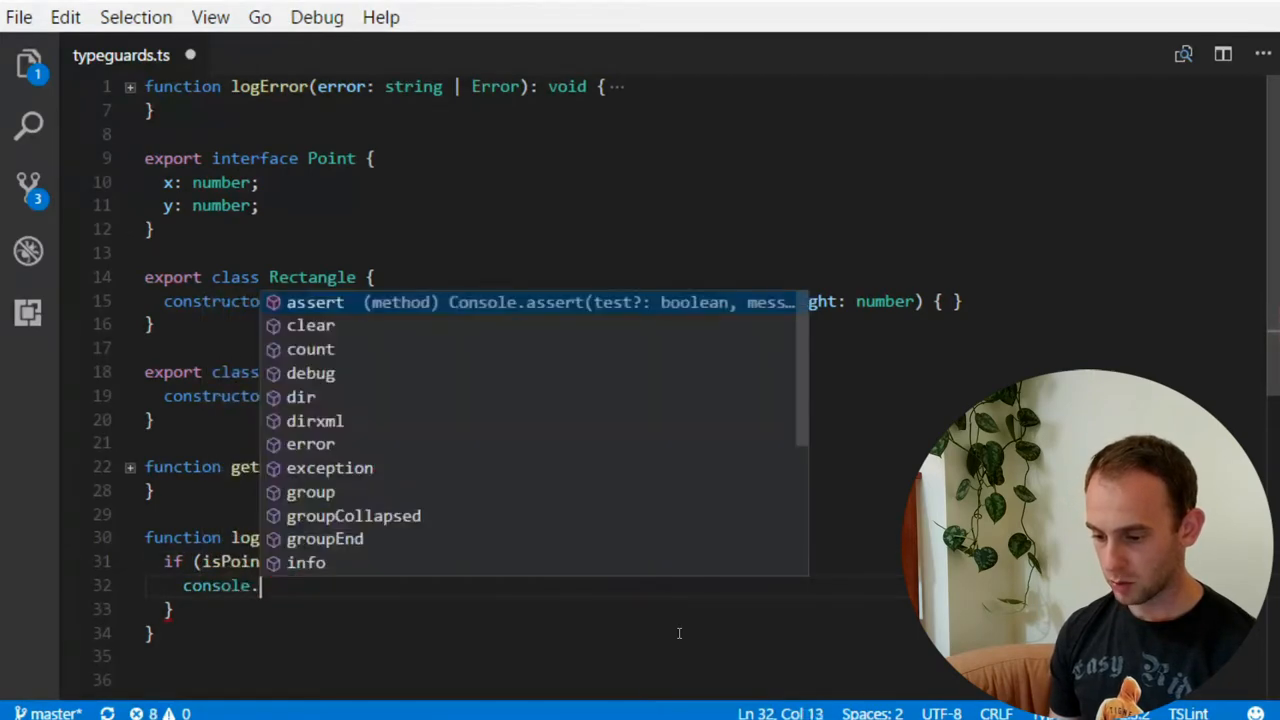
type("log(")
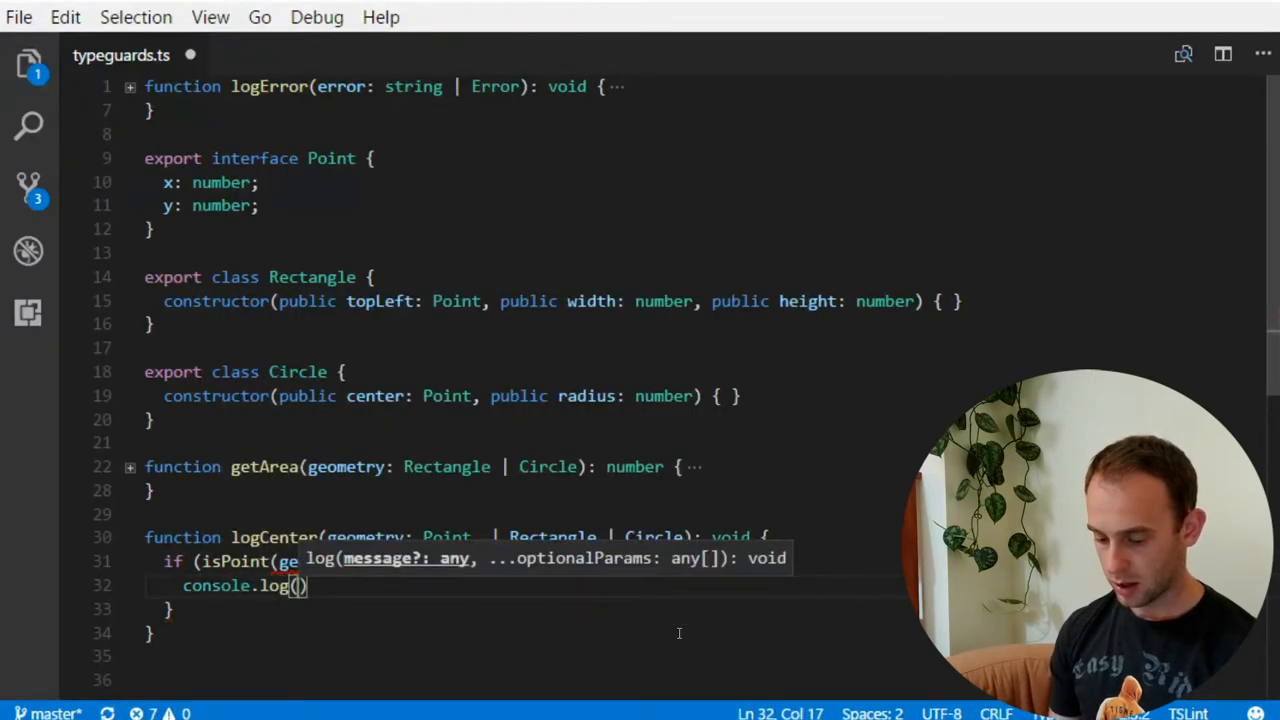
type("g")
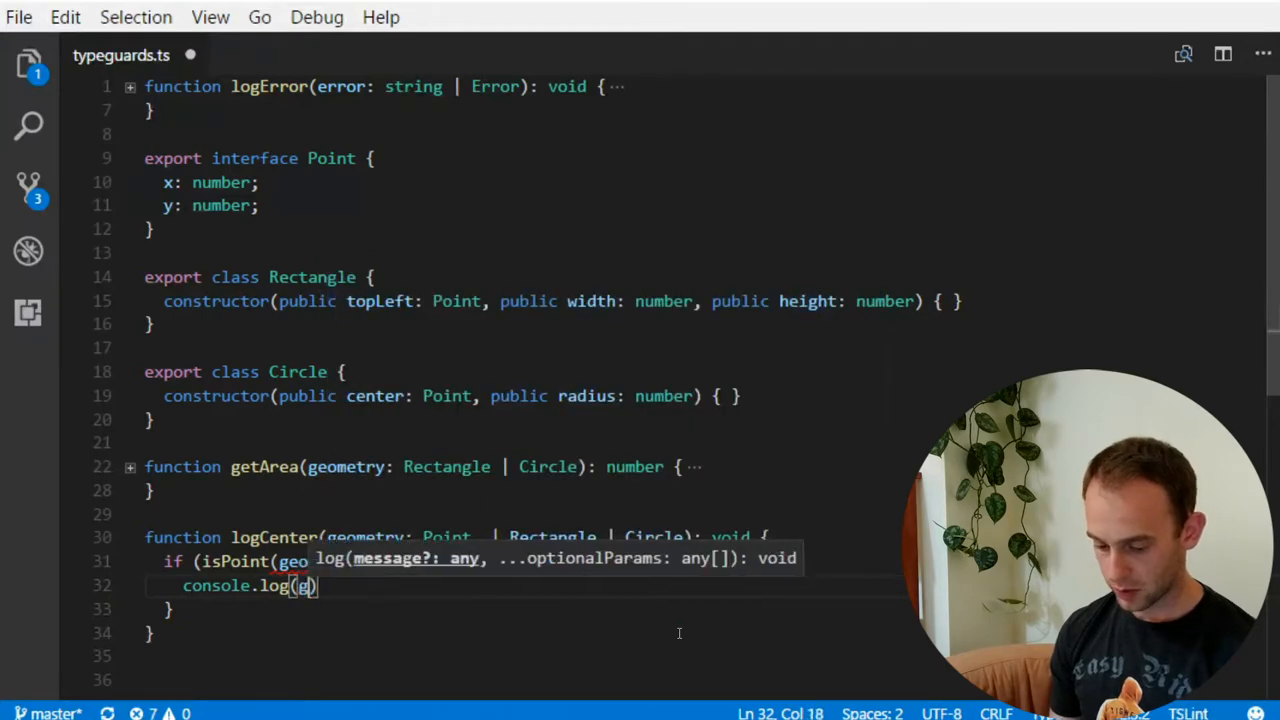
type("eomet")
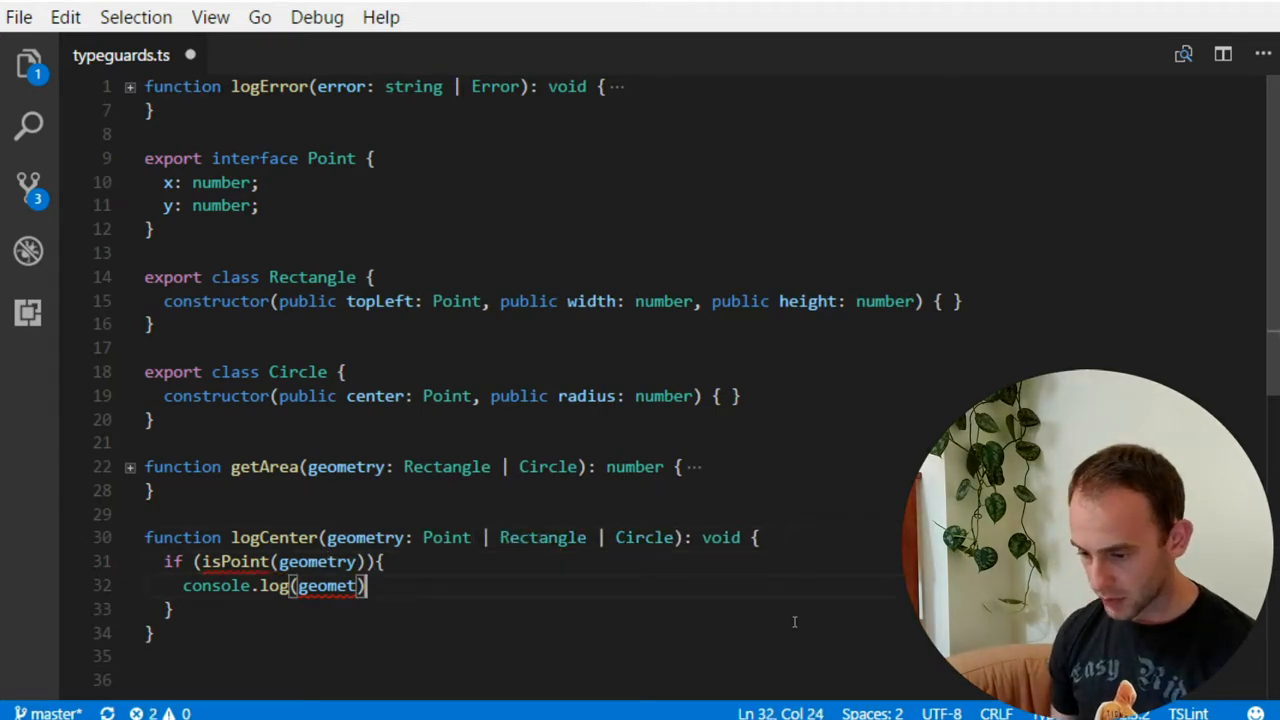
type(".")
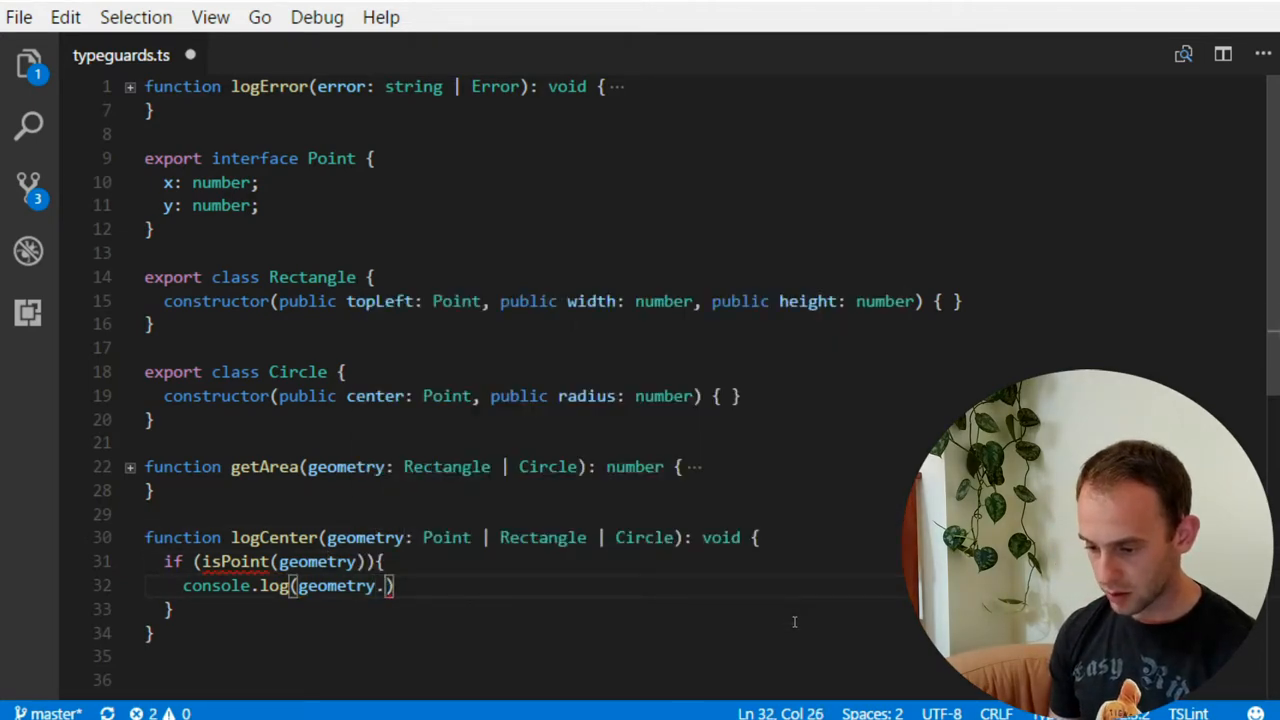
type("x, geometry")
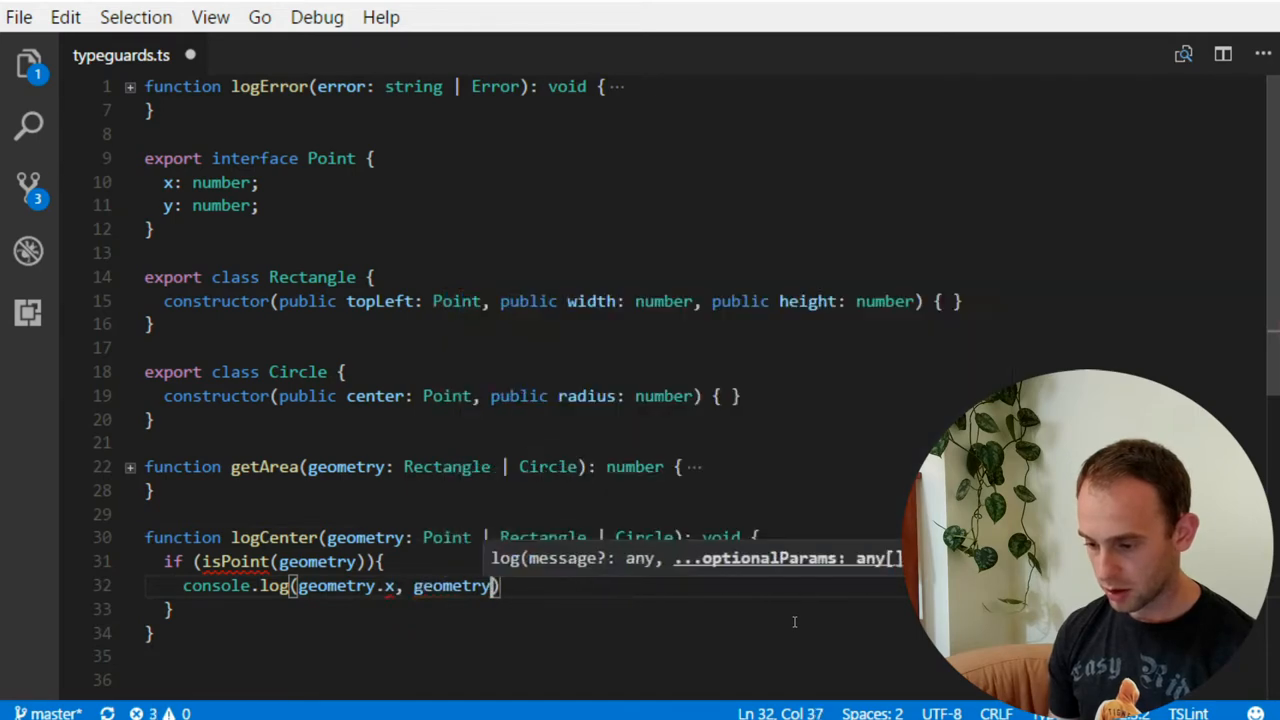
type(".y);")
left_click(522, 609)
type(" else if")
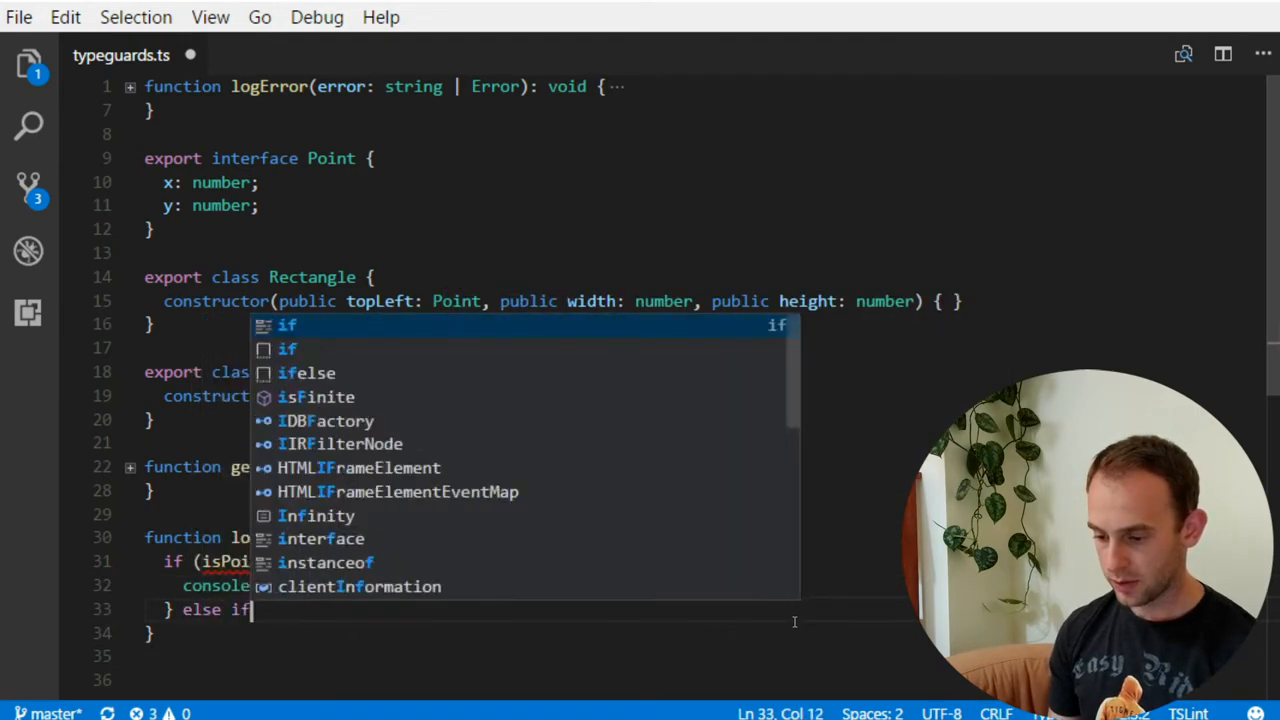
Add an else if (geometry instanceof Rectangle) branch, accepting the Rectangle completion
type("geome")
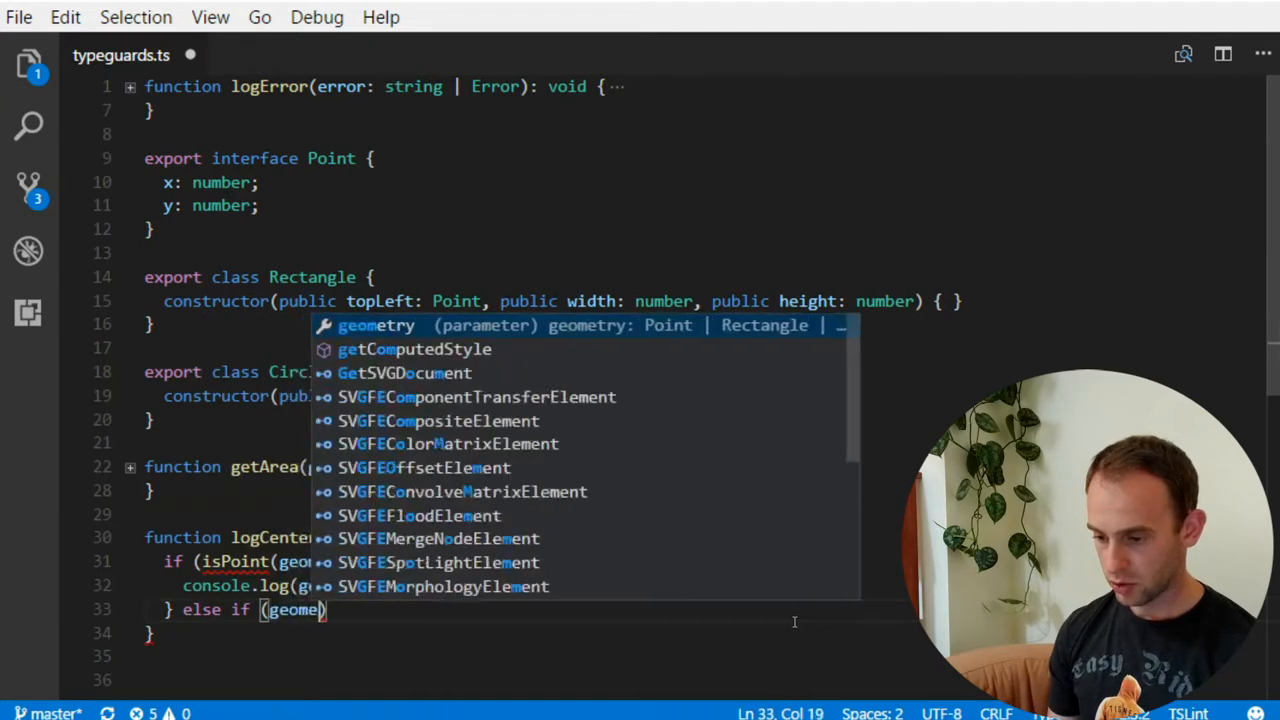
type("instanceof")
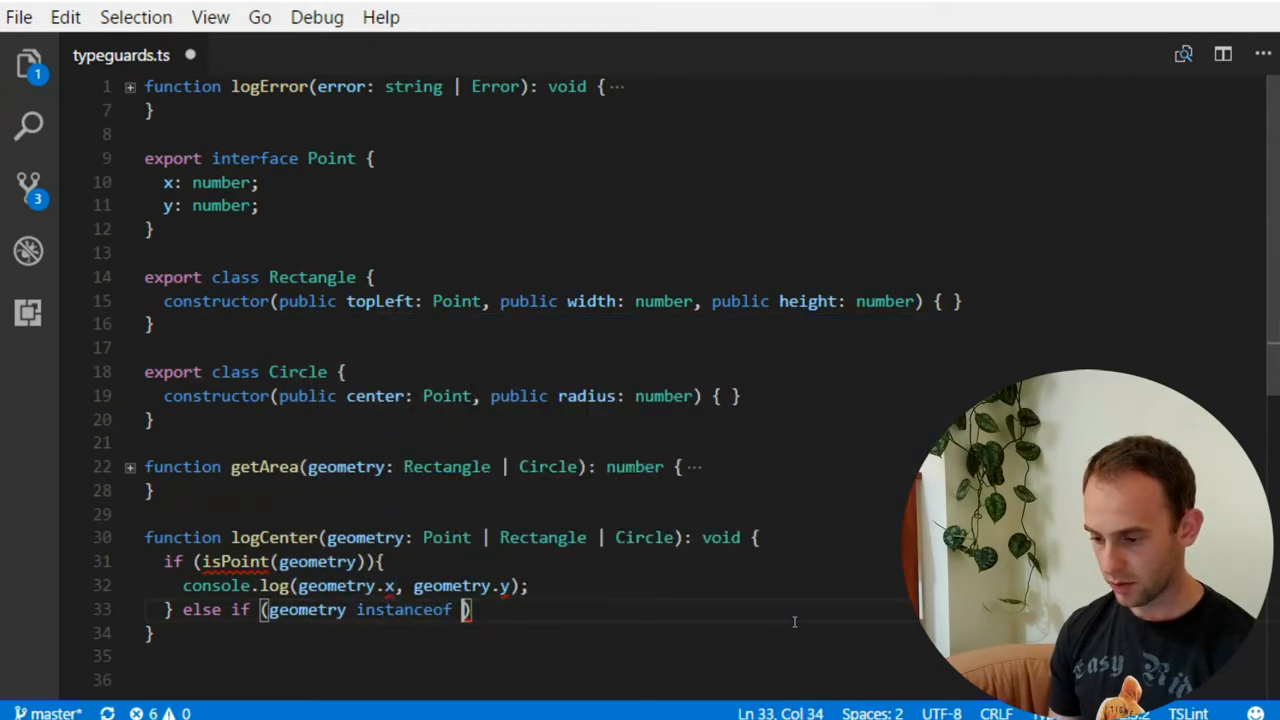
type("Rect")
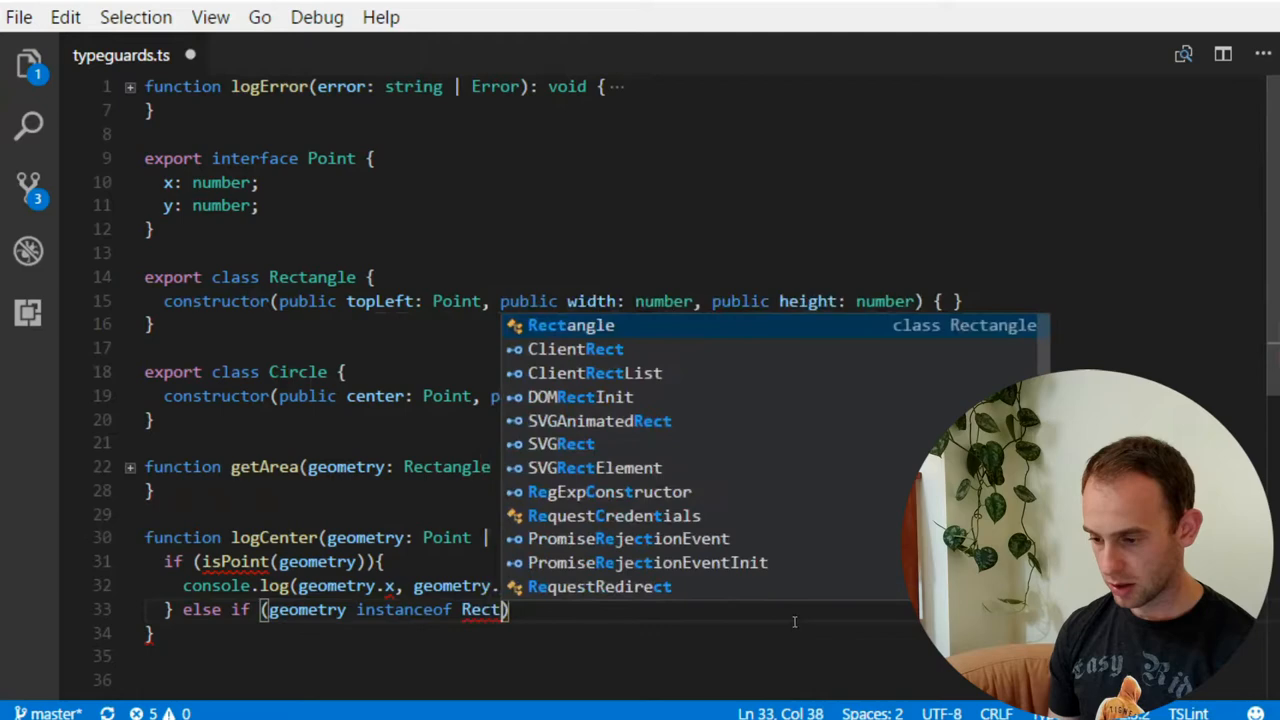
key("Tab")
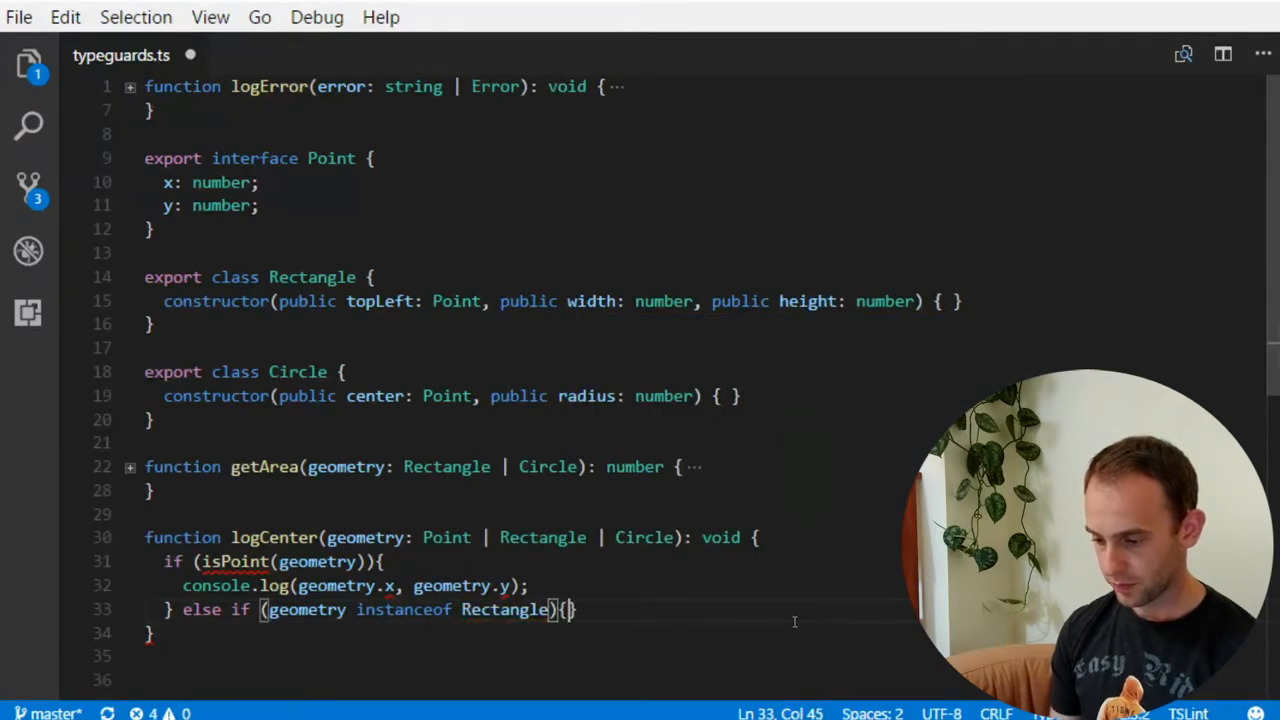
Log topLeft plus half width/height, and log geometry.center in an else branch
type("console.log(geometry.topLeft.x +")
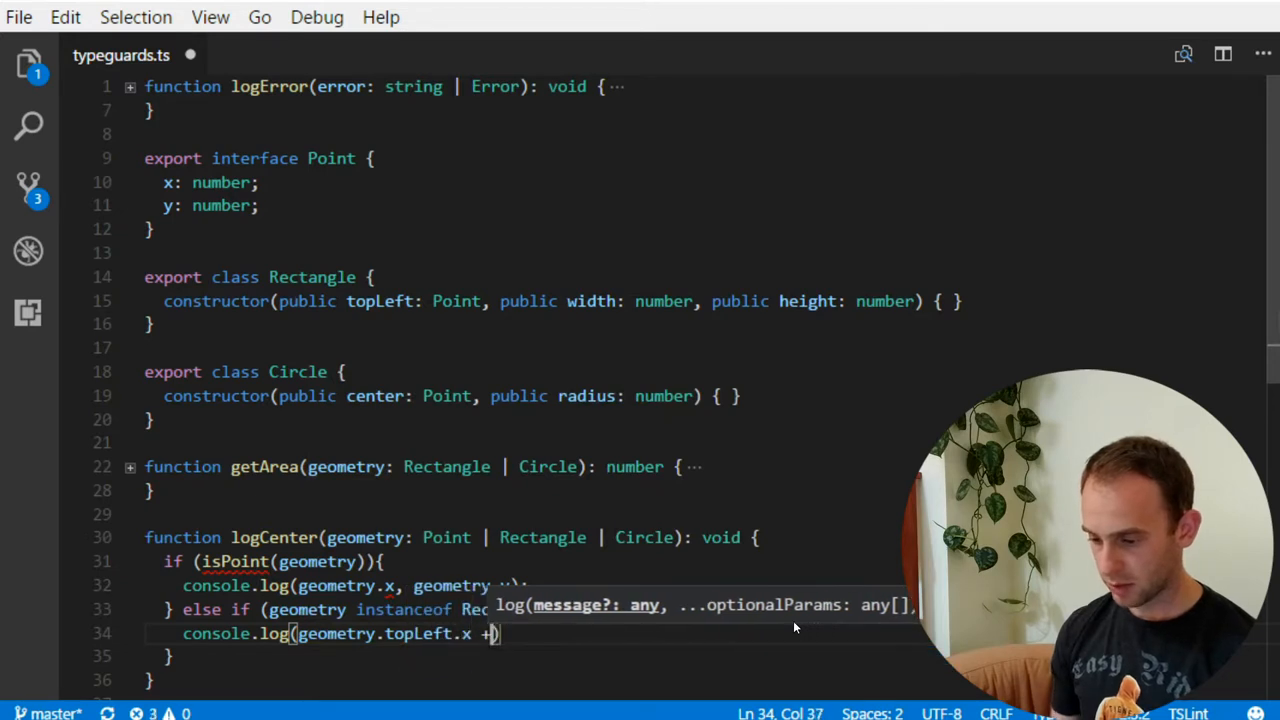
type("geometry.")
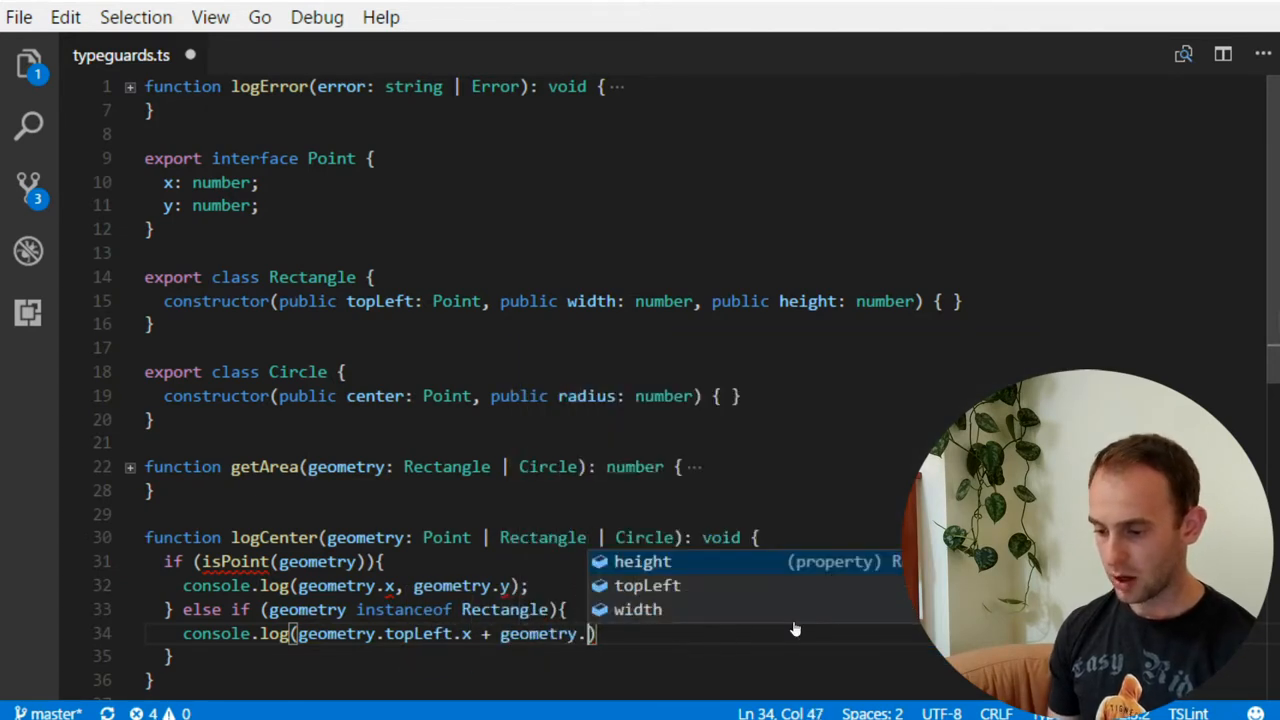
type("width / 2, geometry.topLeft")
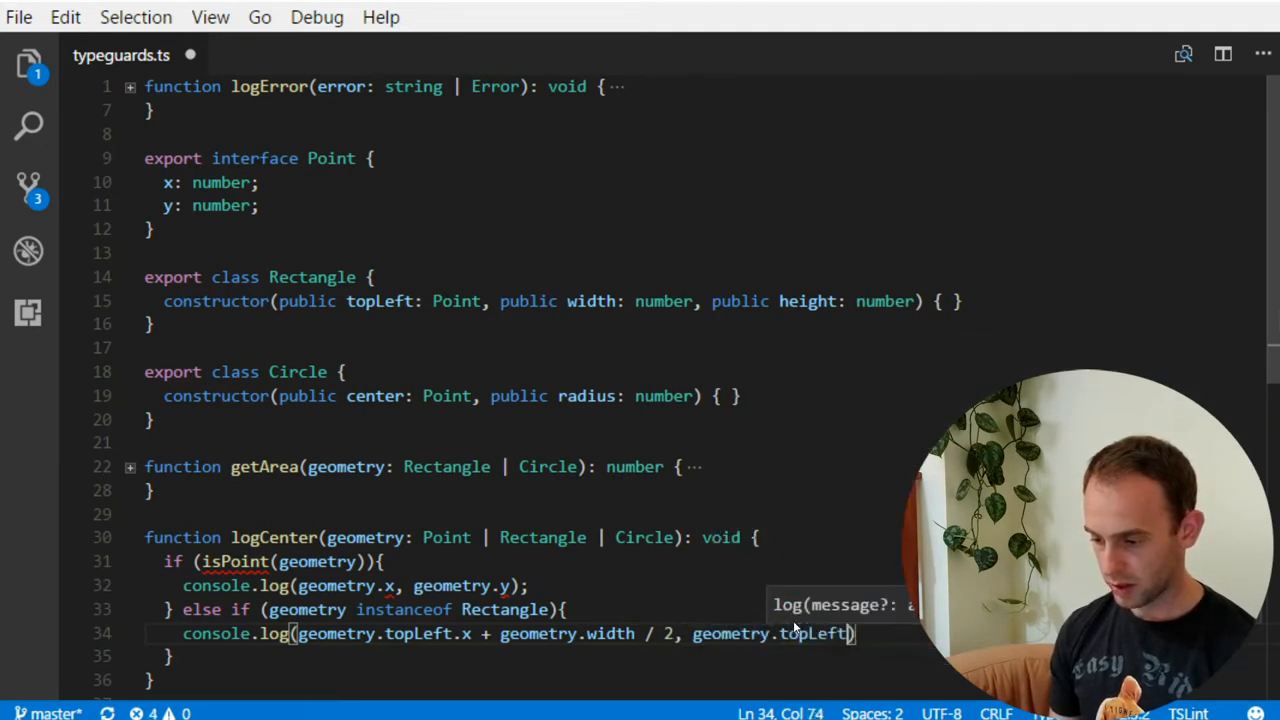
type(".y + geom")
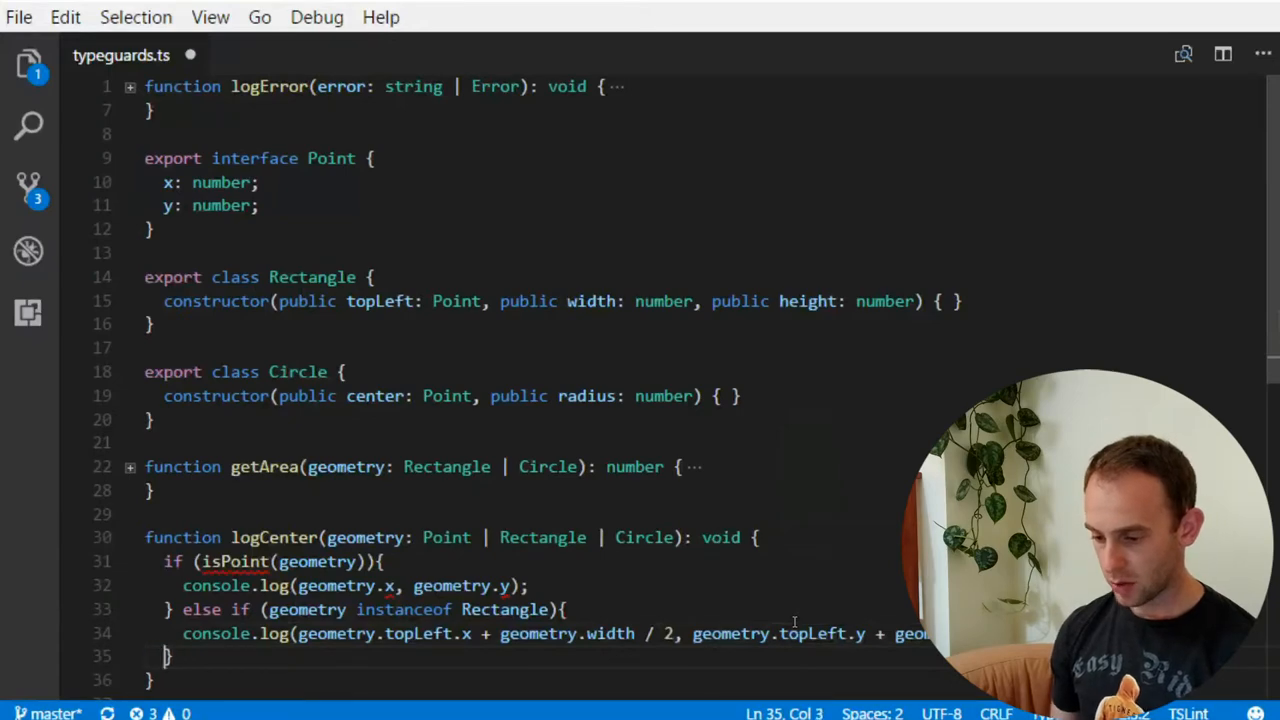
type("console.log(geometry.center);")
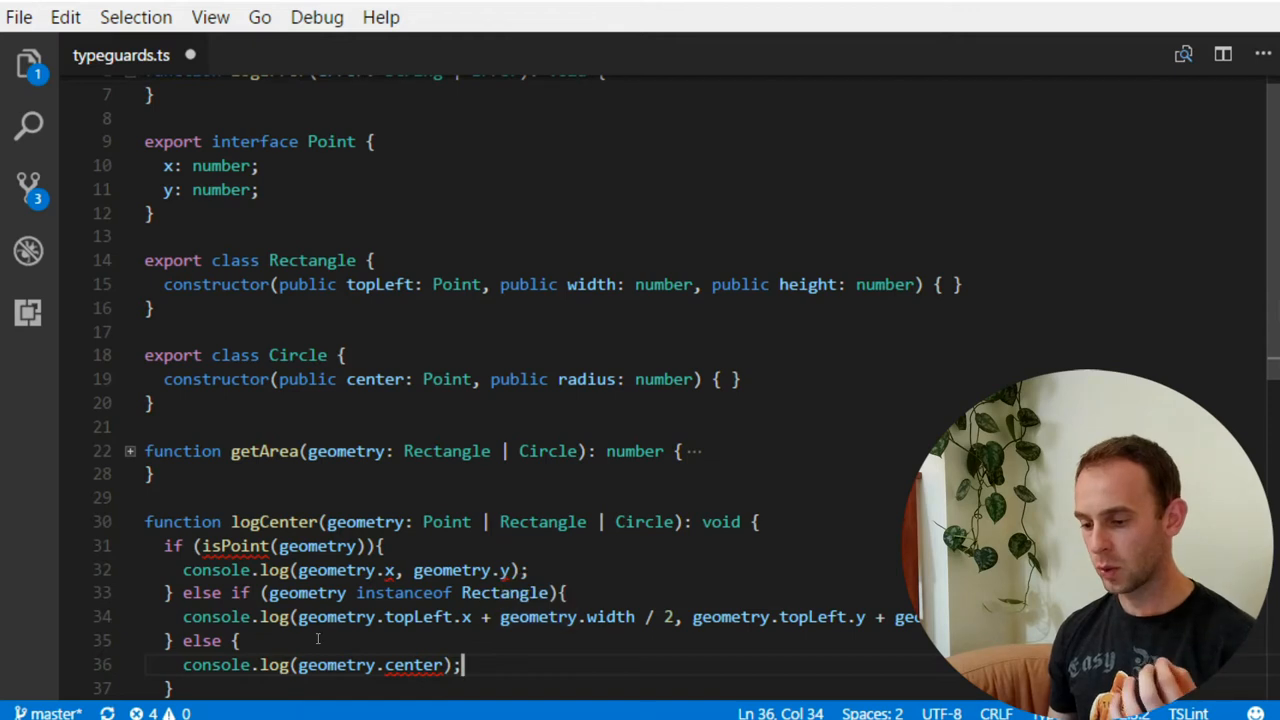
scroll("down", 3)
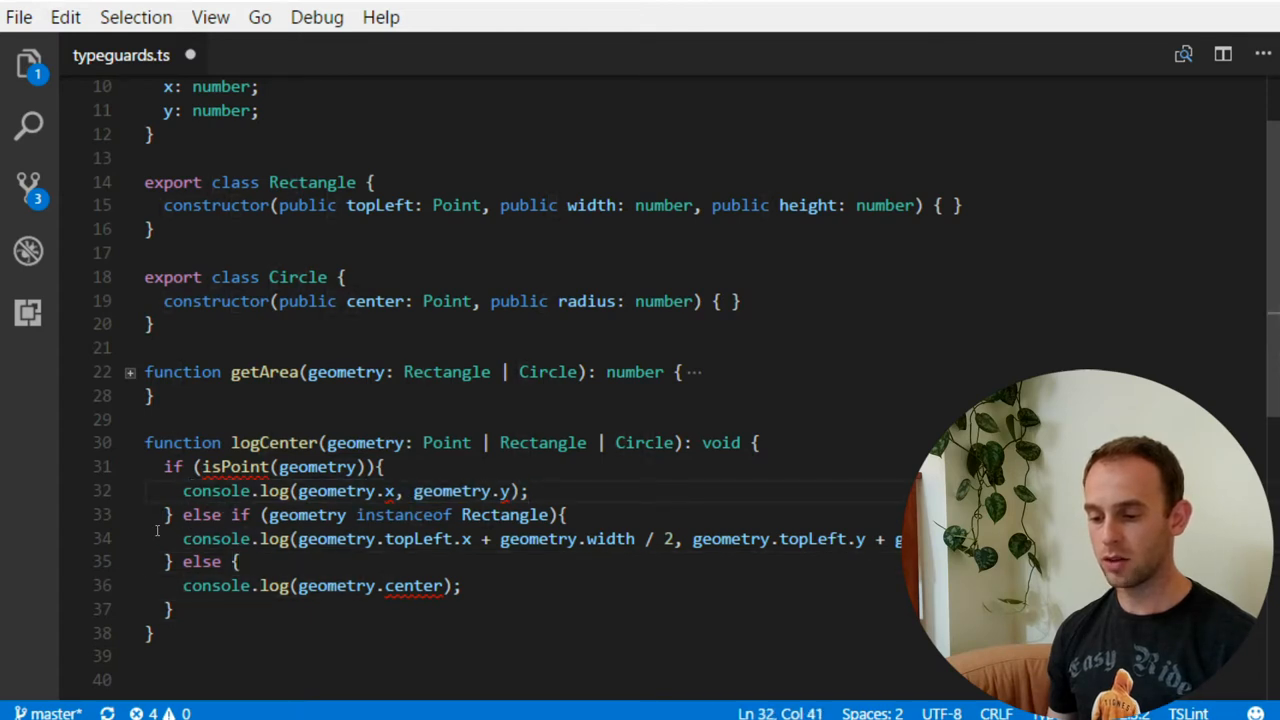
left_click(388, 539)
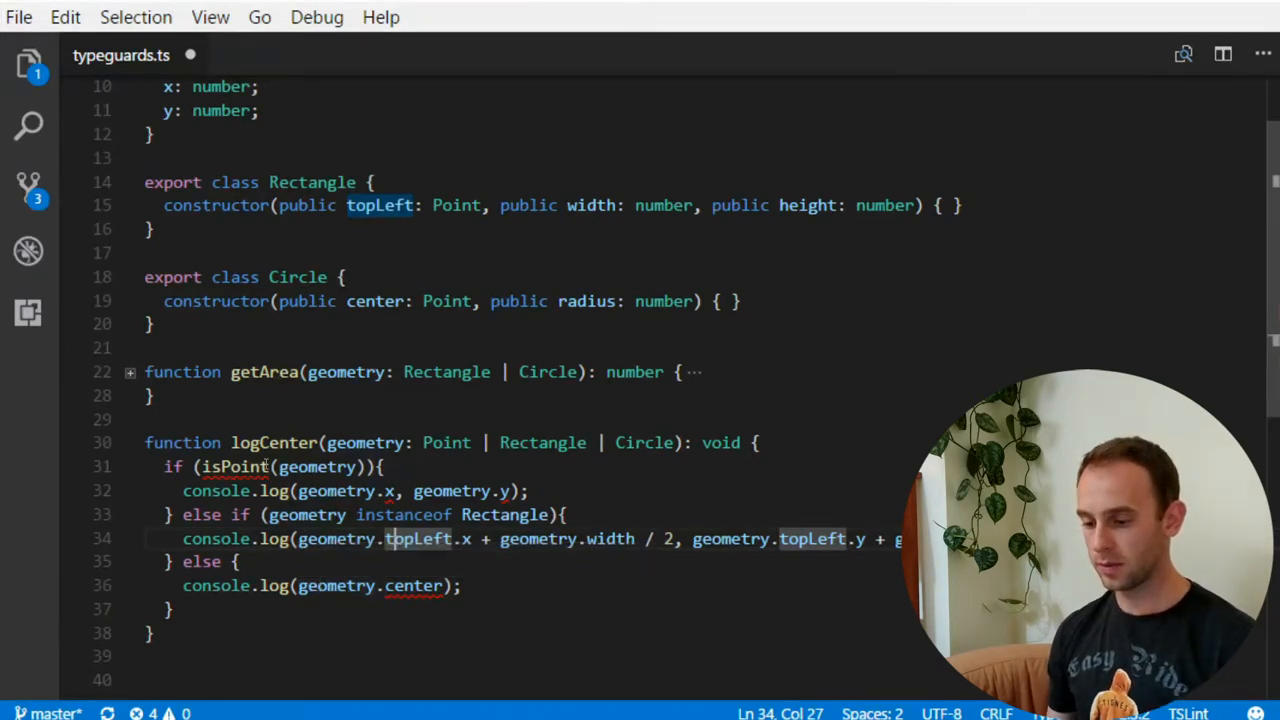
Declare function isPoint(geometry: any): geometry is Point with an empty body
type("function isPo")
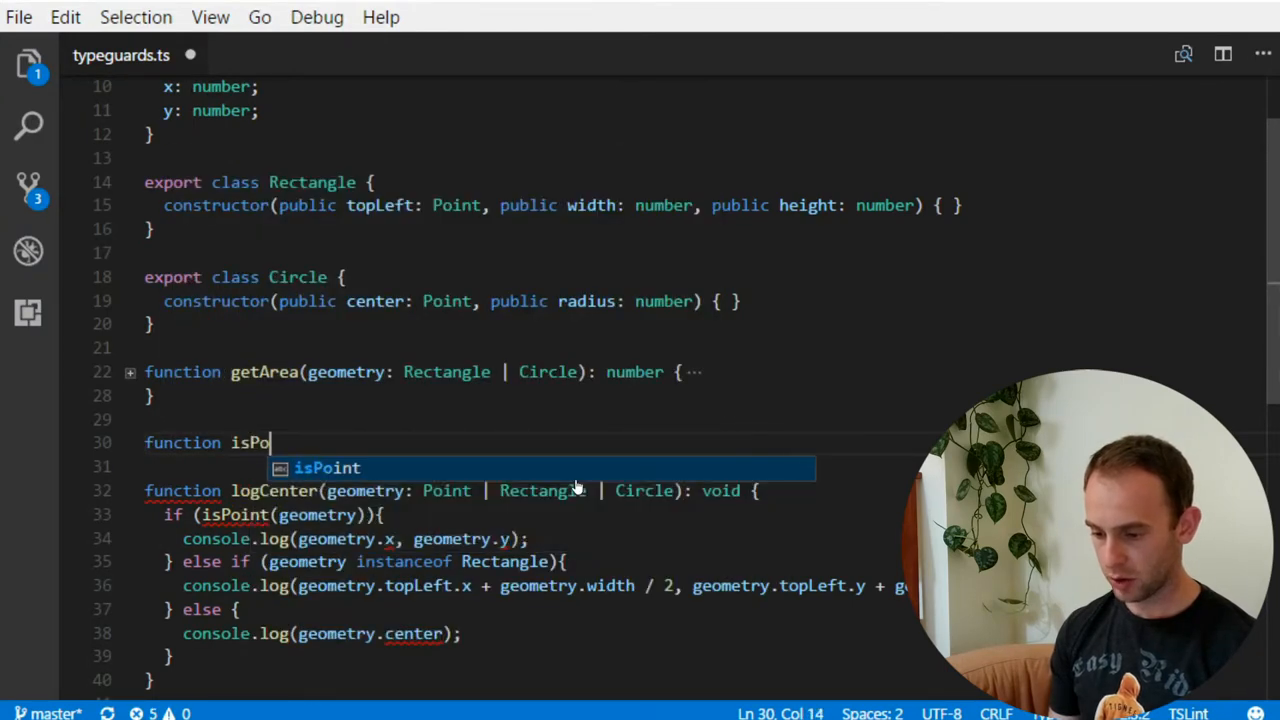
type("int(geometr")
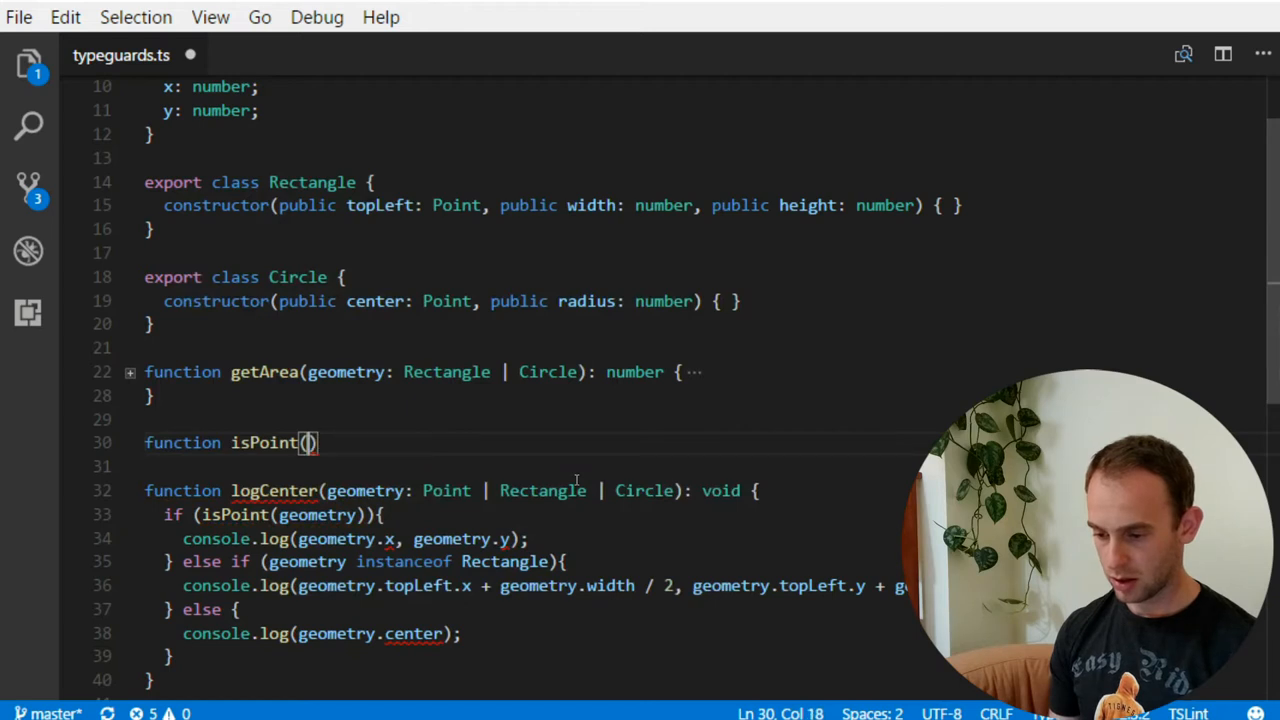
type("geometry: any")
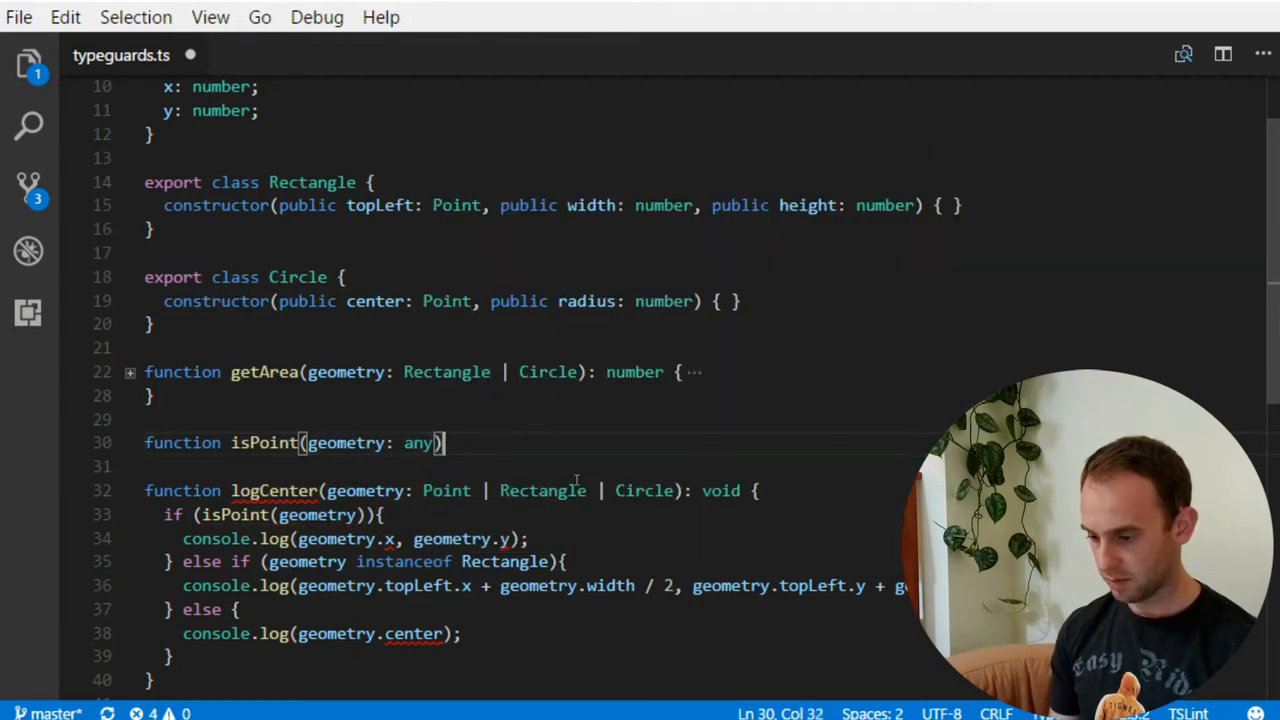
type(":")
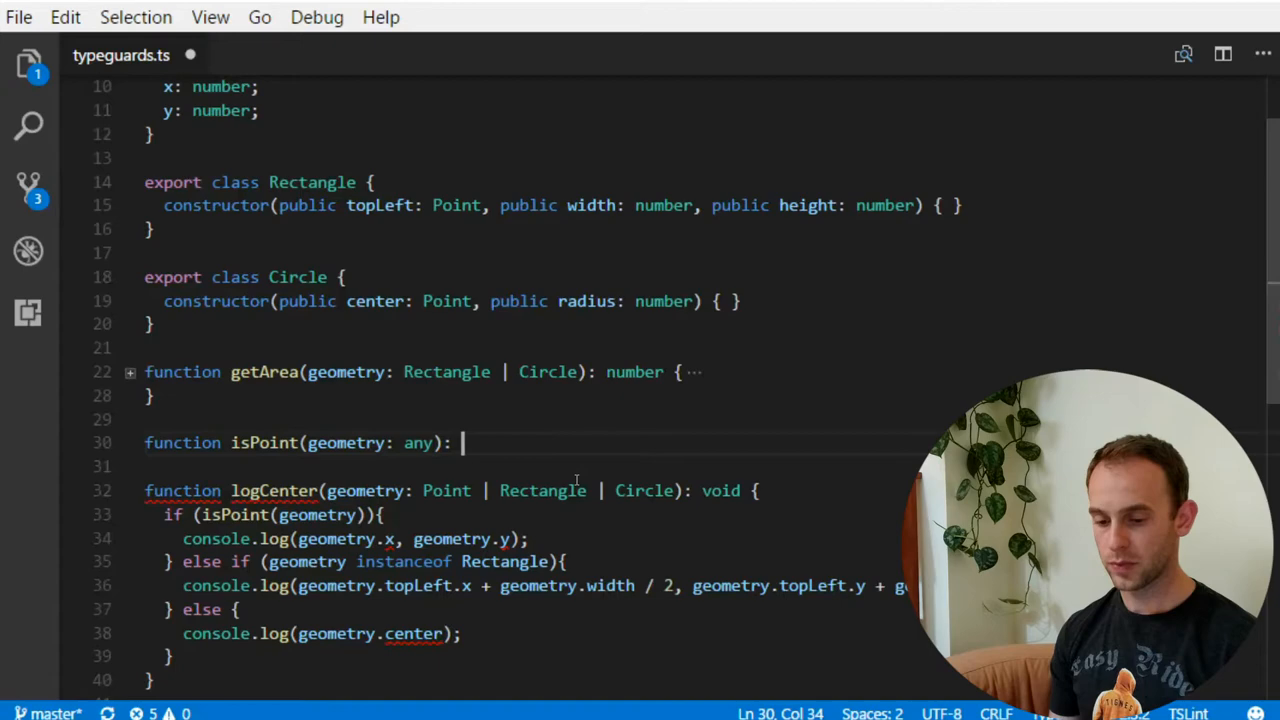
type("geometry is Point {")
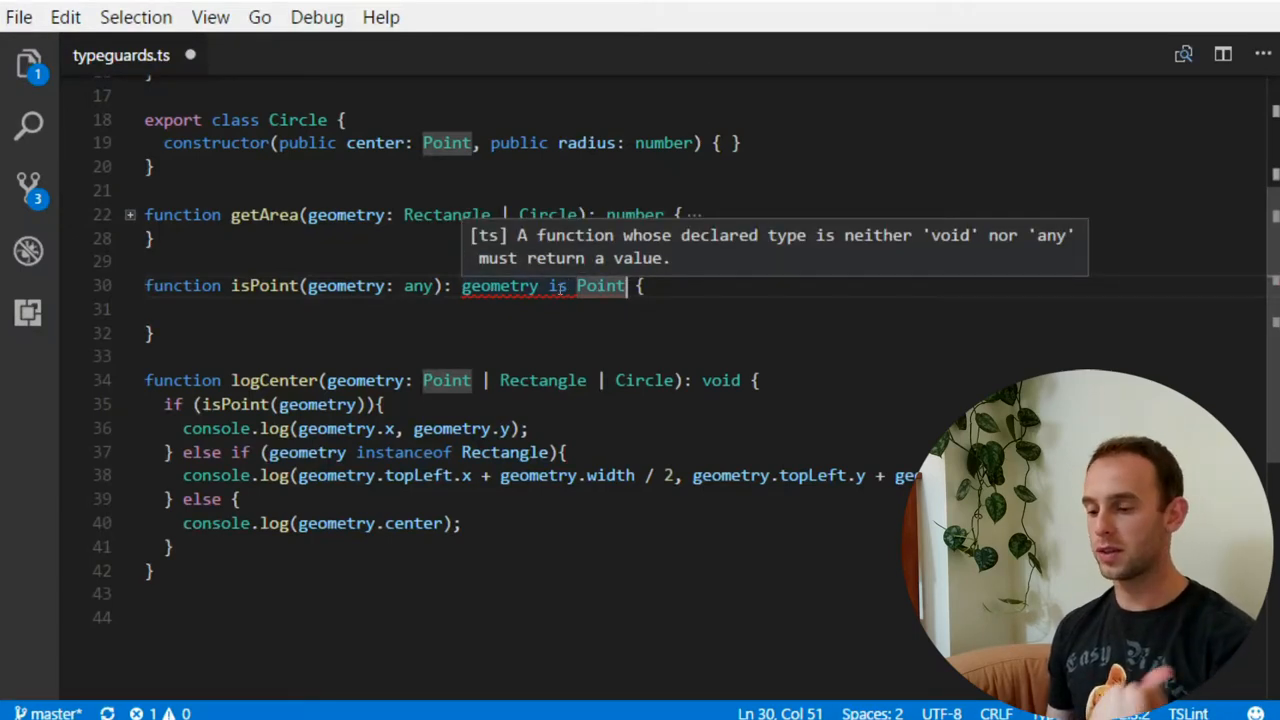
mouse_move(519, 303)
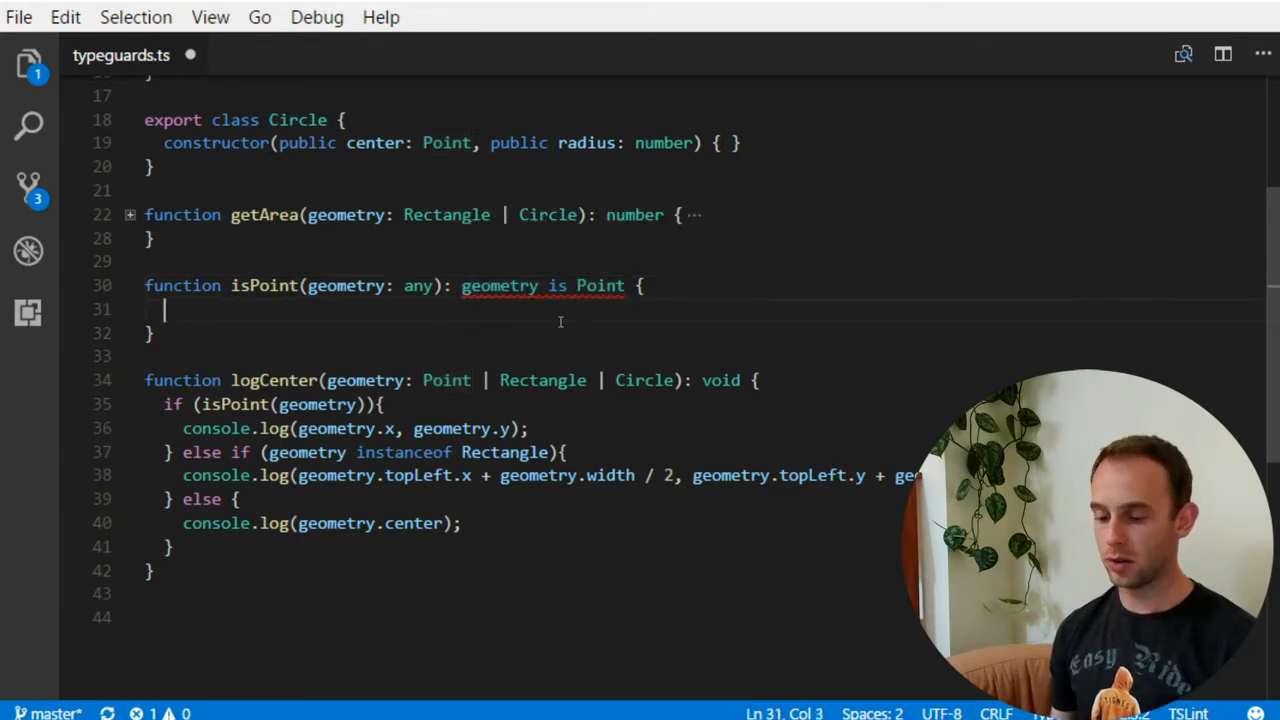
Make isPoint return typeof geometry.x === 'number' && typeof geometry.y === 'number'
type("return")
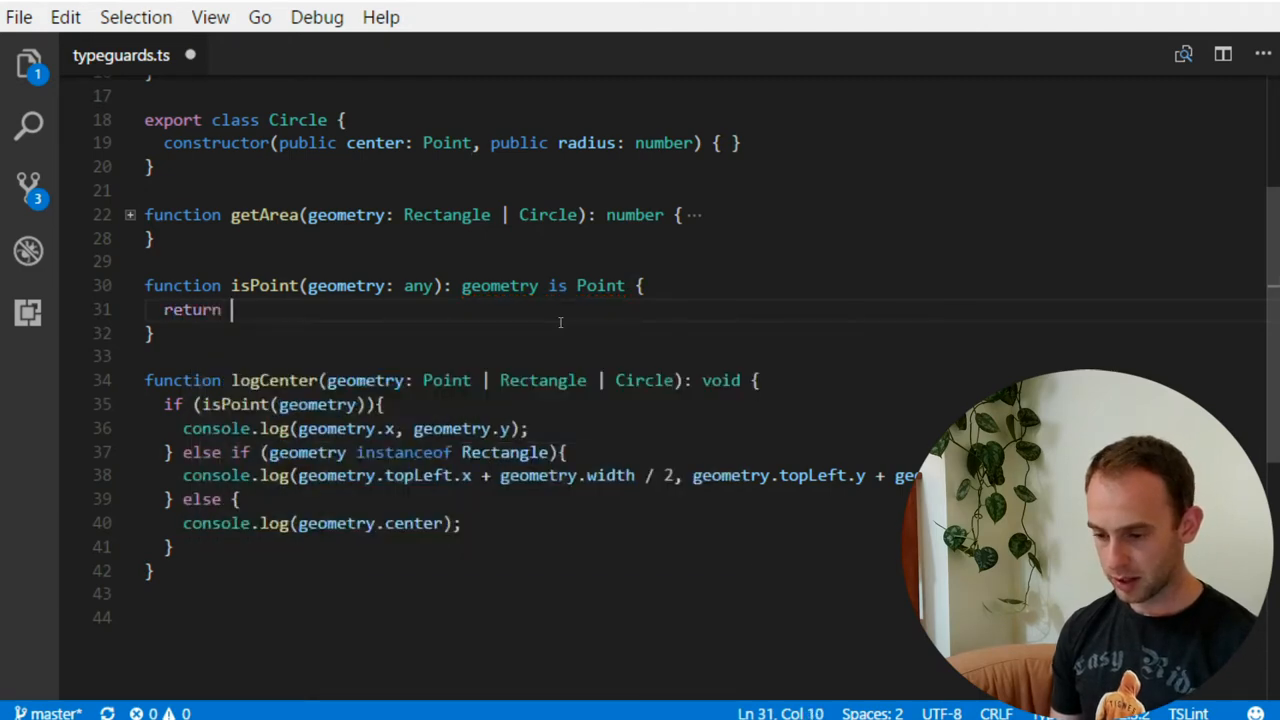
type("geometry.x")
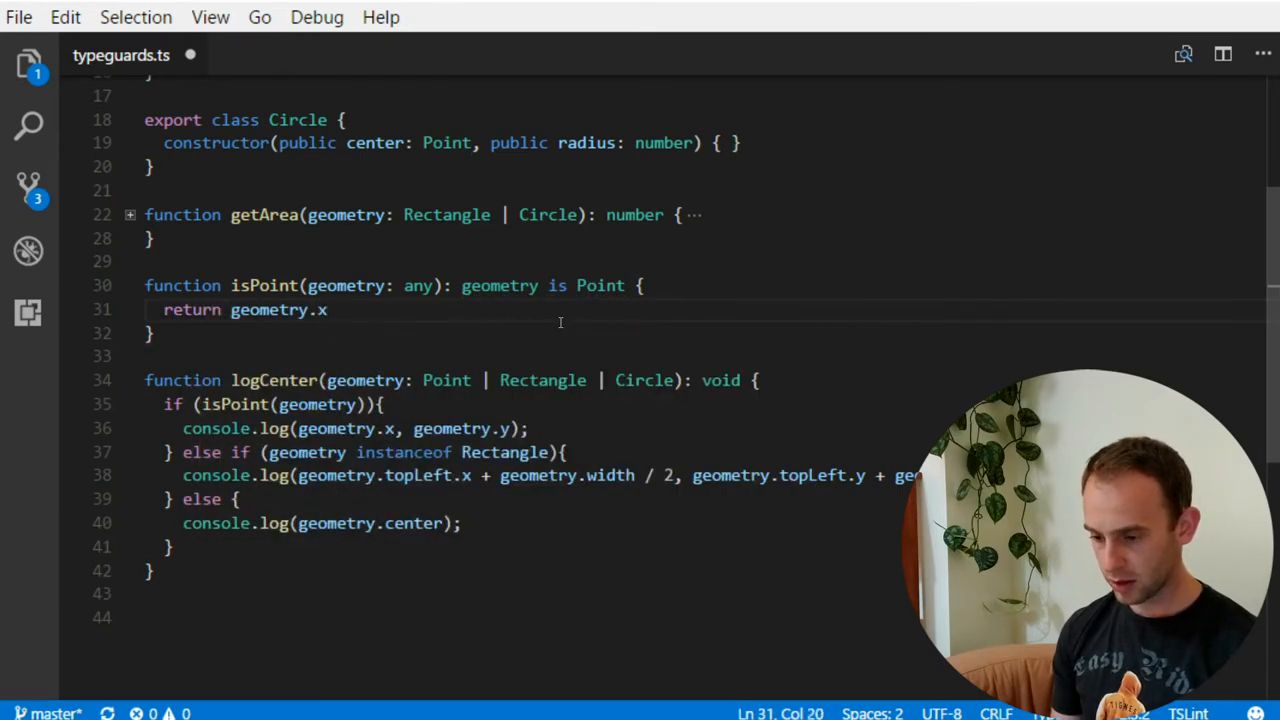
type("typeof")
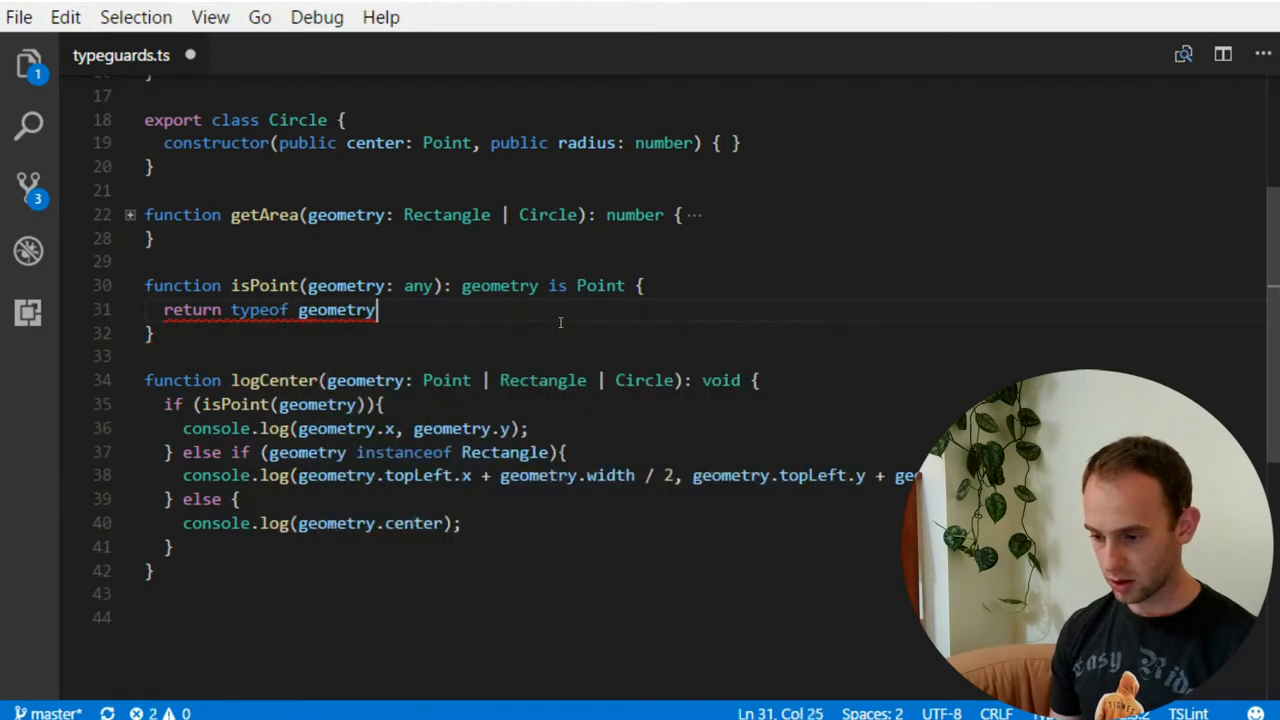
type(".x =")
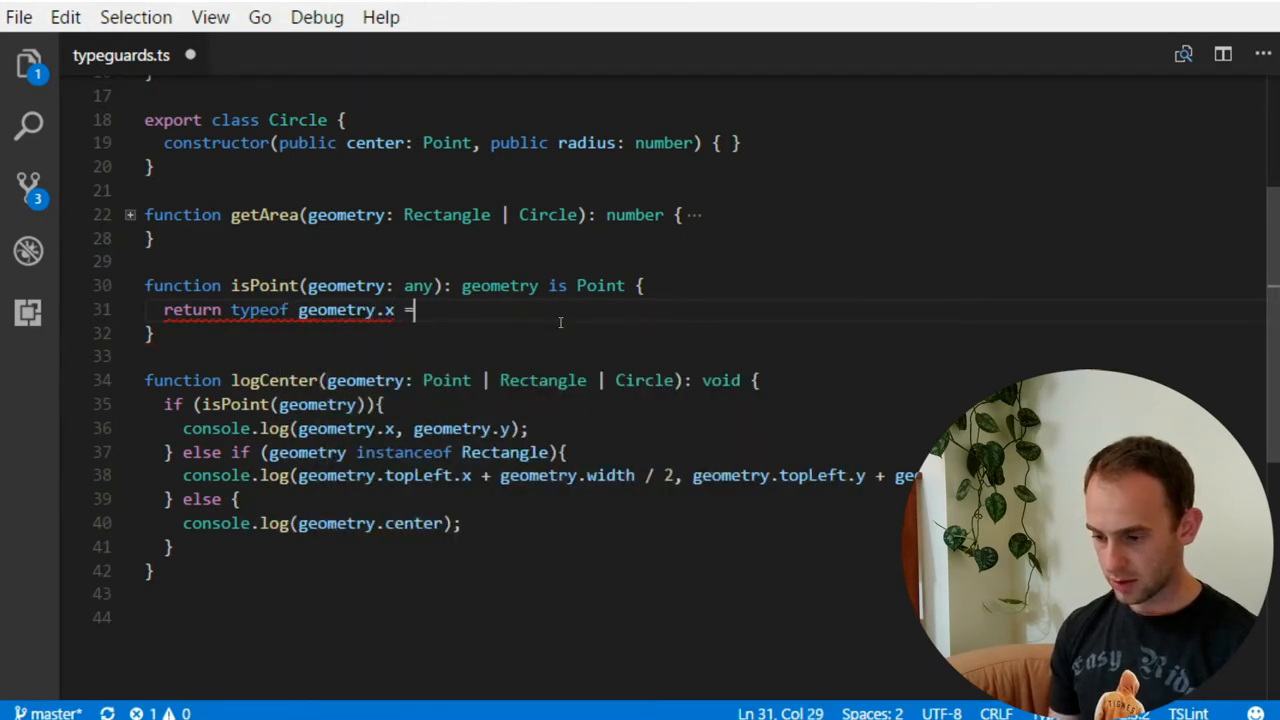
type("== 'number'")
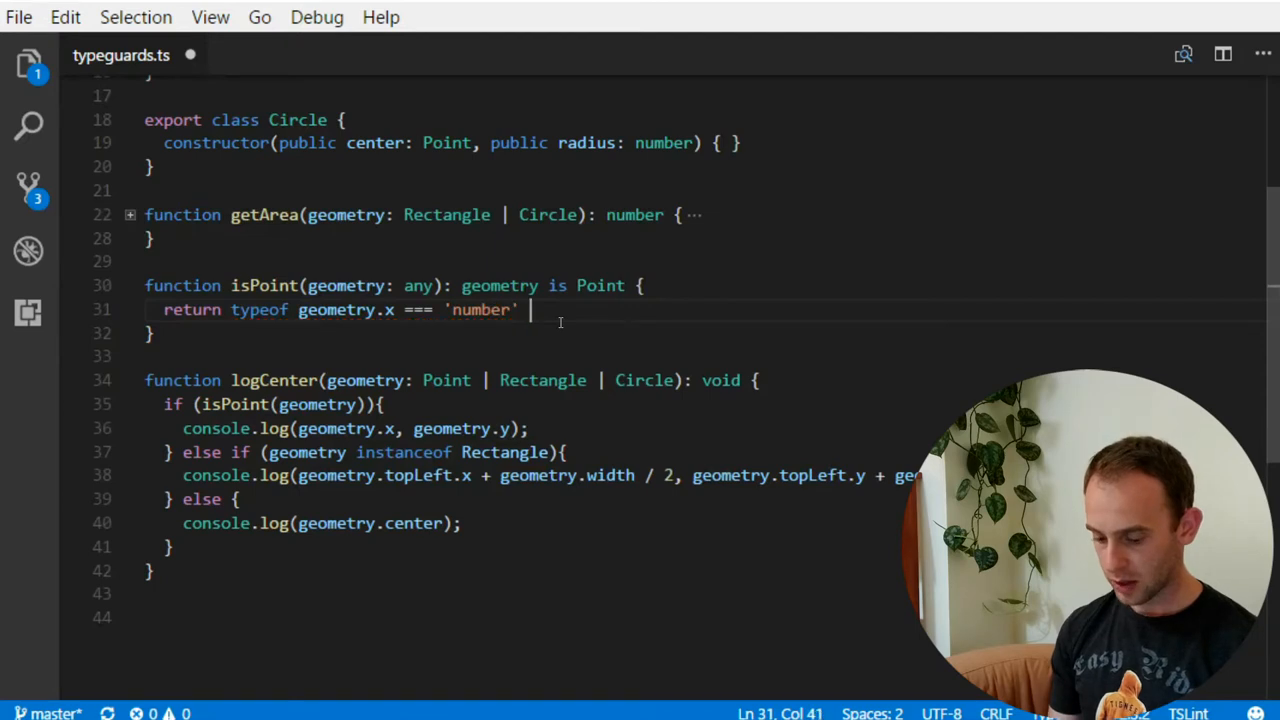
type("&& typeof g")
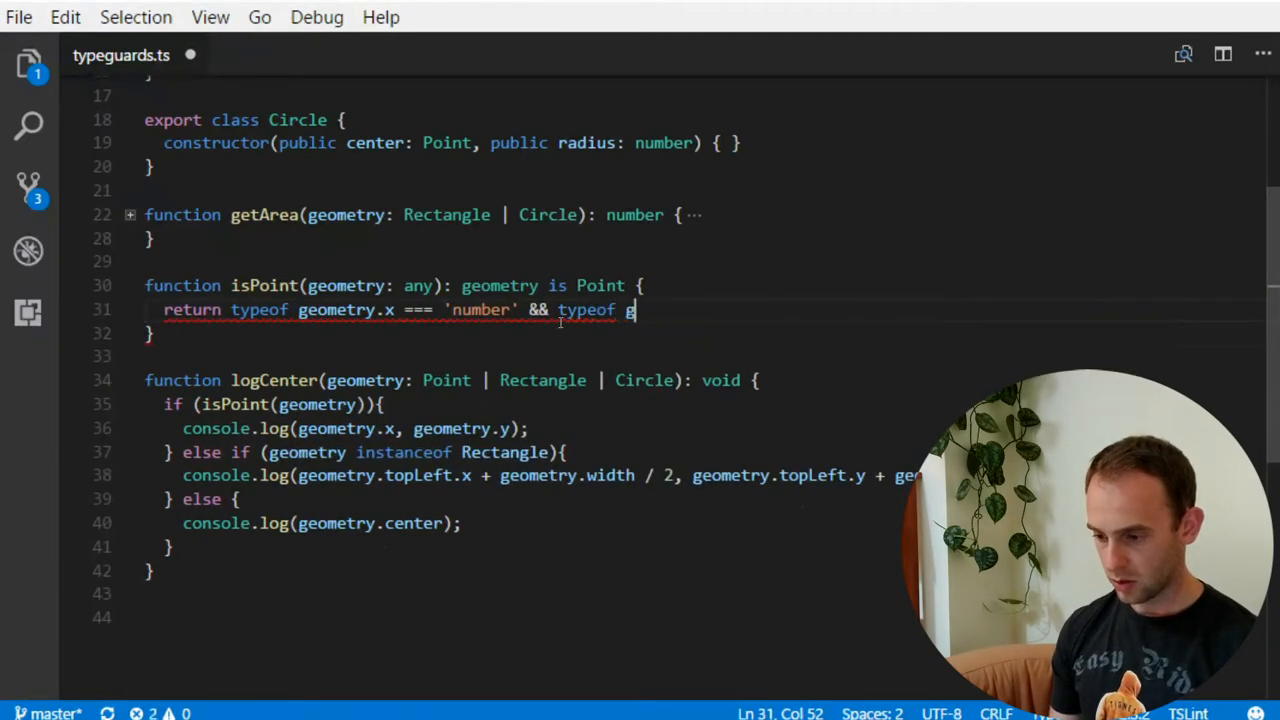
type("eometry.y ===")
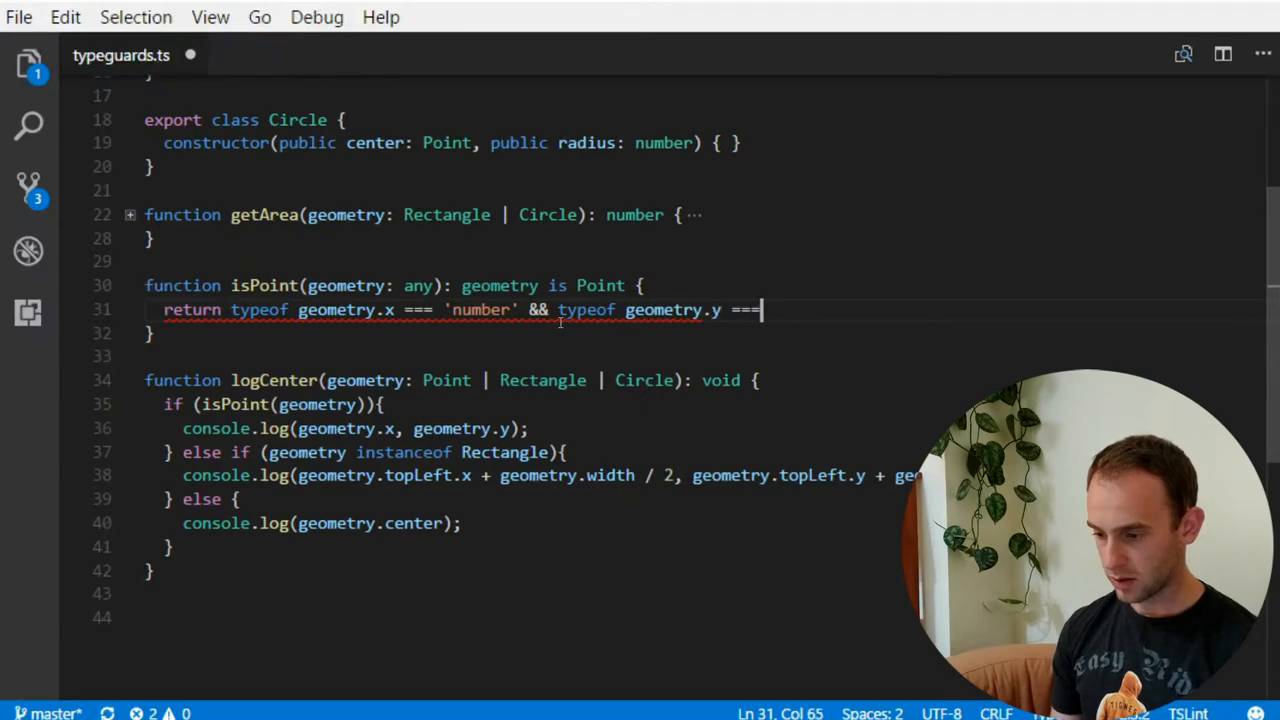
type("'number';")
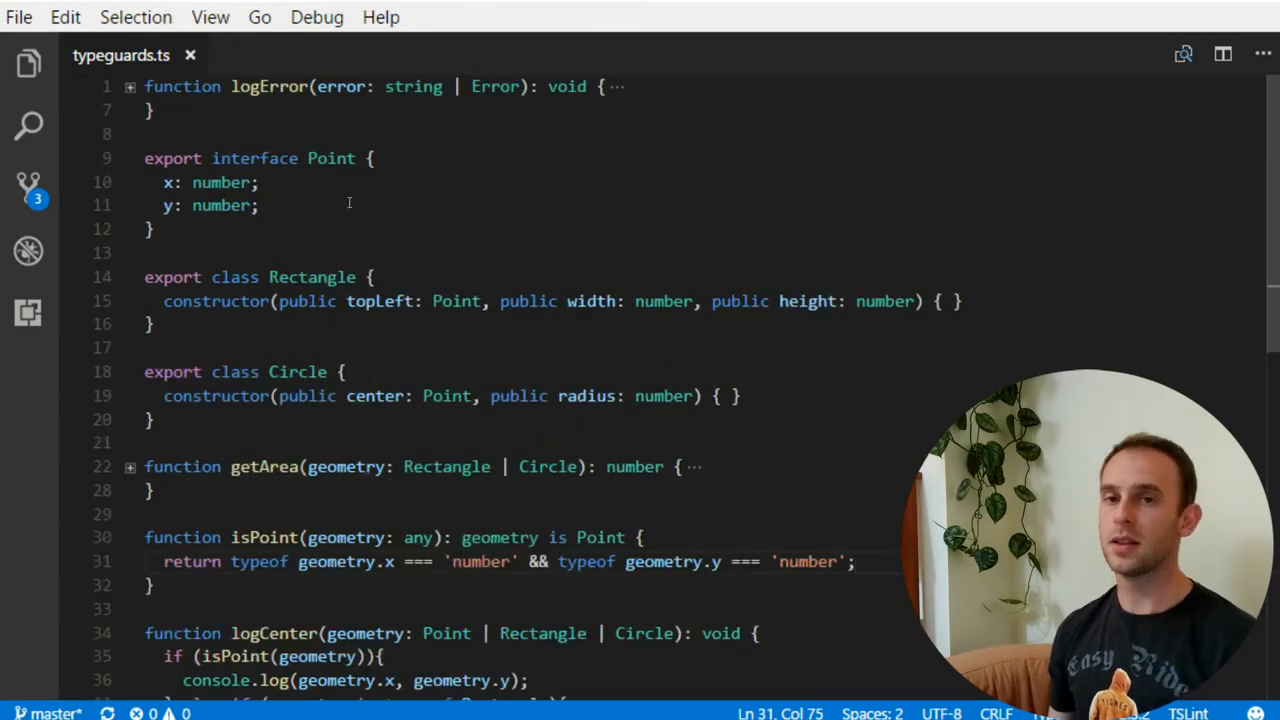
scroll("down", 3)
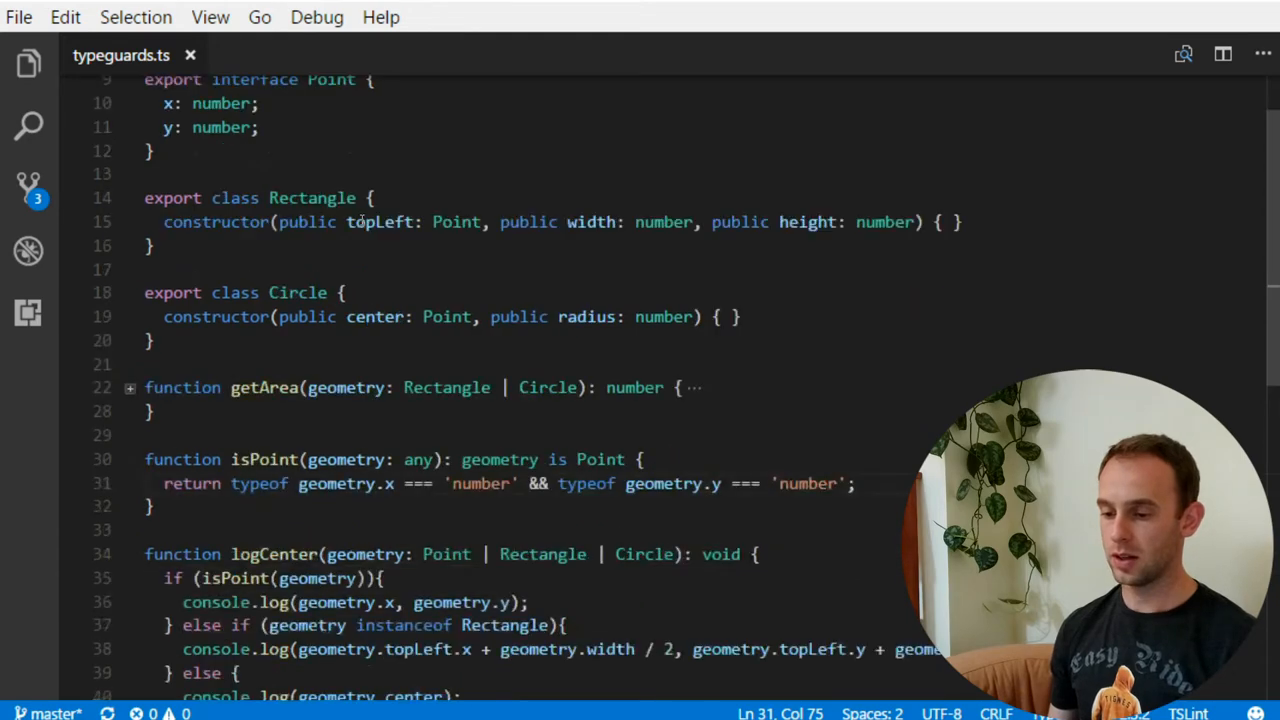
scroll("down", 3)
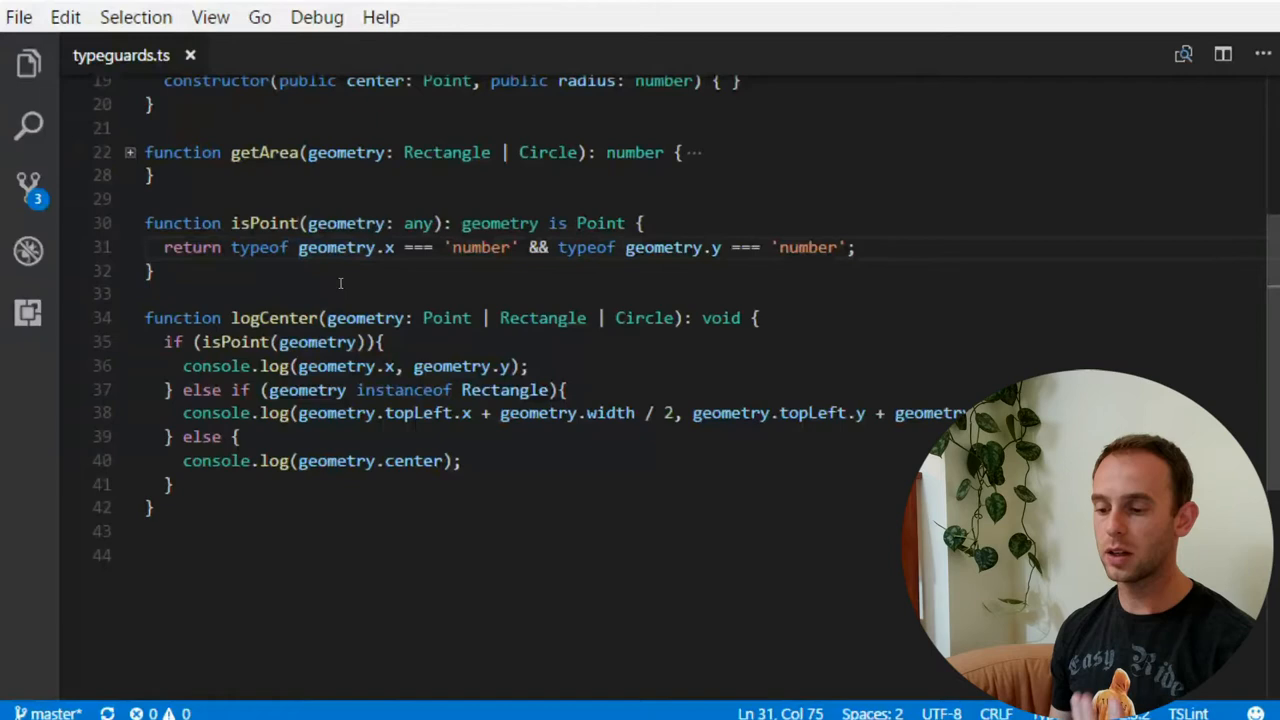
mouse_move(347, 223)
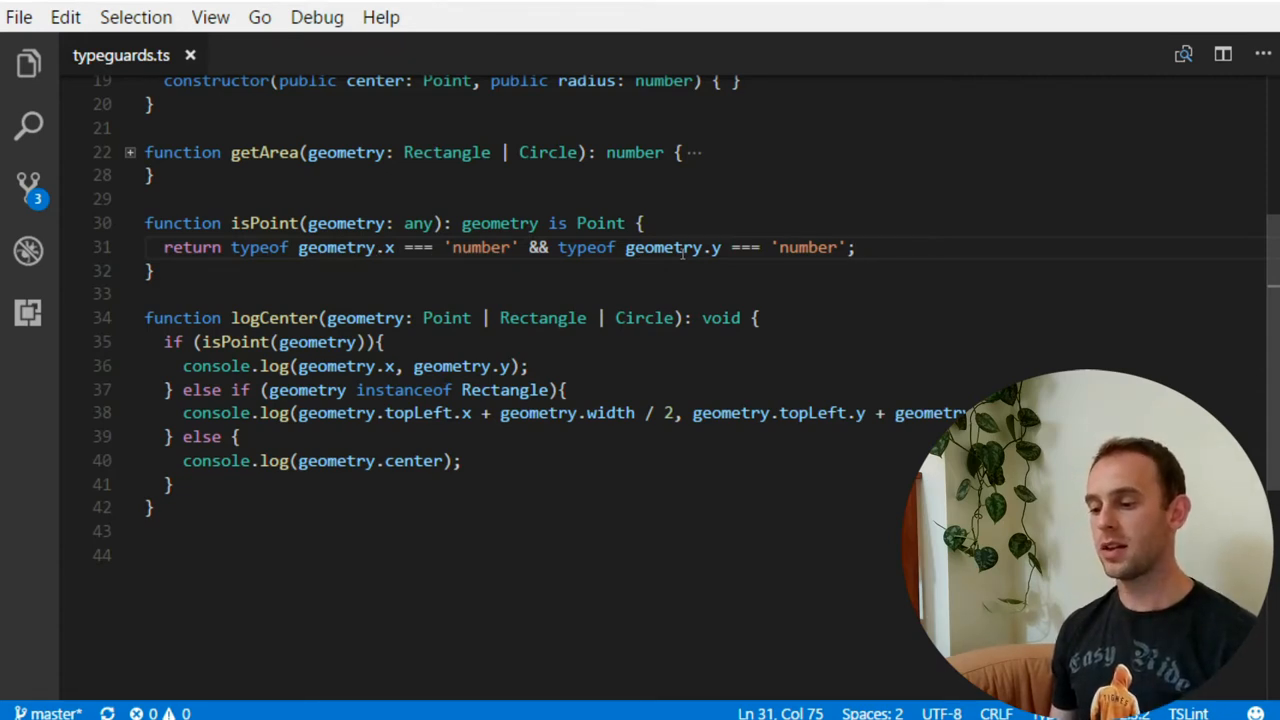
mouse_move(375, 285)
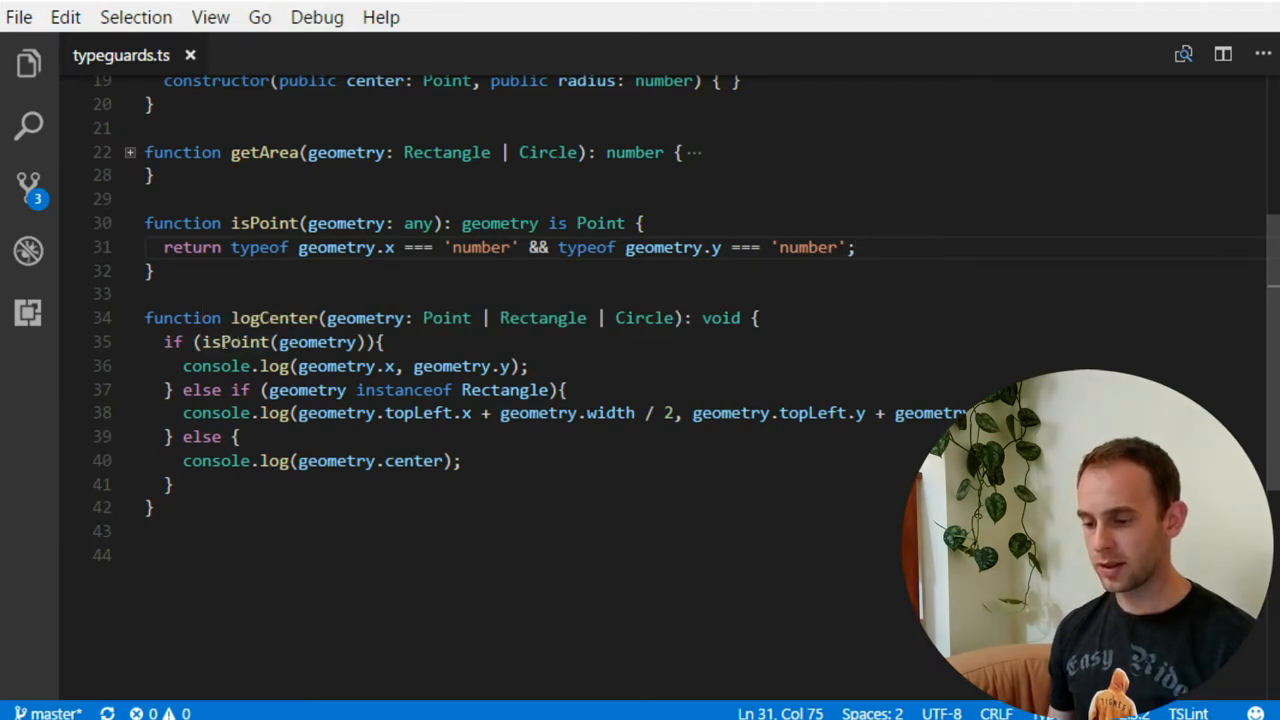
left_click(607, 223)
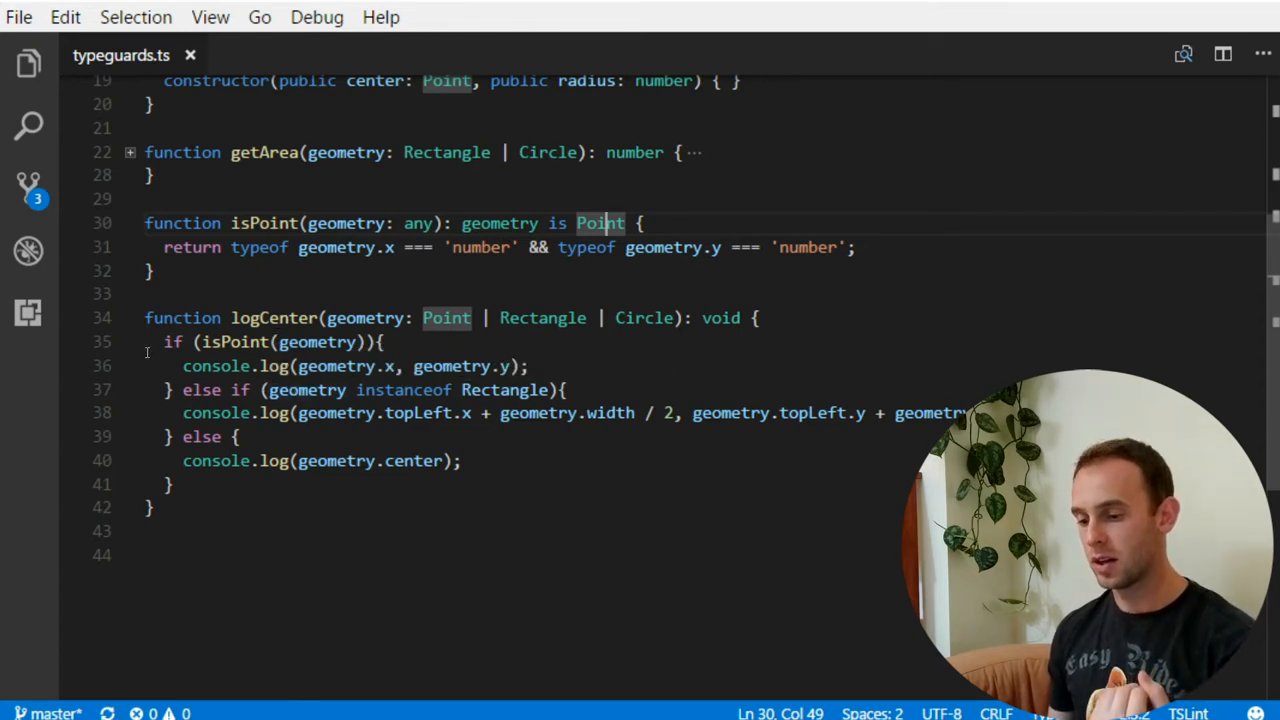
left_click(528, 366)
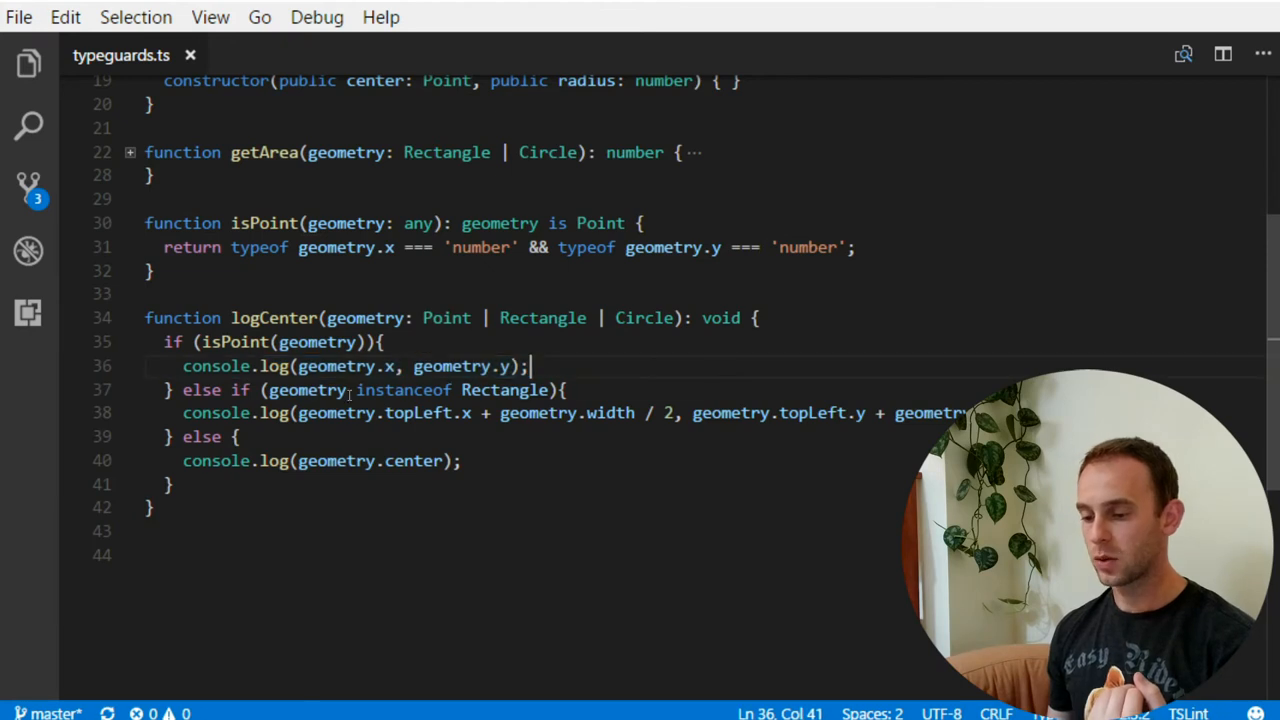
mouse_move(310, 390)
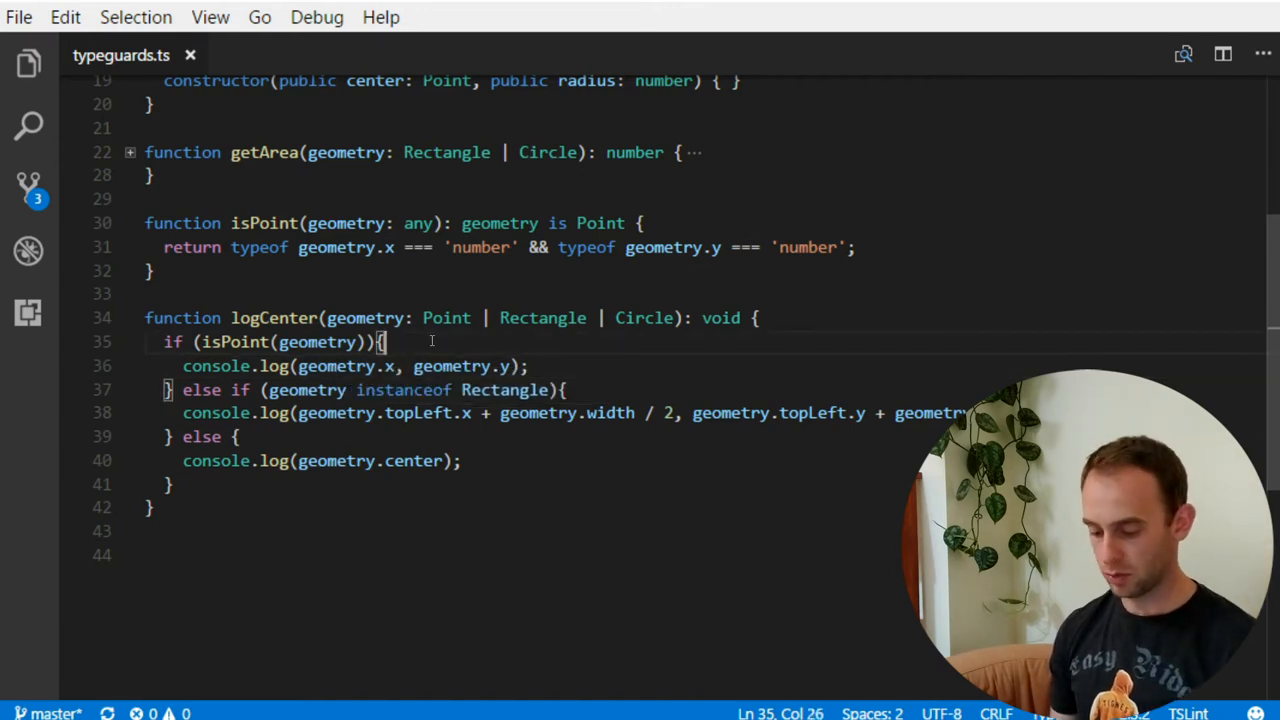
type("const")
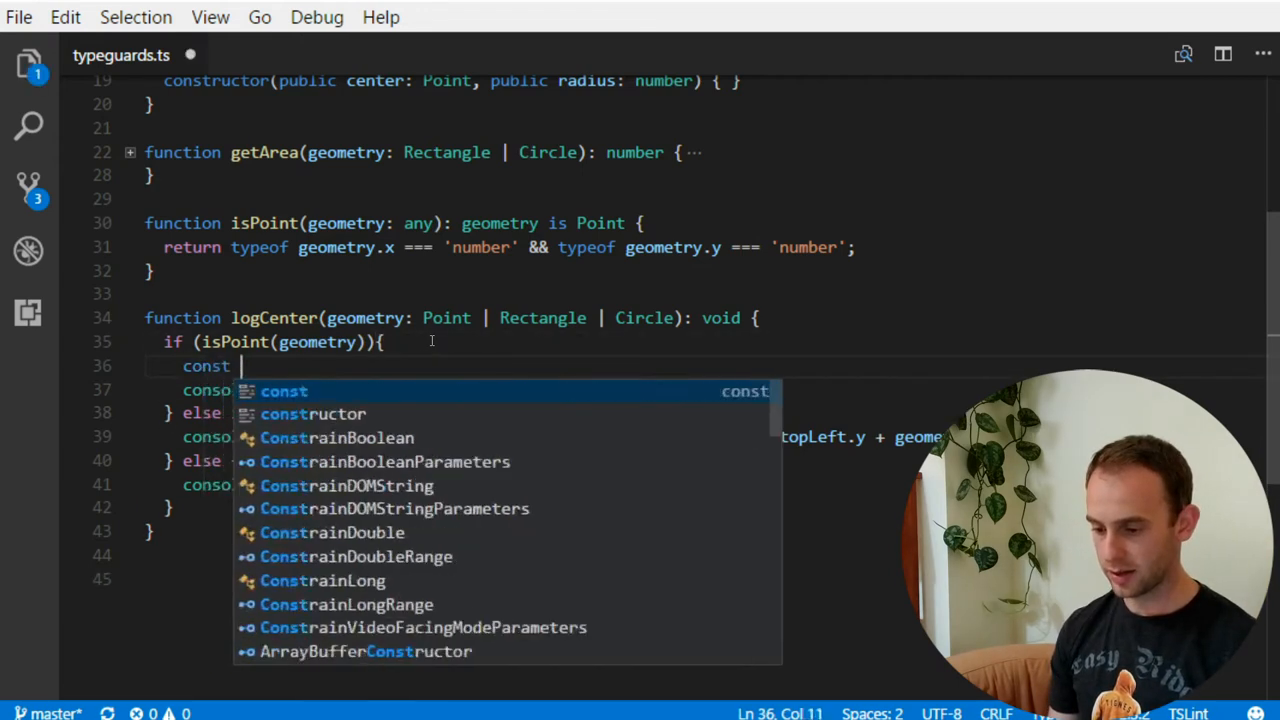
type("point = <")
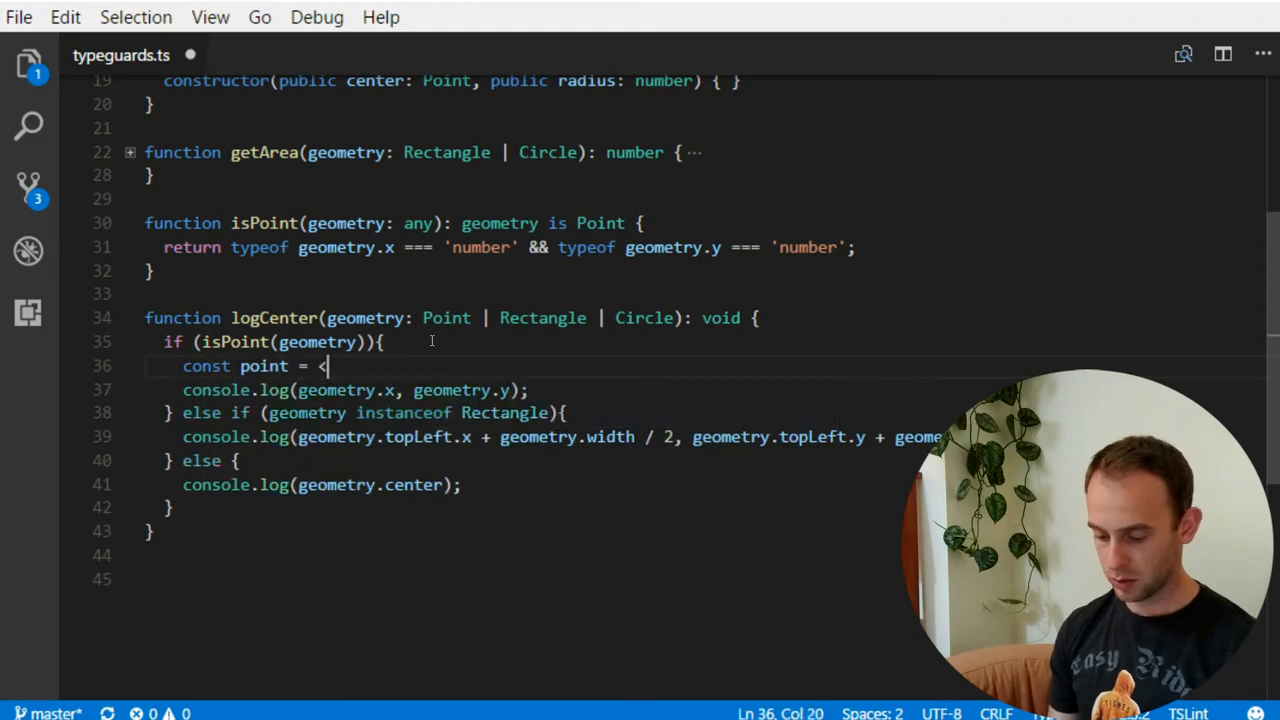
type("Point>g")
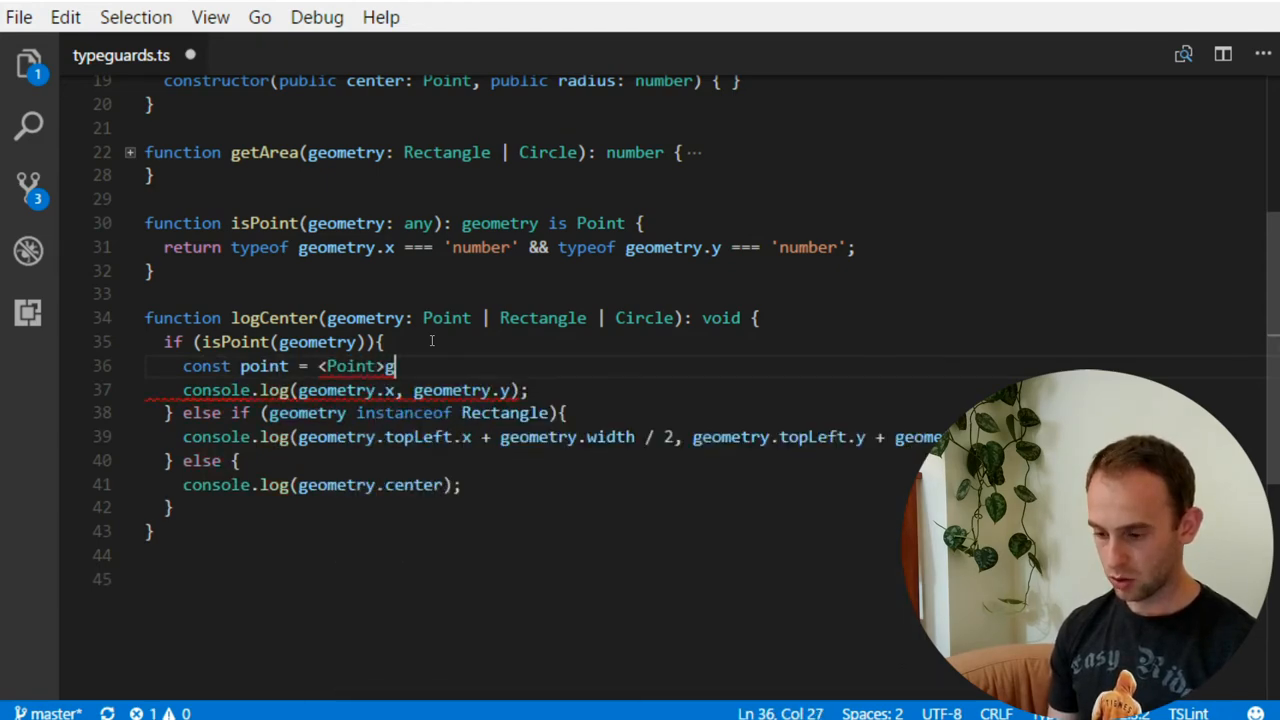
type("eometry;")
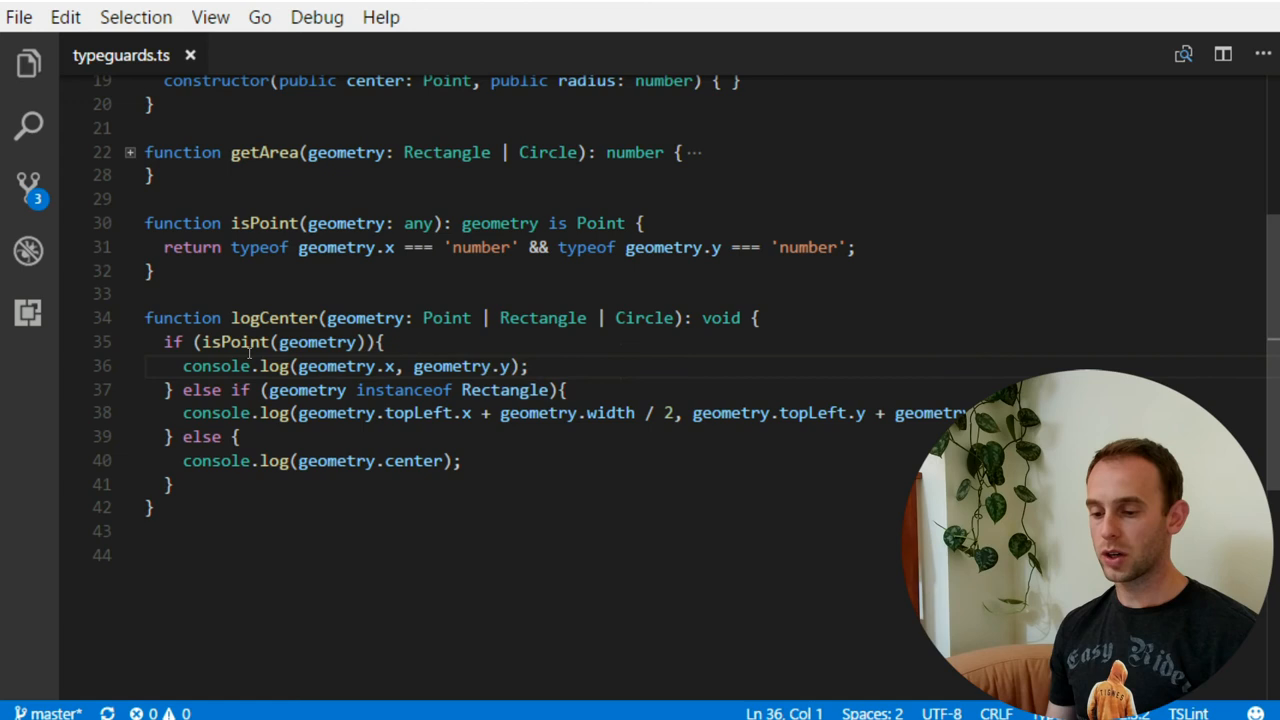
left_click_drag(462, 223, 623, 222)
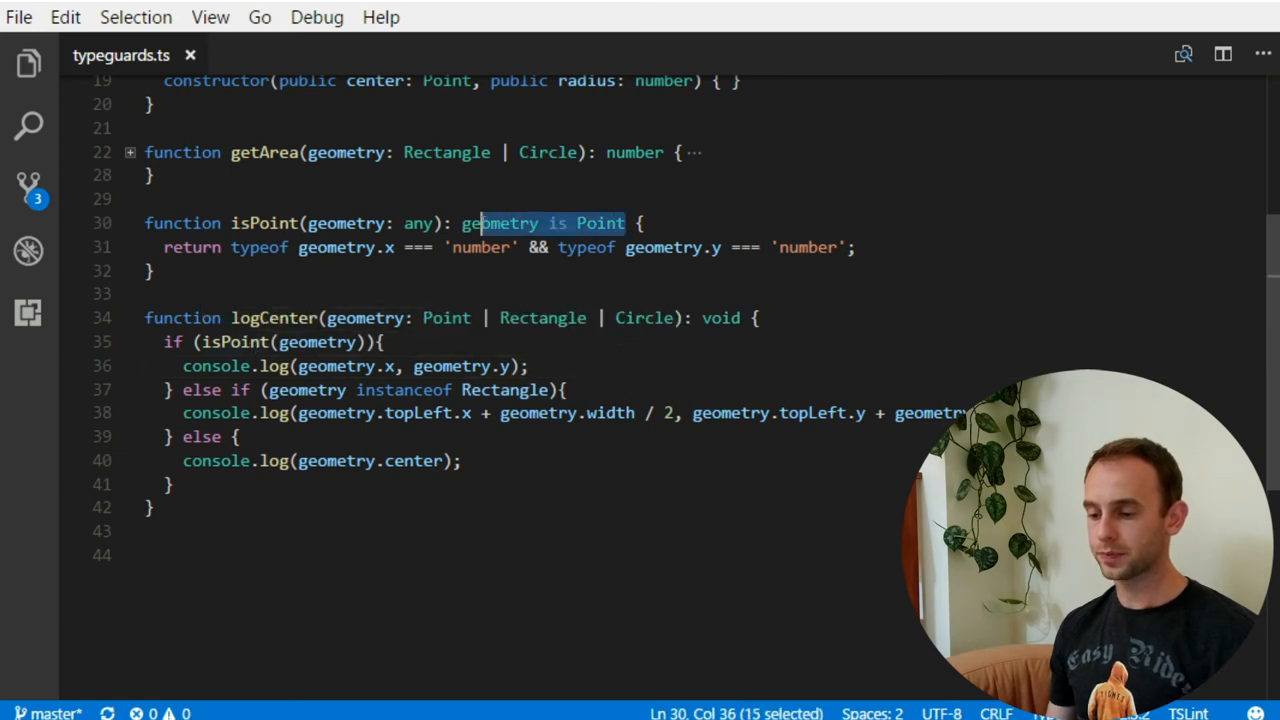